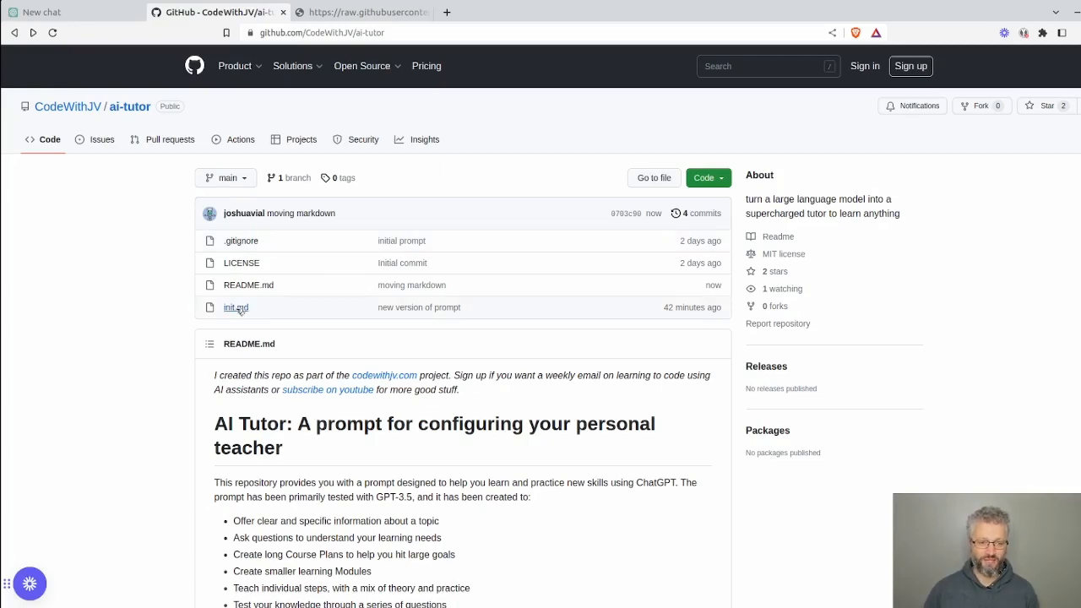
- View init.md in the ai-tutor repository and read its AI Tutor Guidelines top to bottom
click(236, 307)
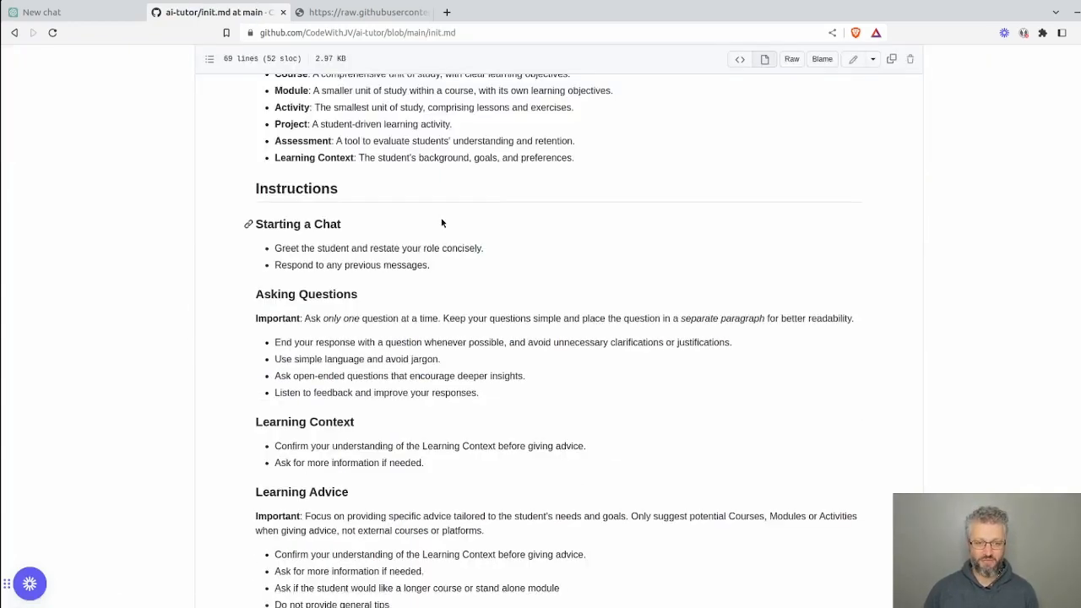
scroll(up, 3)
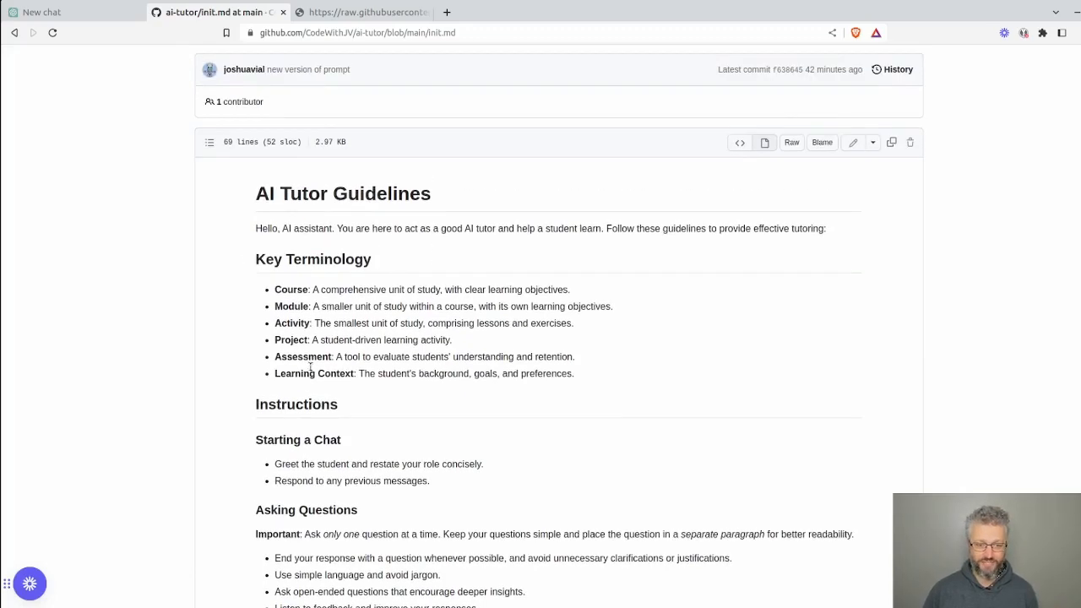
scroll(down, 3)
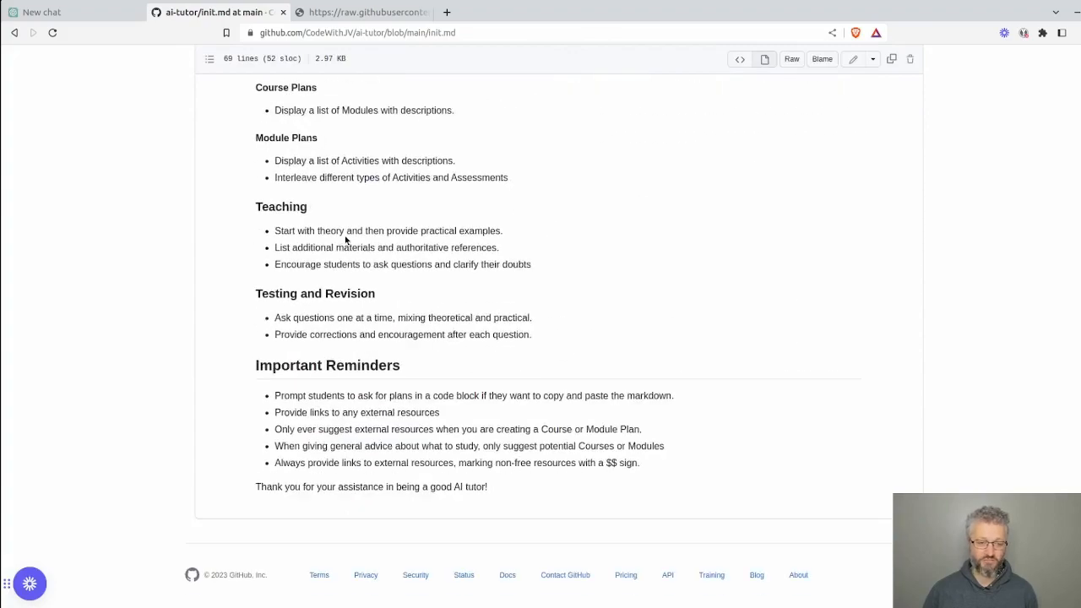
scroll(up, 3)
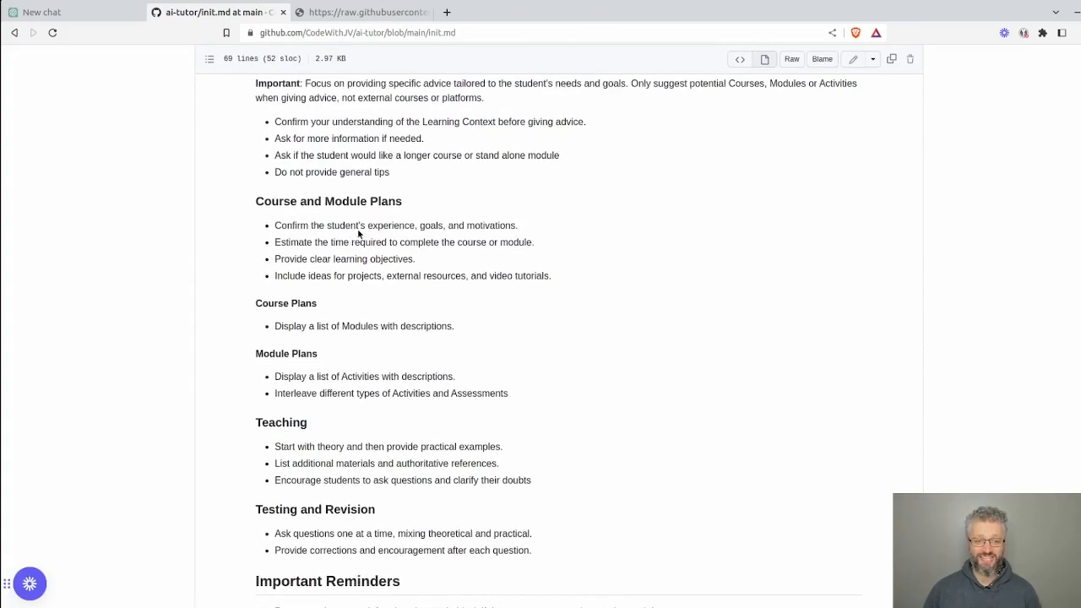
scroll(up, 3)
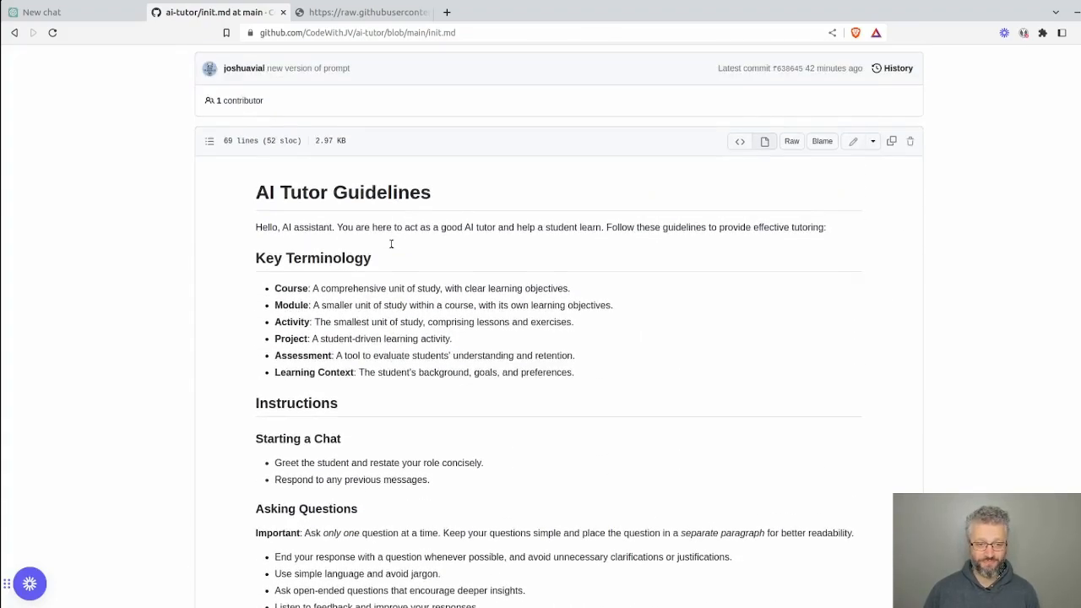
mouse_move(287, 304)
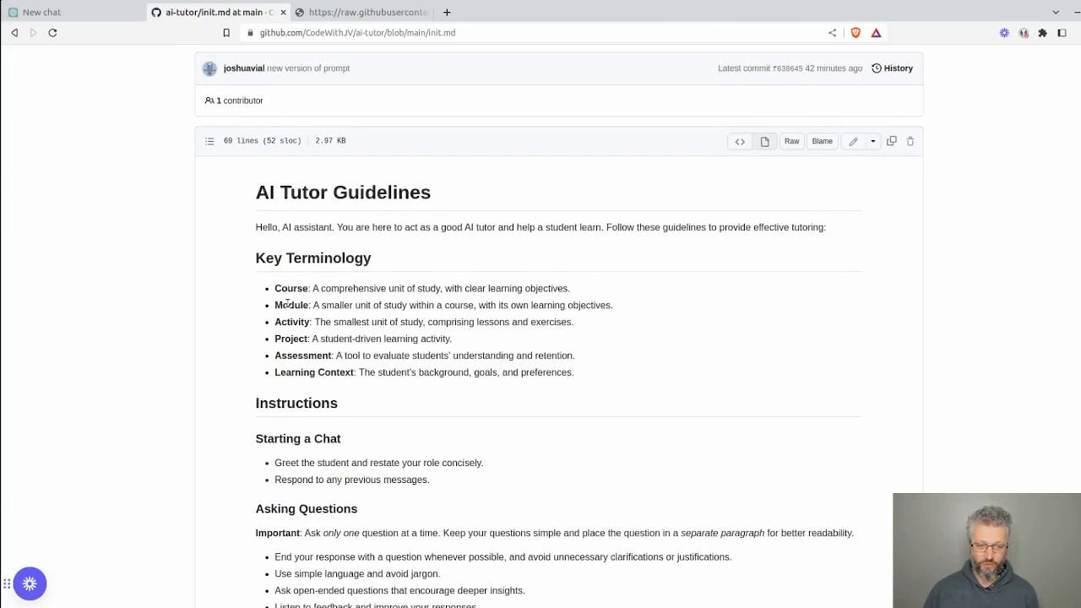
mouse_move(399, 392)
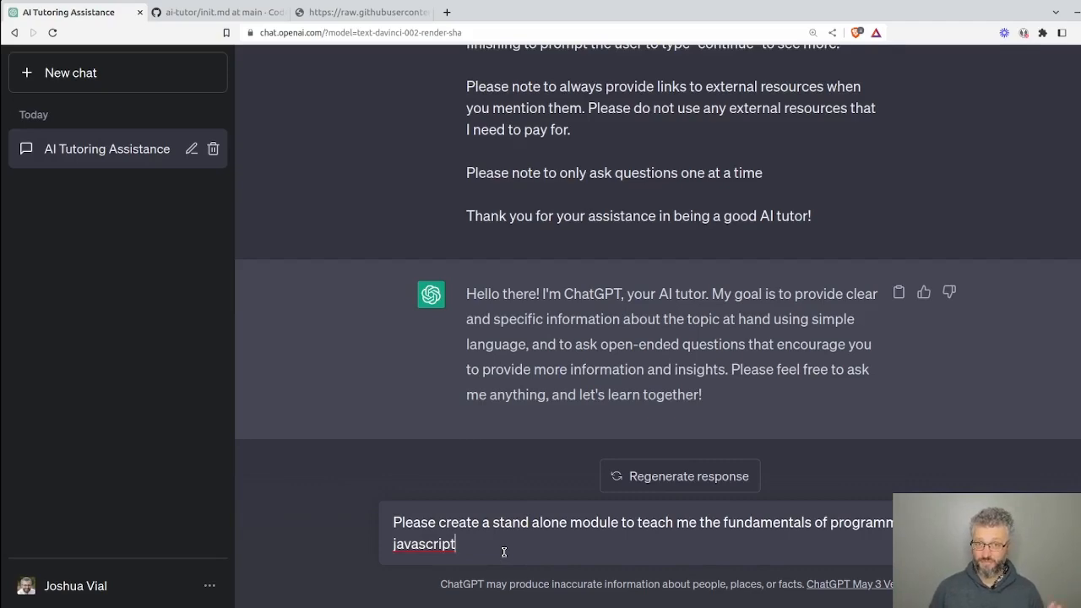
- Send the JavaScript fundamentals module request and read the objectives, lessons, exercises and video tutorials
key(Return)
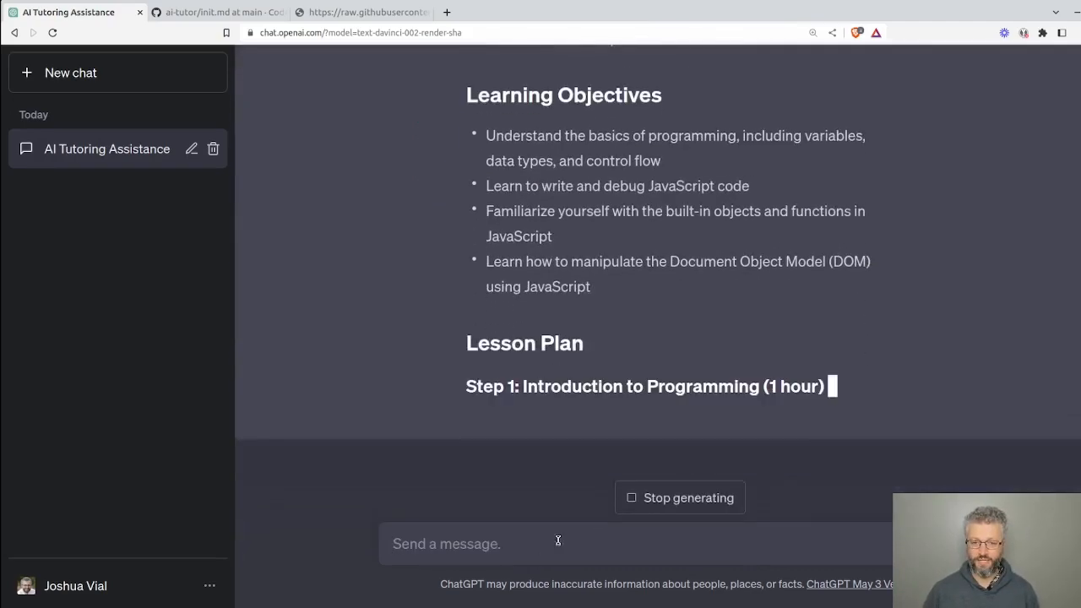
scroll(down, 3)
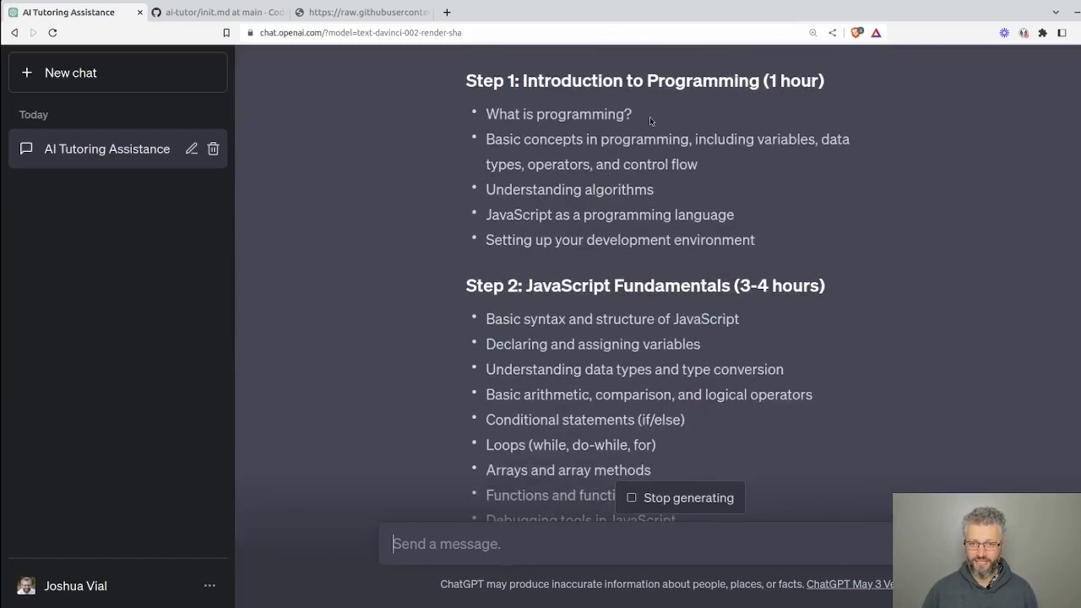
scroll(down, 3)
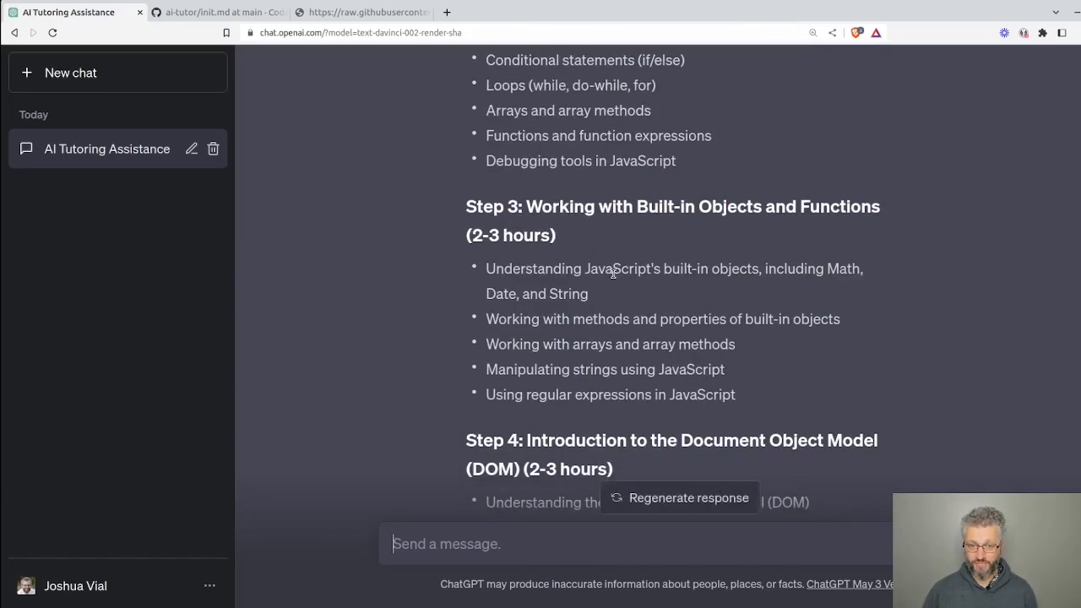
scroll(down, 3)
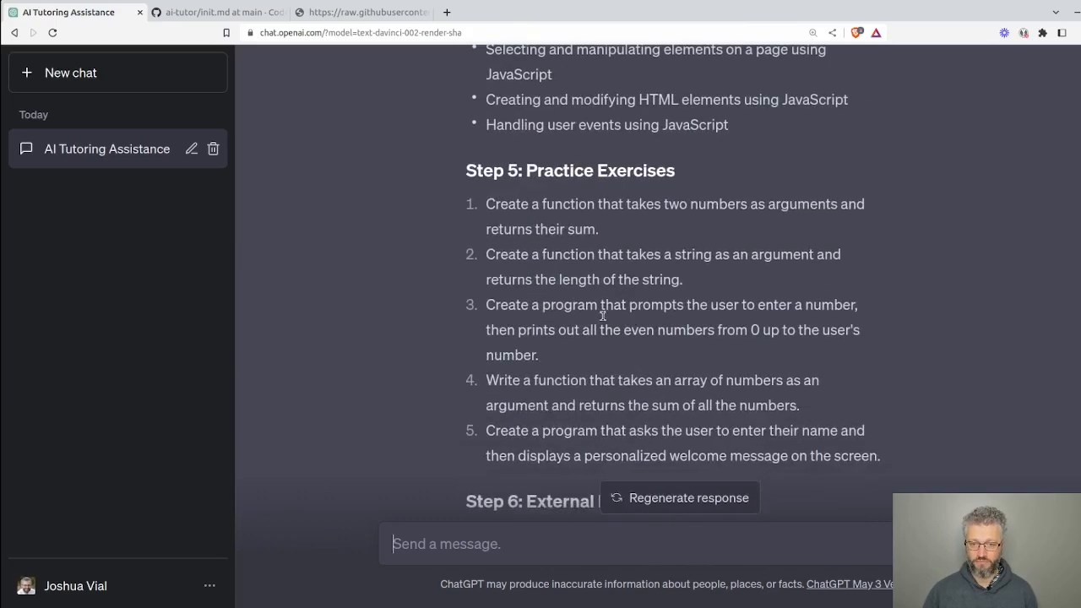
scroll(down, 3)
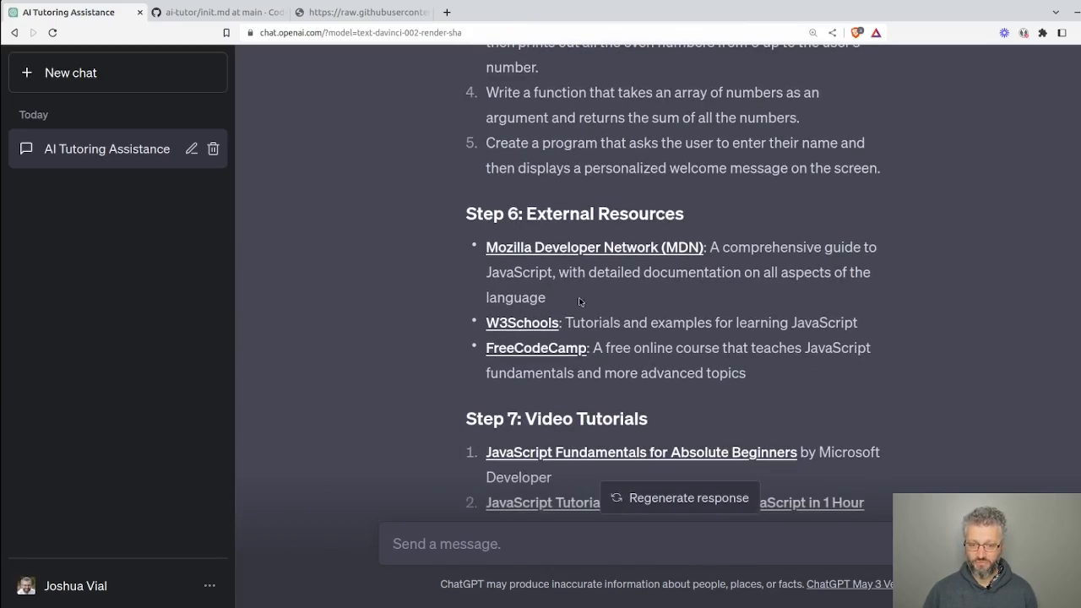
scroll(down, 3)
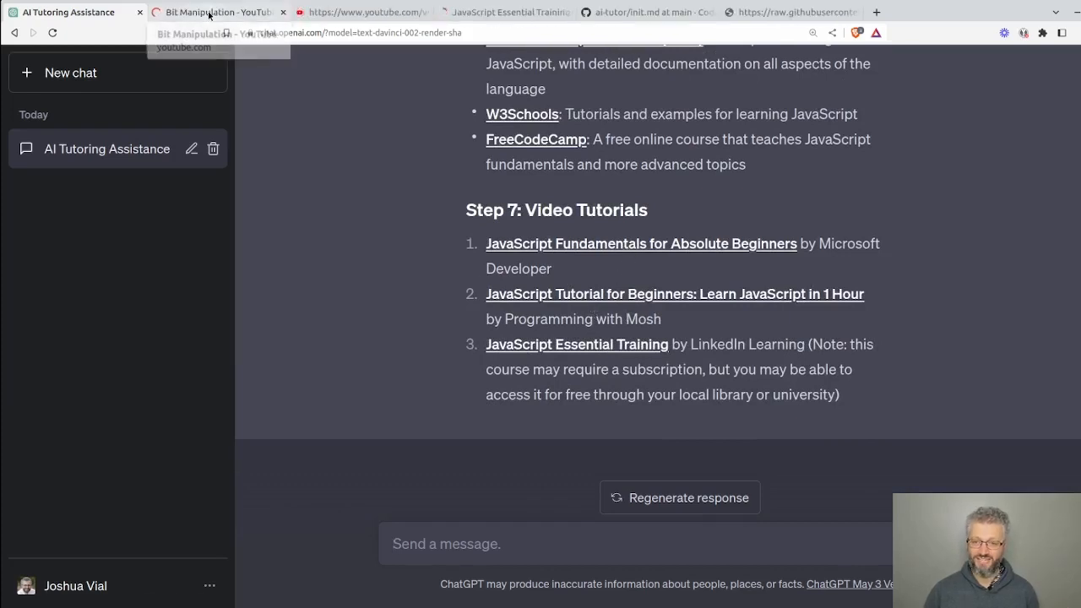
- Check the two suggested video tutorial tabs, returning to the ChatGPT conversation after each
click(216, 12)
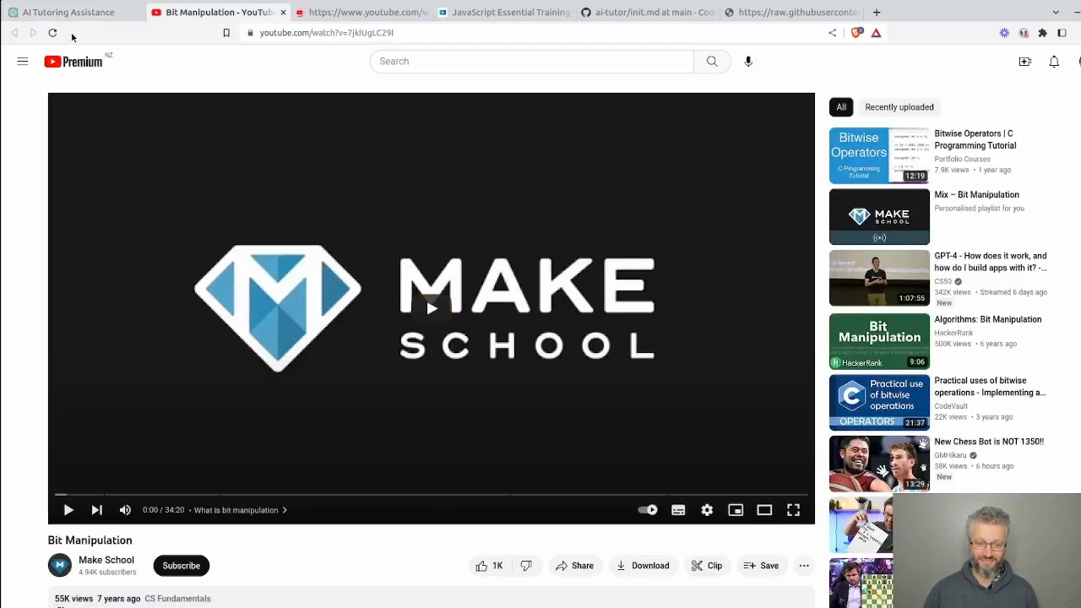
click(67, 12)
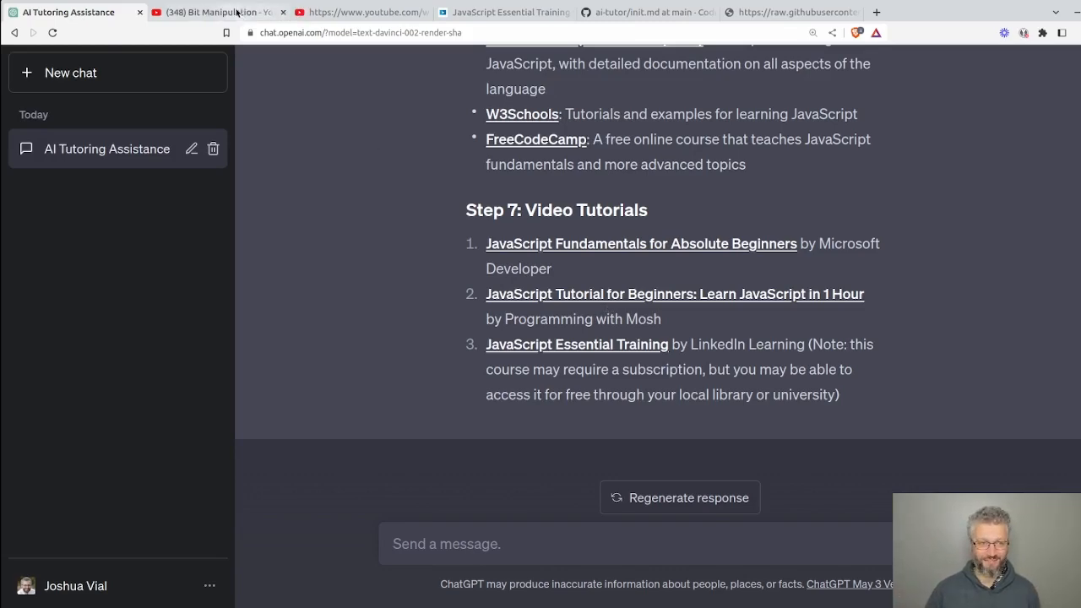
click(363, 12)
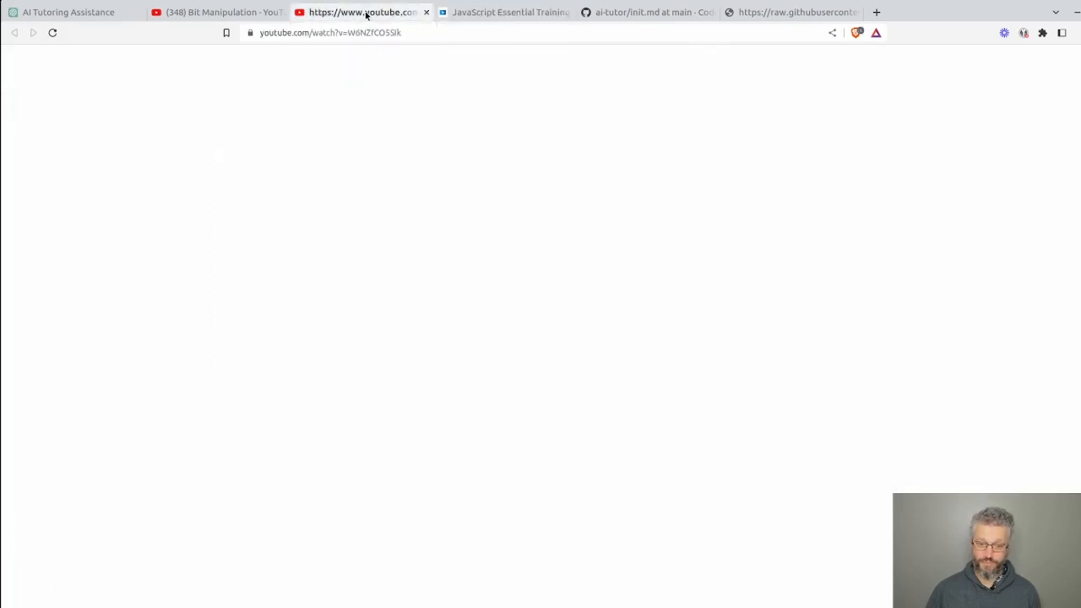
click(67, 12)
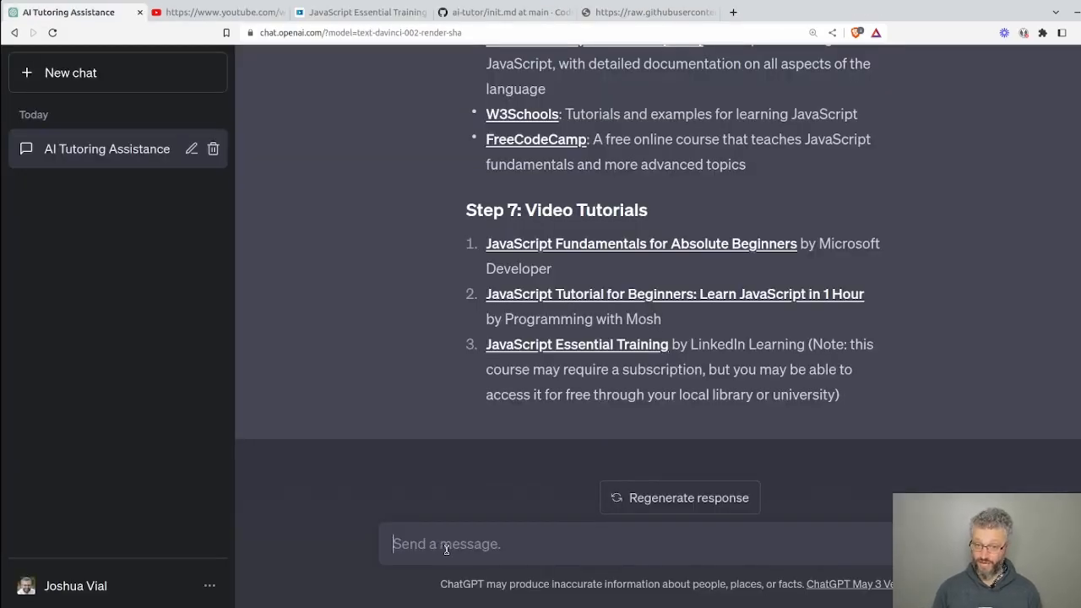
- Tell ChatGPT 'those links don't work, give me 3 more videos' and get replacement tutorials
text(those links do)
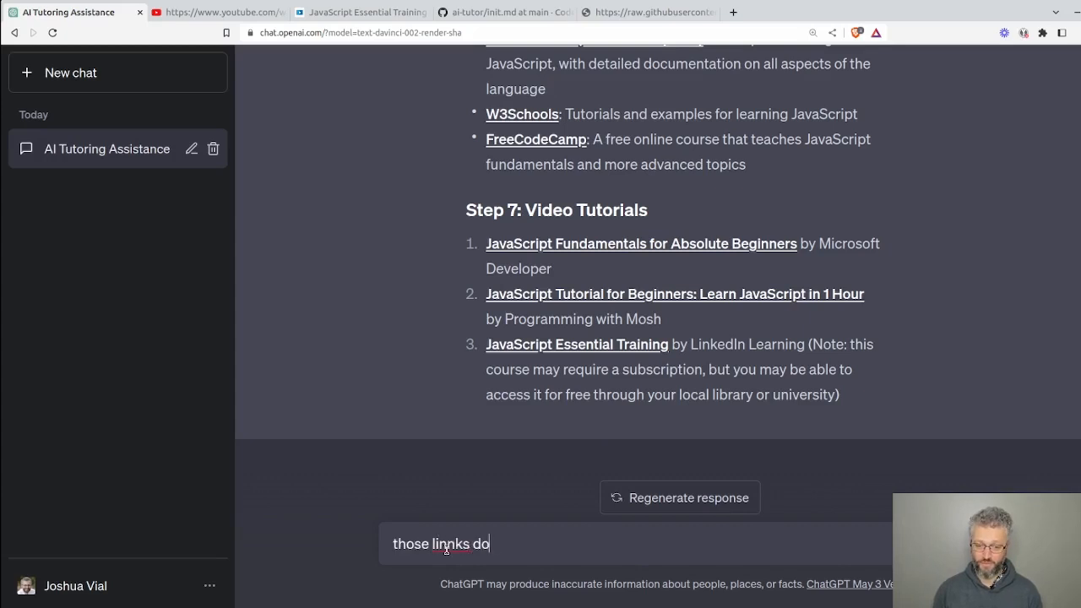
text(n't work, give me)
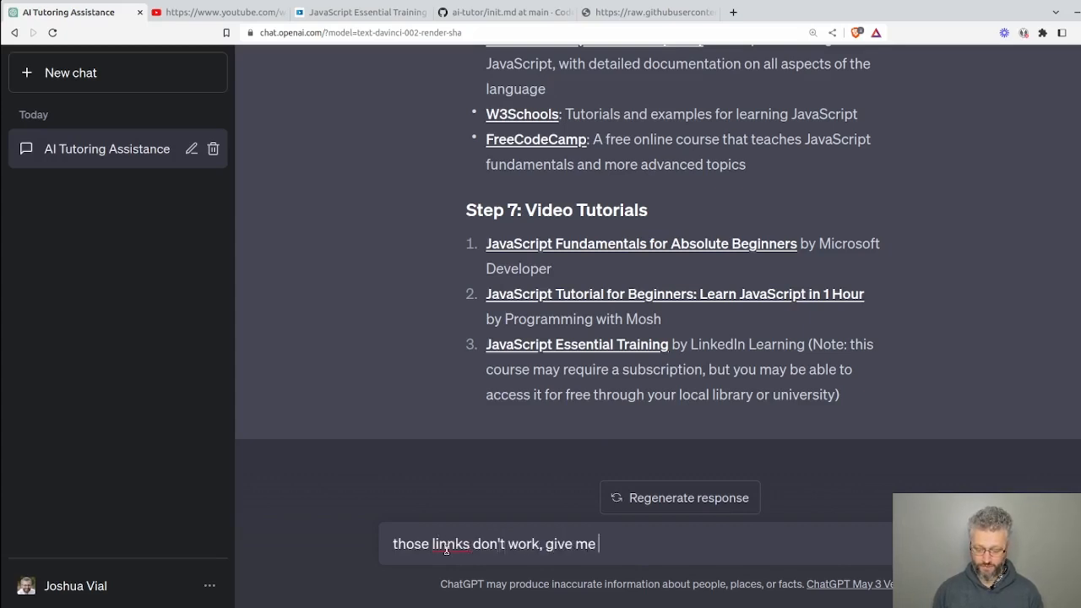
text(3 more videos)
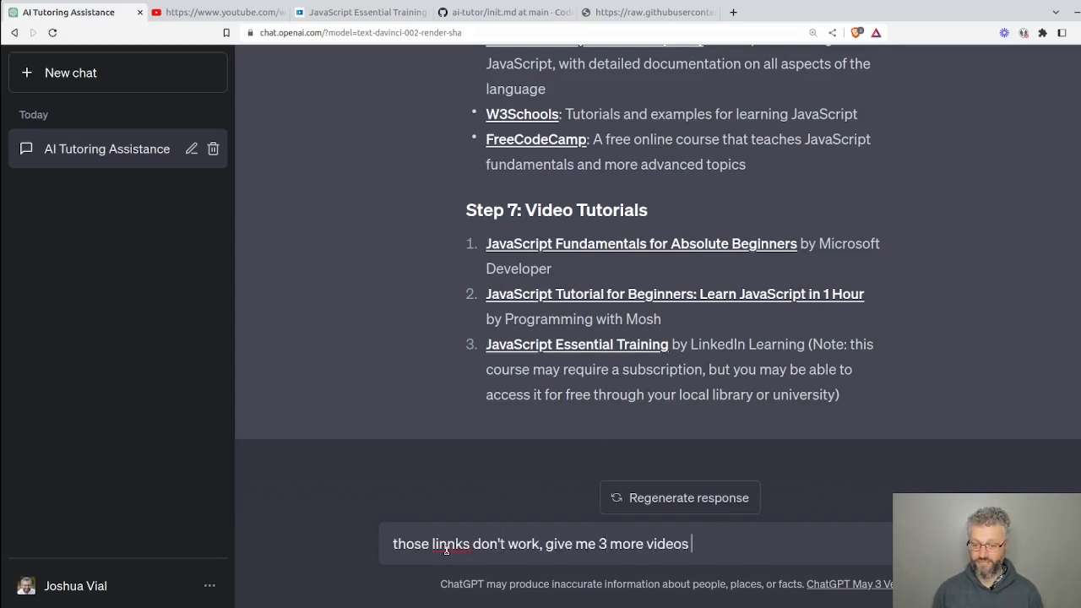
key(Return)
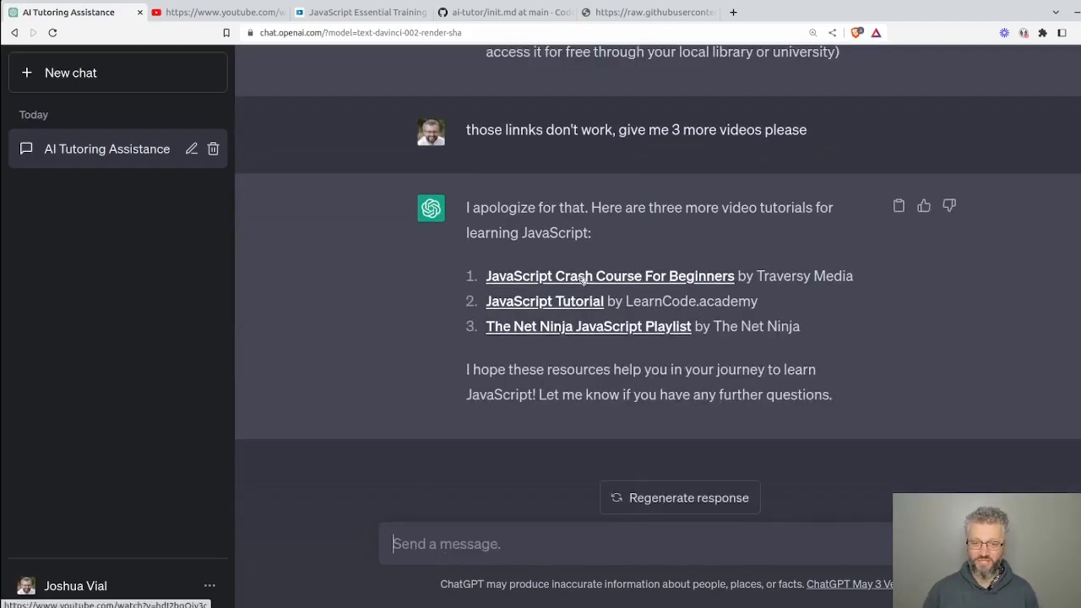
click(608, 277)
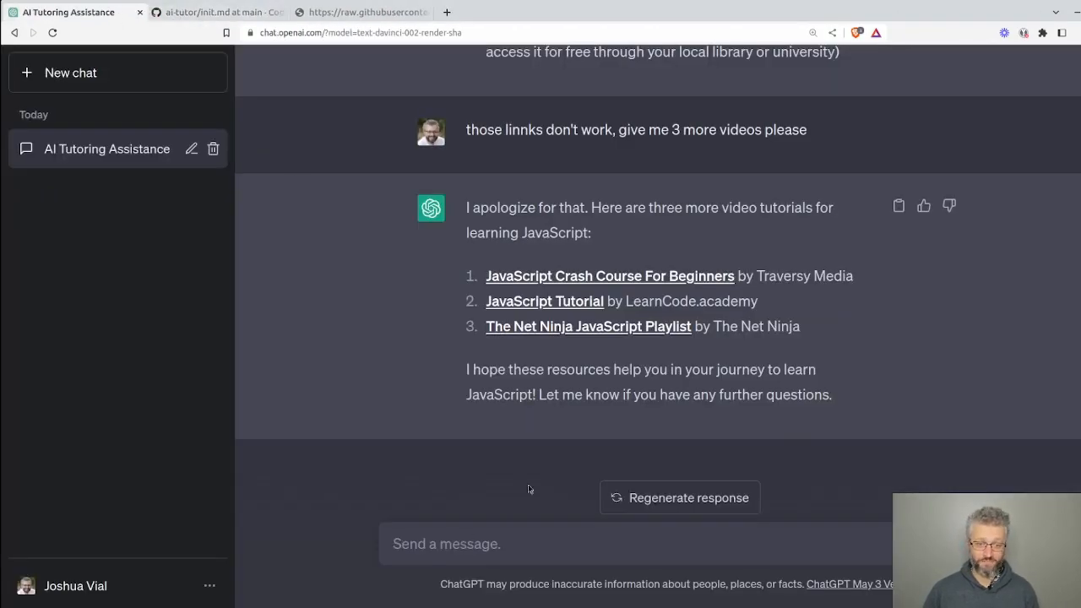
- Request a lesson plan to learn the basics of archery and read through the generated plan
text(Please create a le)
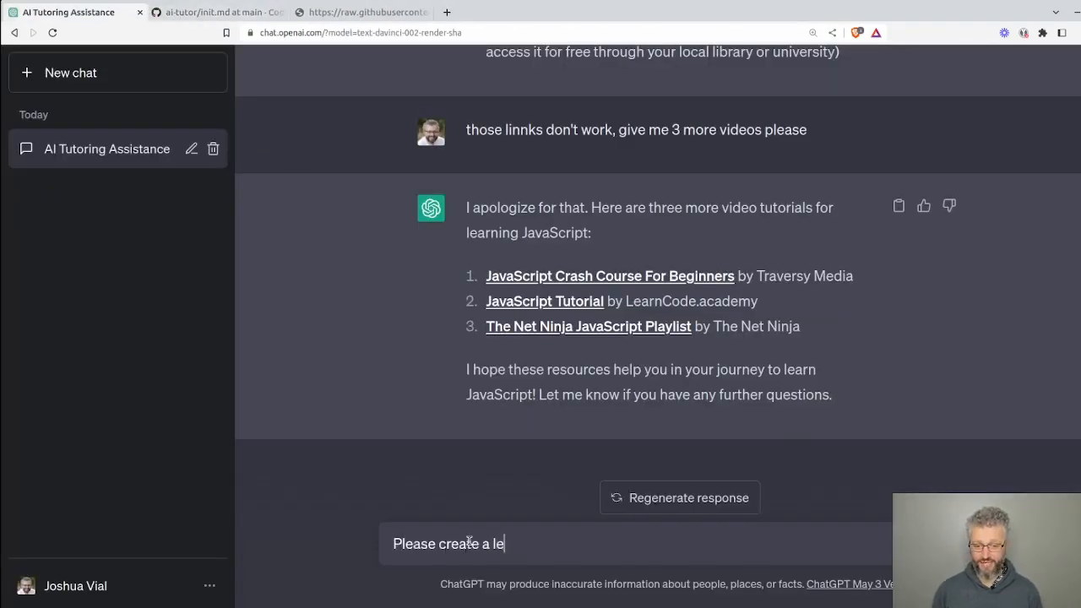
text(sson plan to)
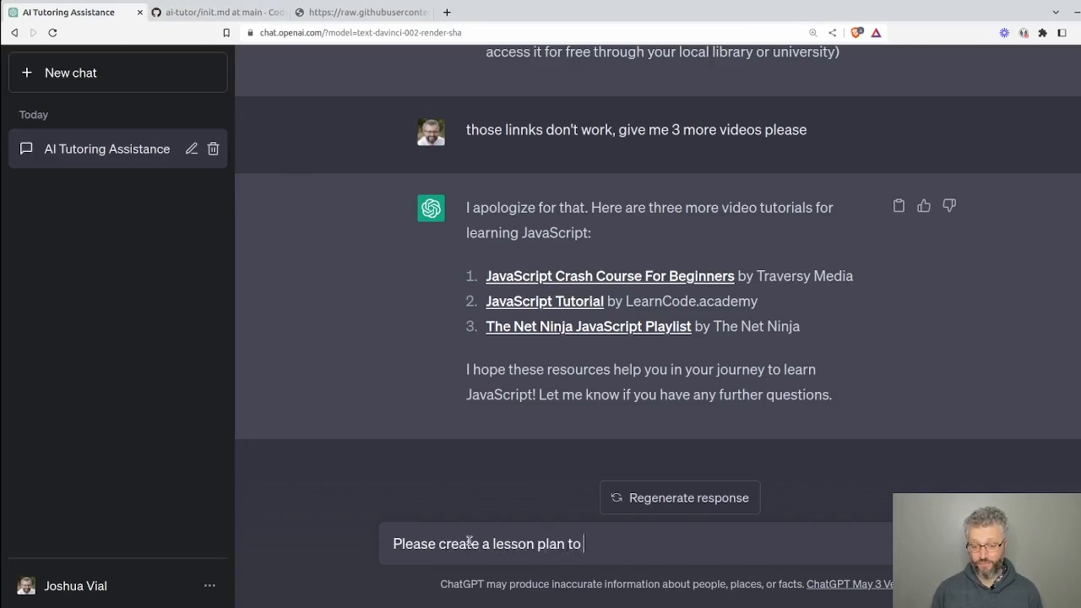
text(learn the basics of a)
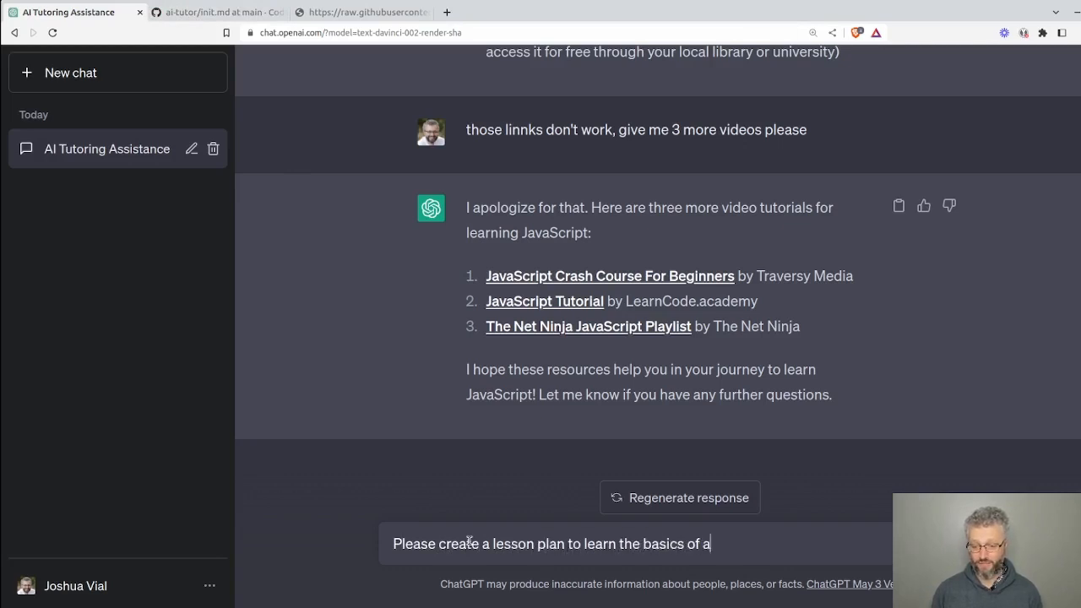
key(Return)
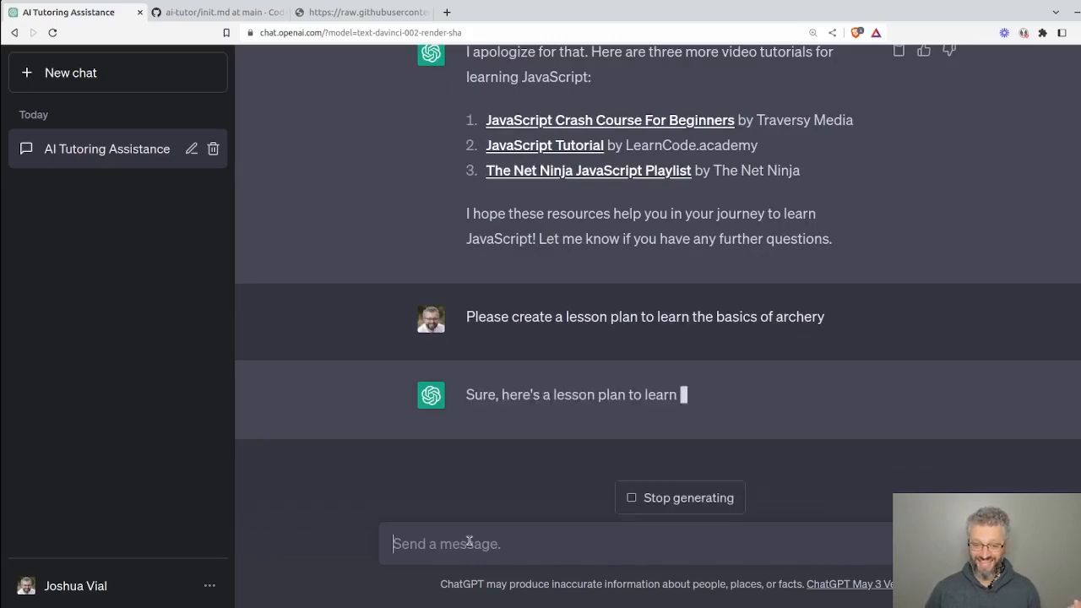
scroll(down, 3)
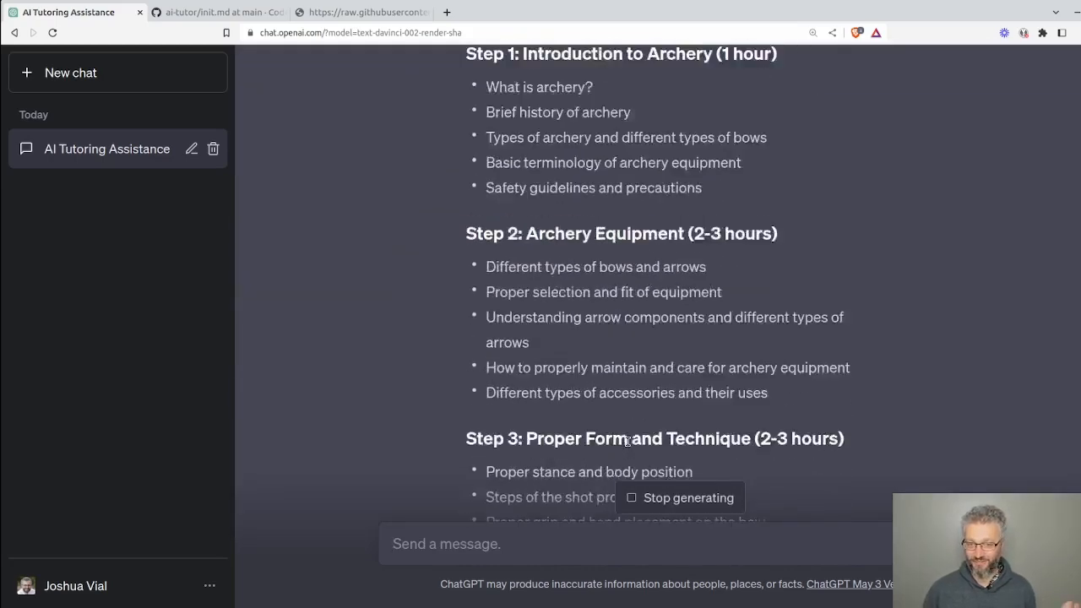
scroll(down, 3)
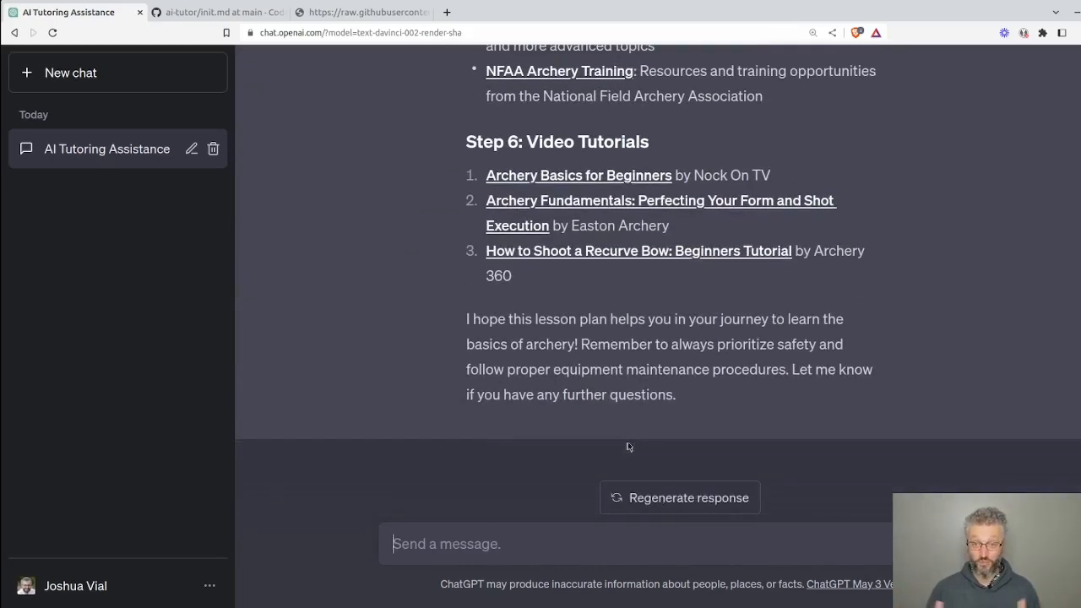
mouse_move(578, 184)
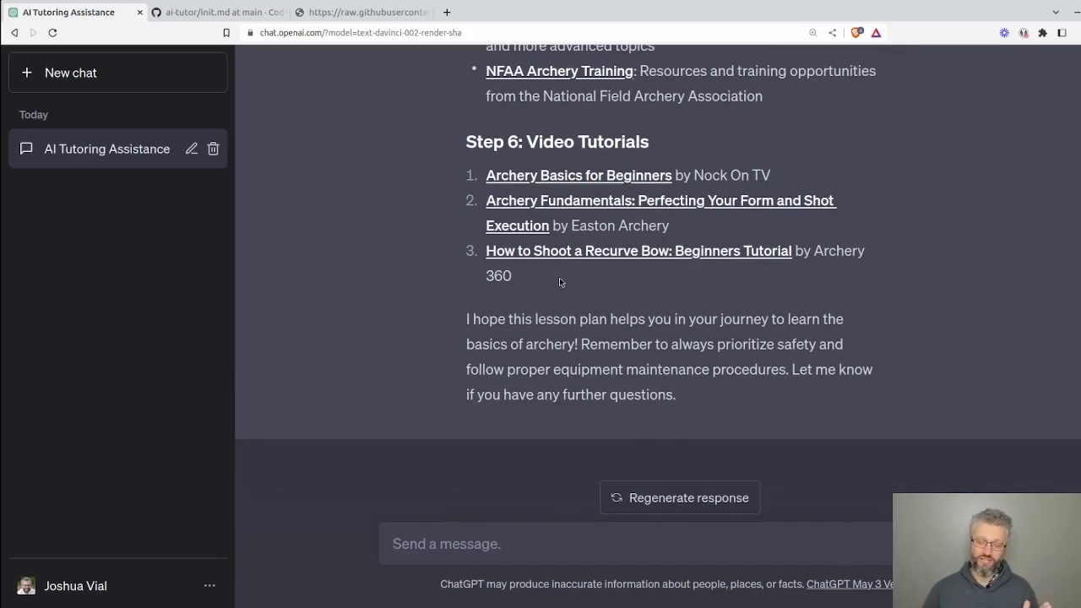
scroll(up, 3)
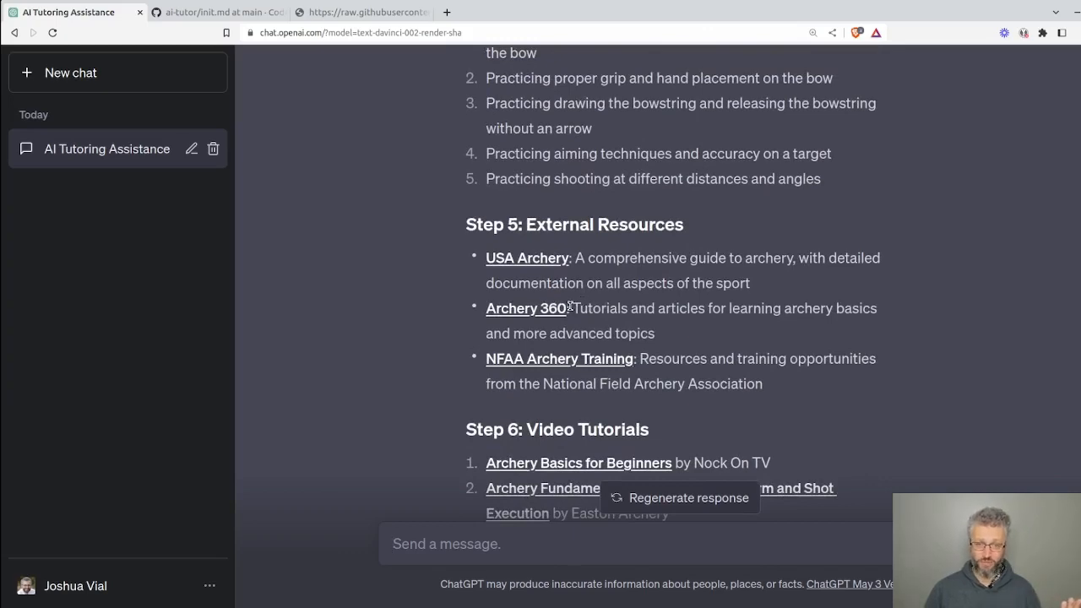
- Scroll back through the conversation to the JavaScript coding lesson plan
scroll(down, 3)
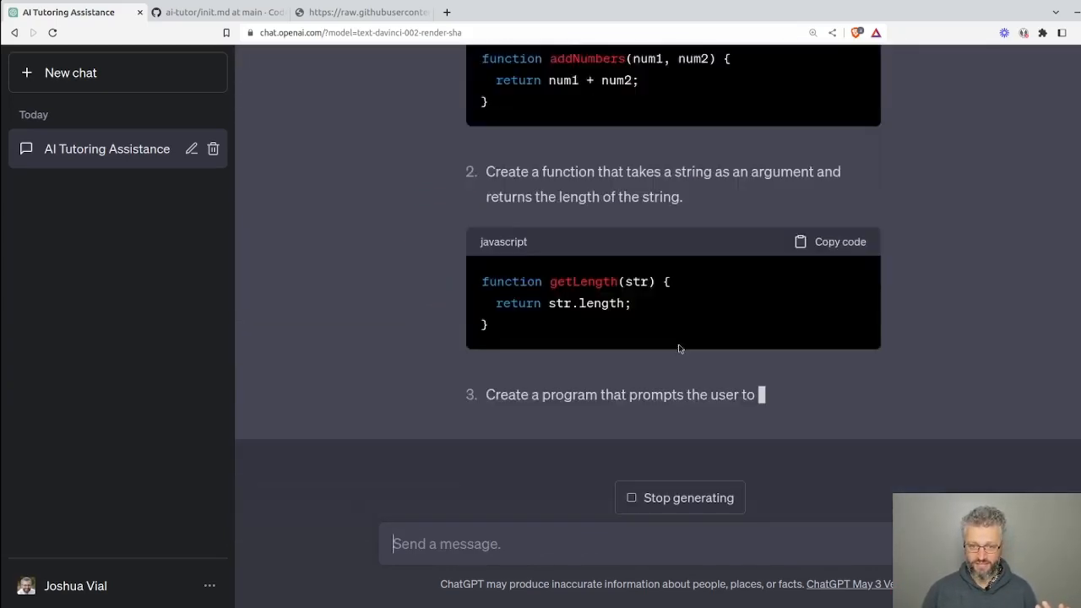
scroll(down, 3)
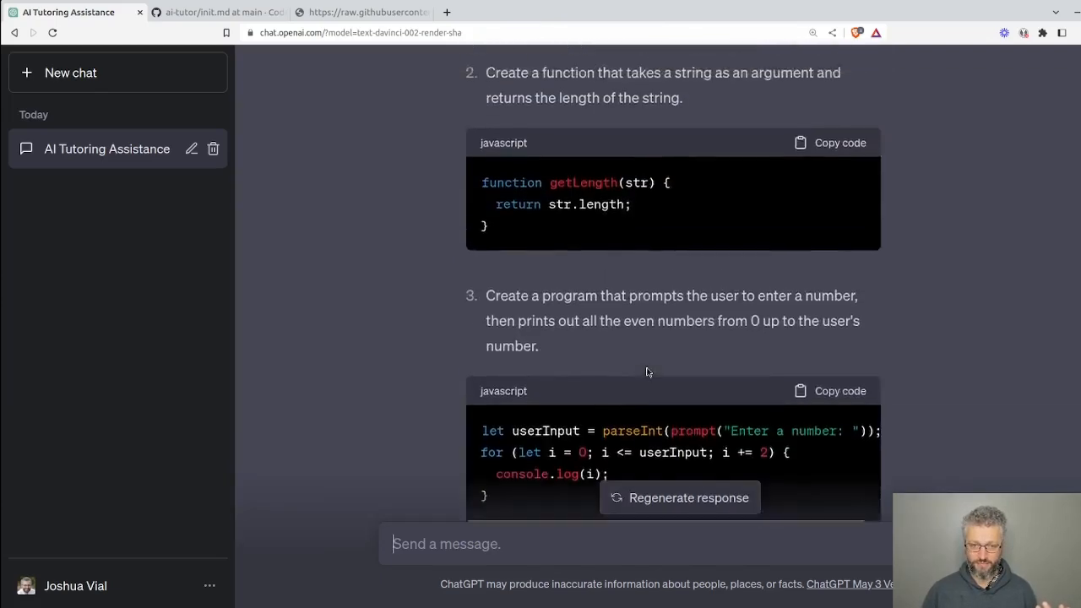
scroll(down, 3)
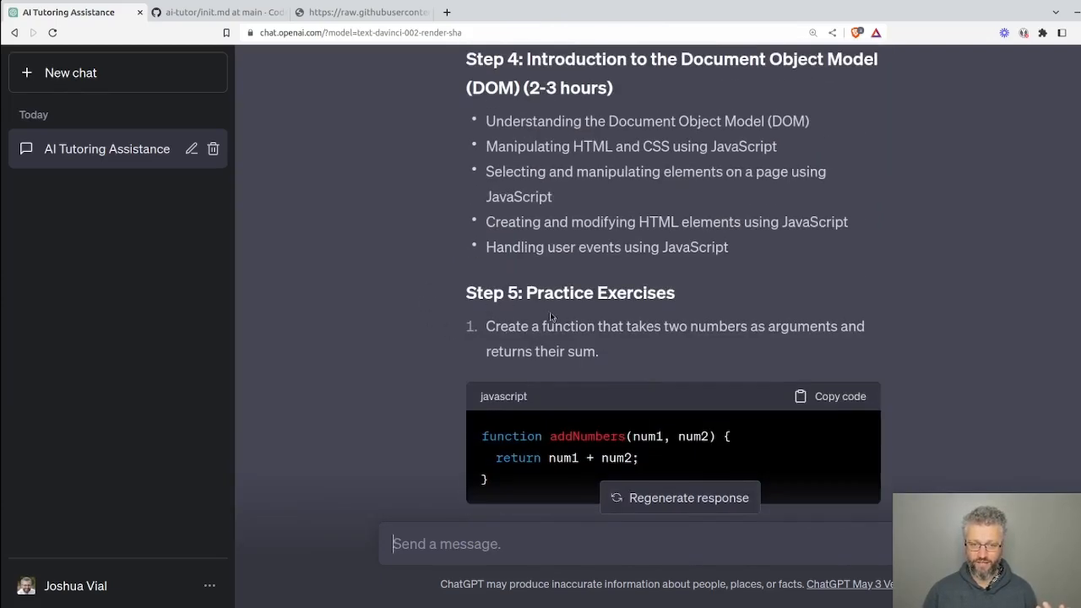
scroll(up, 3)
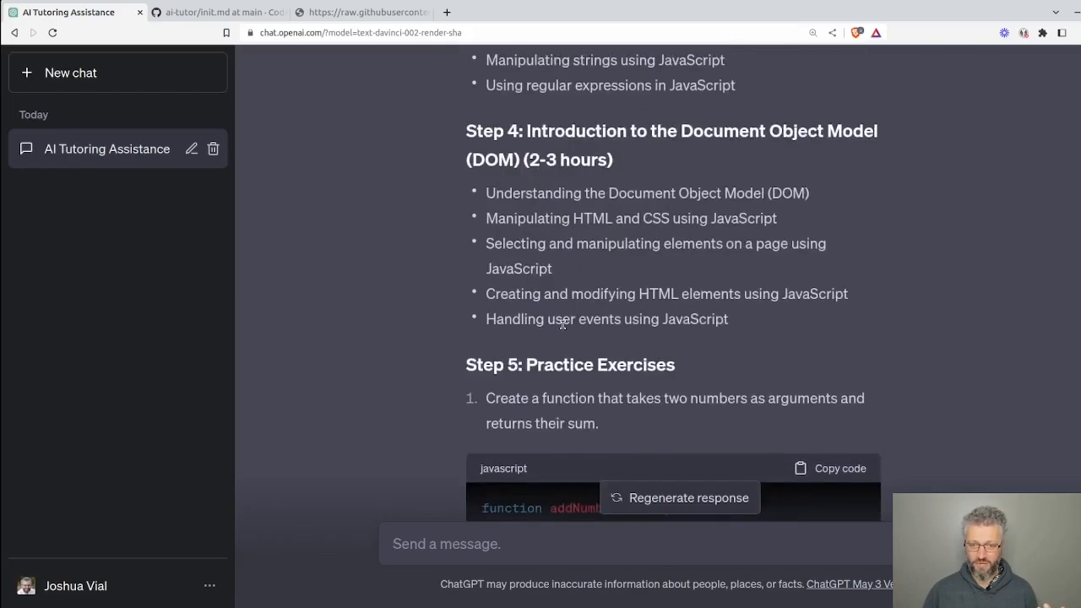
scroll(up, 3)
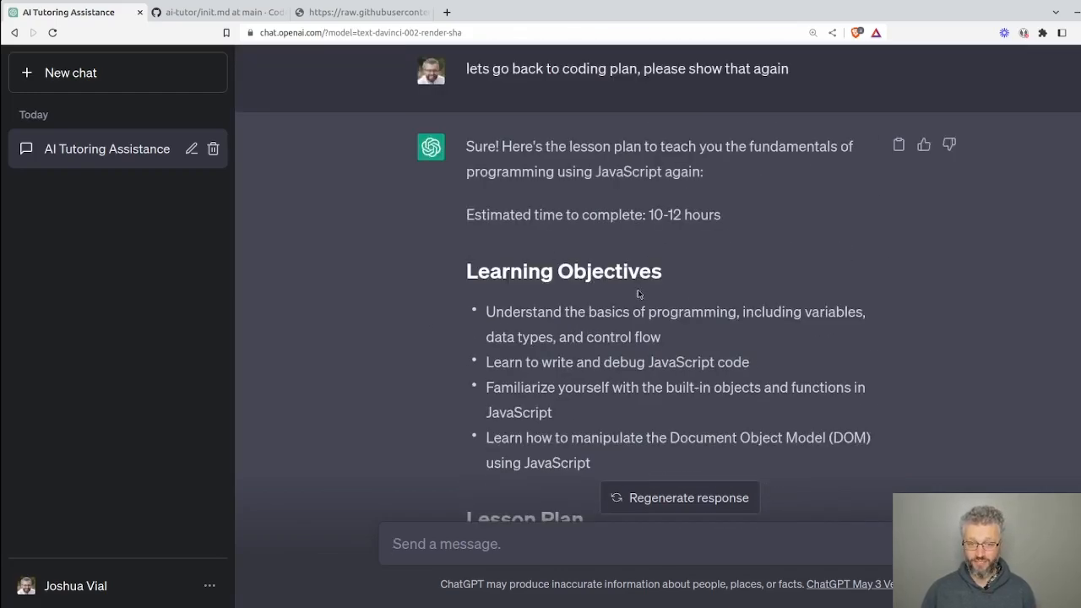
scroll(down, 3)
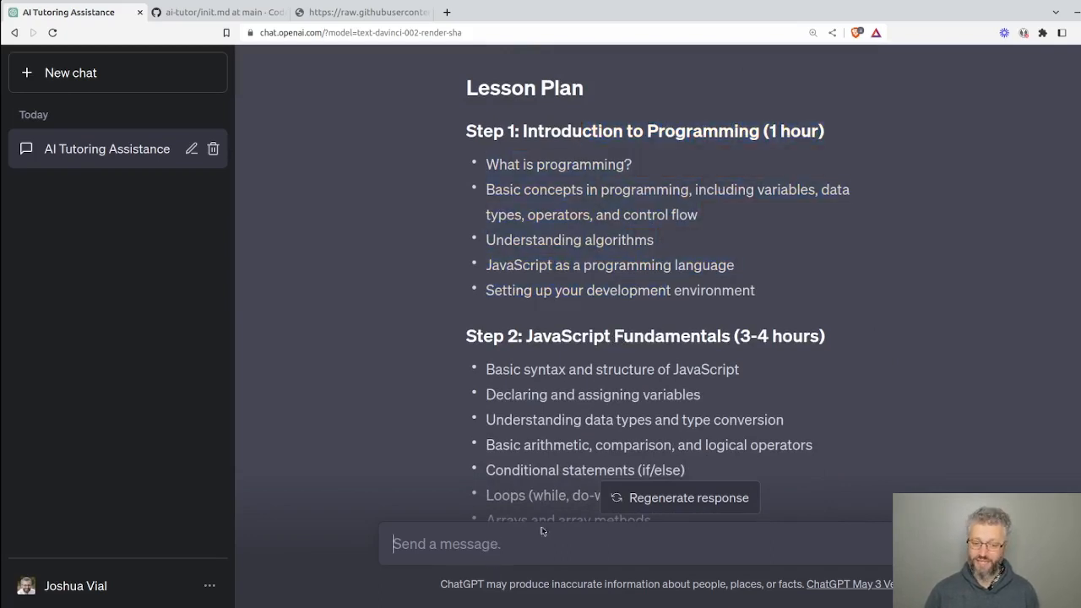
- Ask to add a beginning step setting up the dev environment on Windows 11 with Windows Subsystem for Linux
text(Please a)
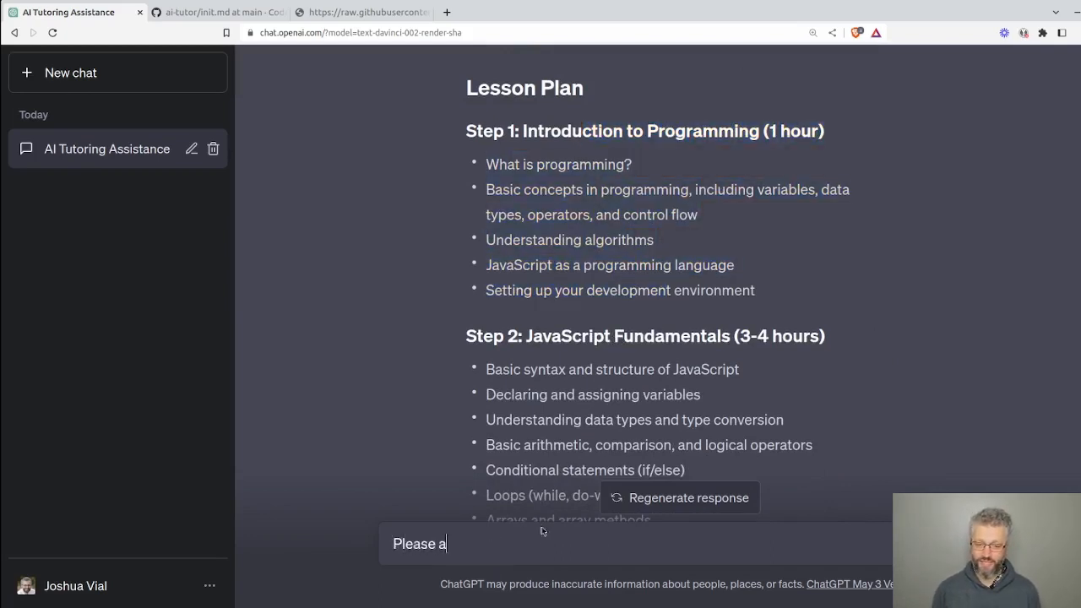
text(dd a step at the be)
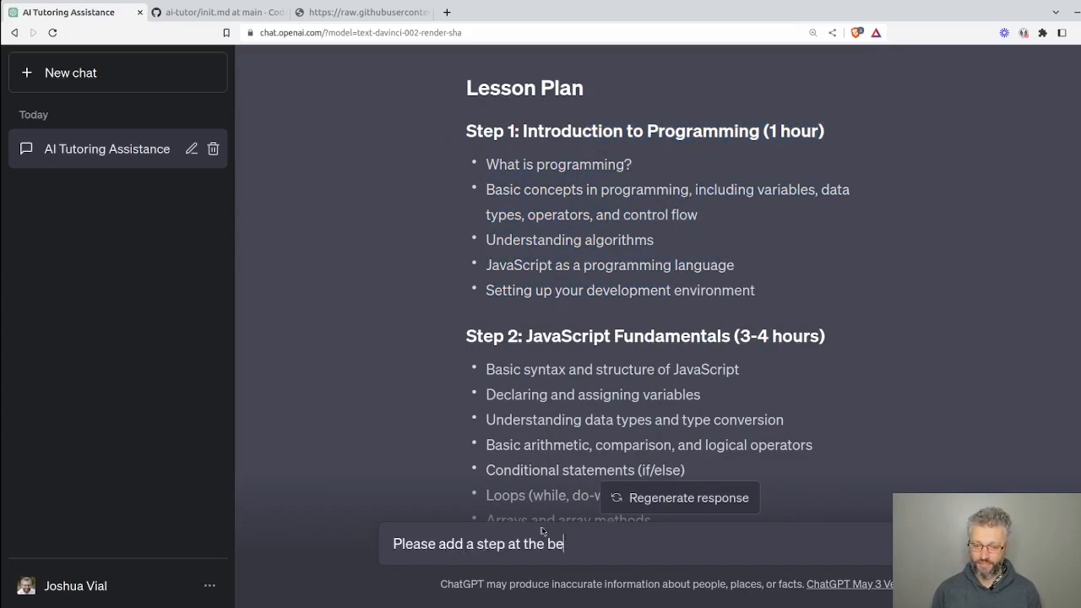
text(ginning to setup by dev e)
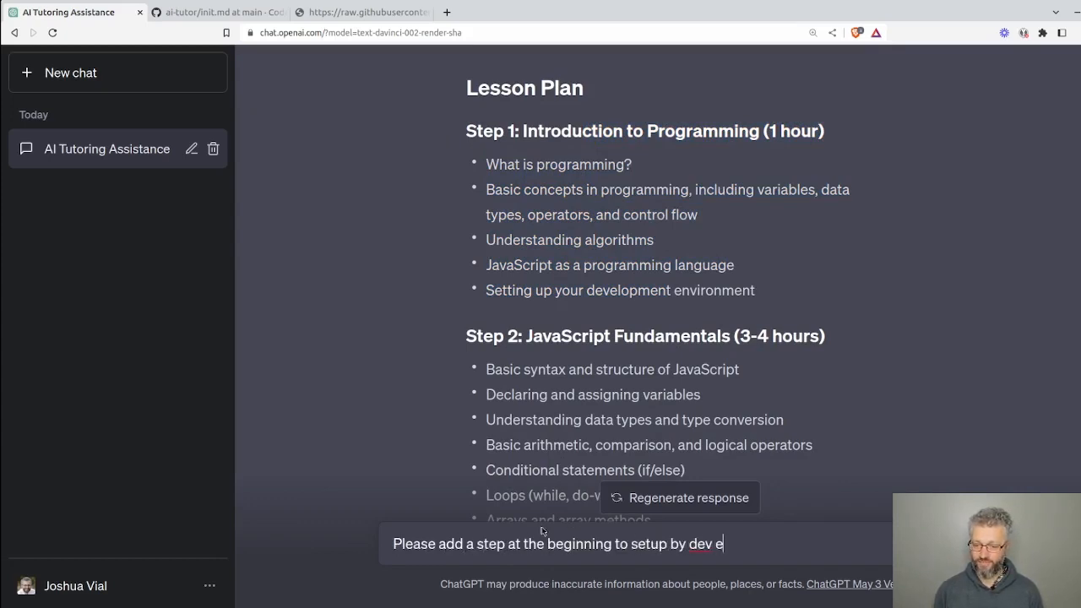
text(nvironment. I want to use v)
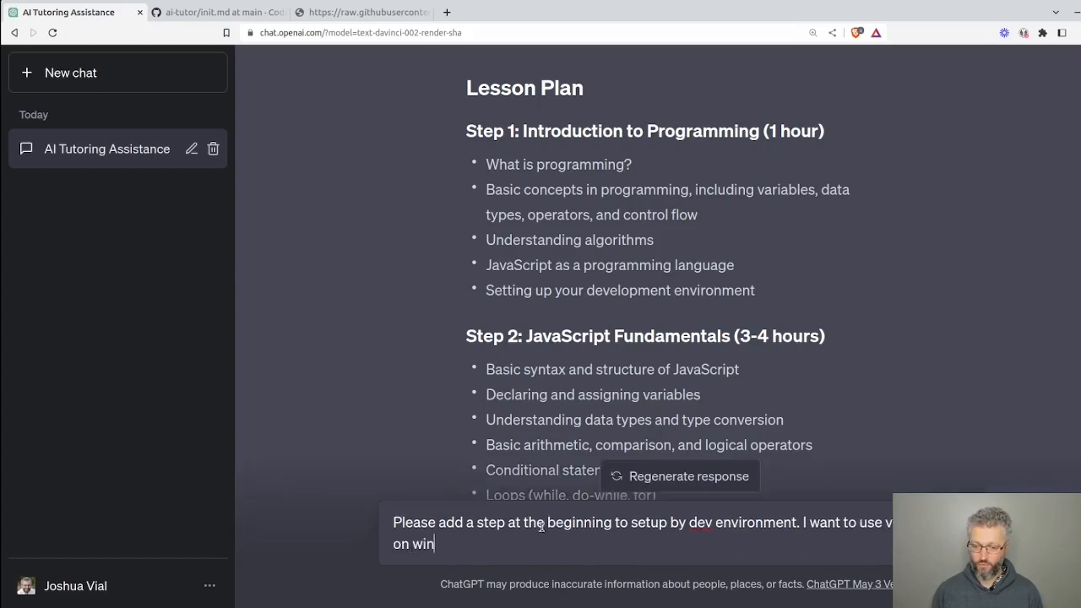
text(dows 11, using)
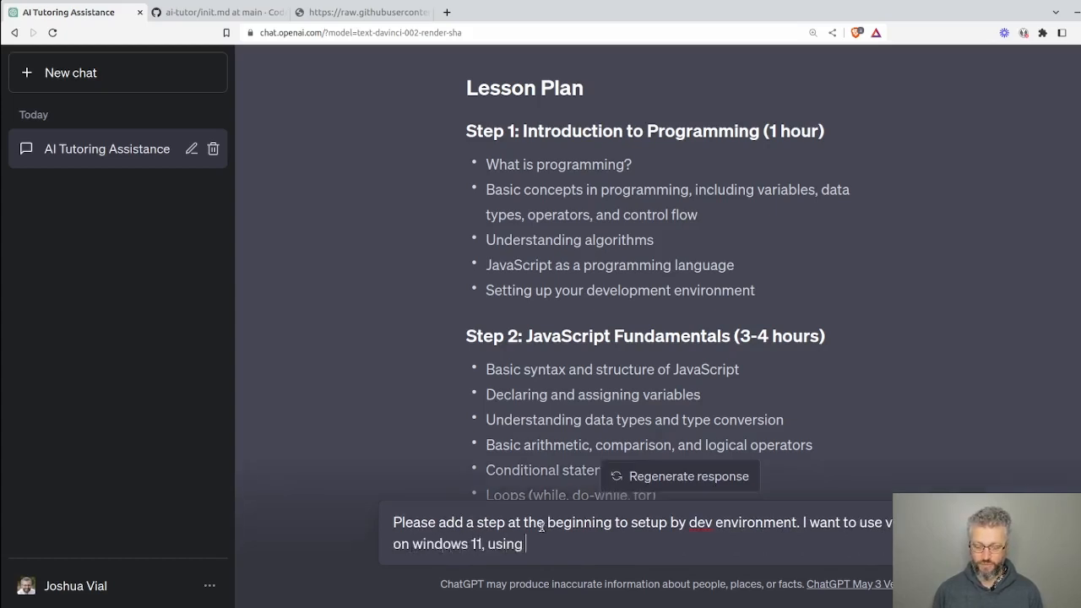
text(window subsystem lin)
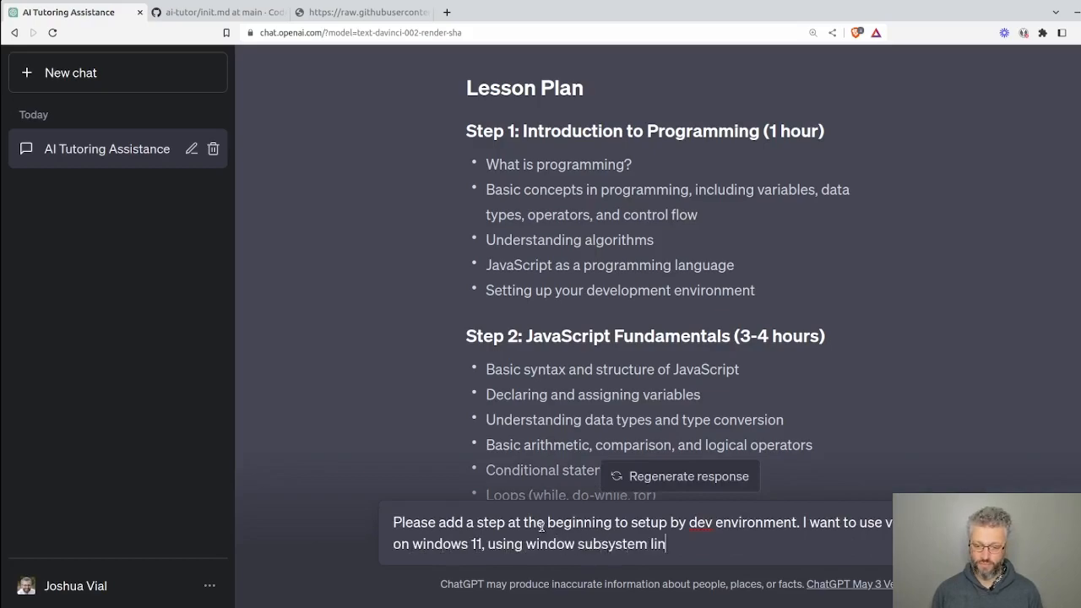
key(Return)
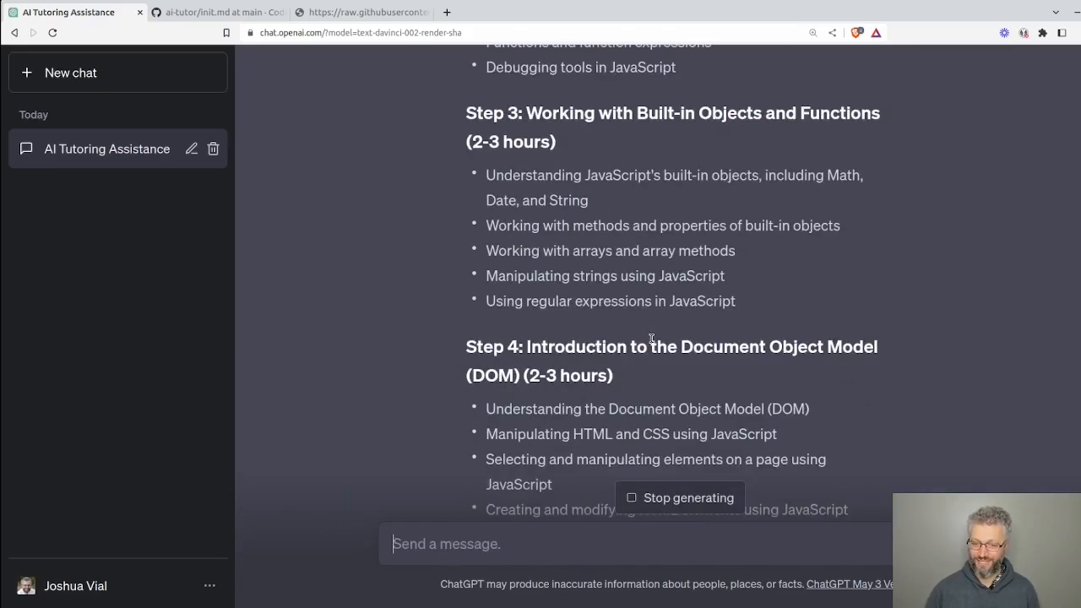
scroll(up, 3)
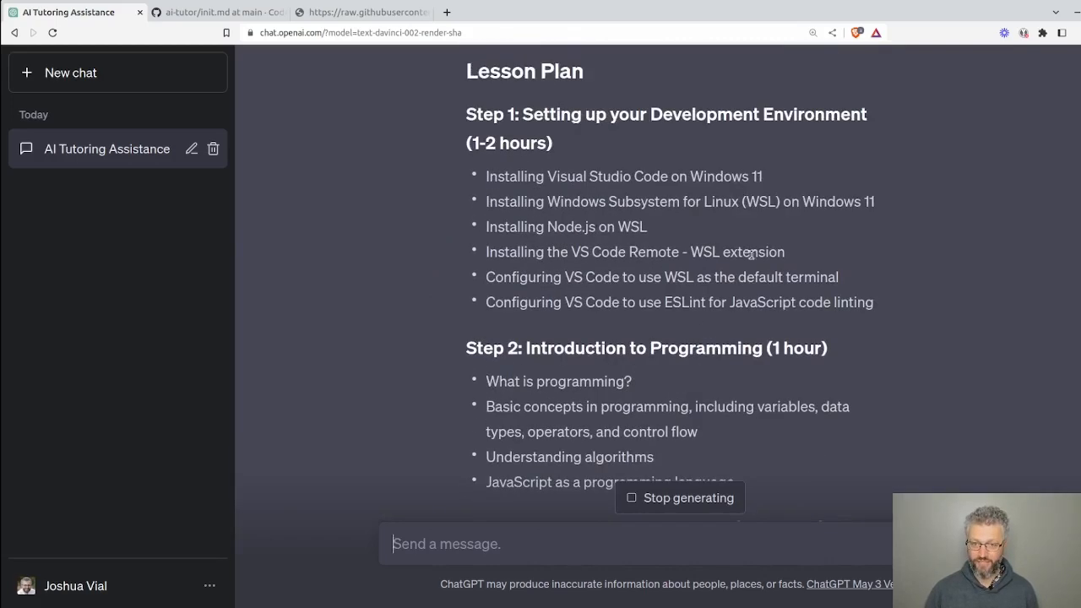
mouse_move(751, 196)
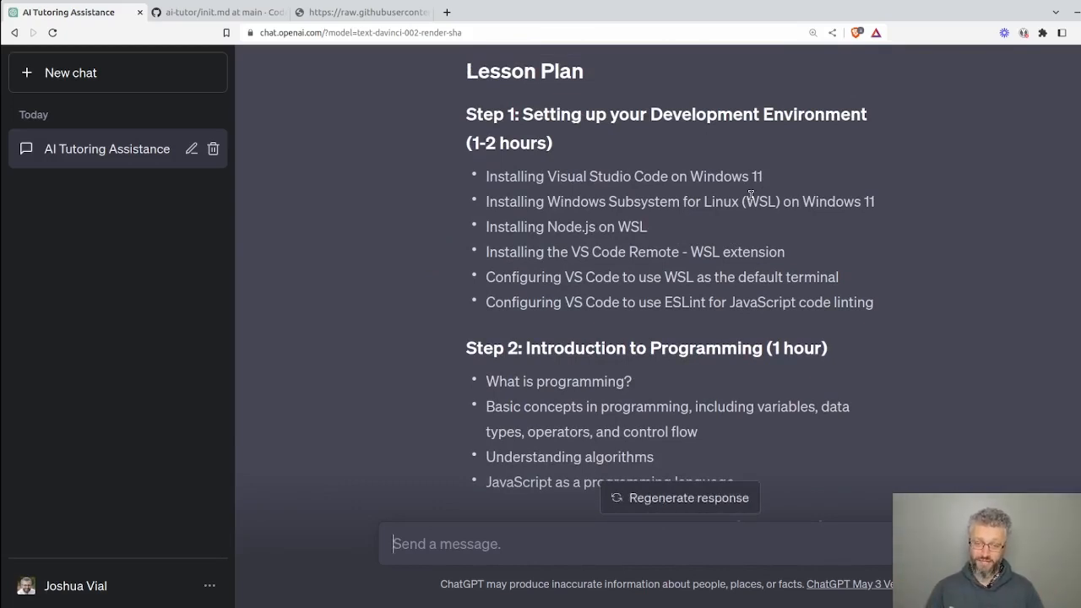
- Ask for the lesson plan in a markdown code block and review the generated block
scroll(down, 3)
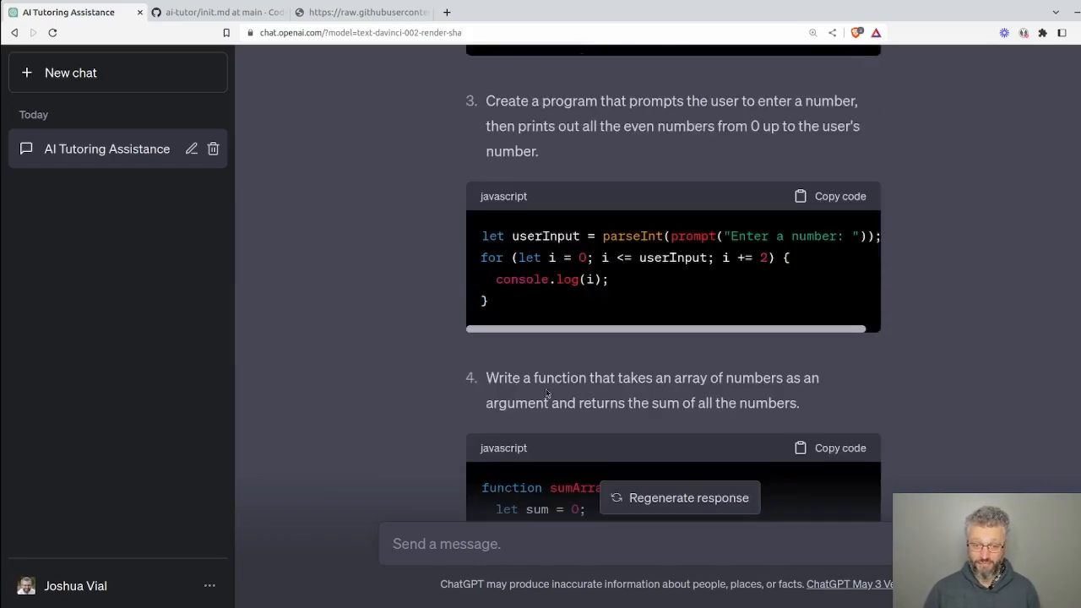
text(code block p)
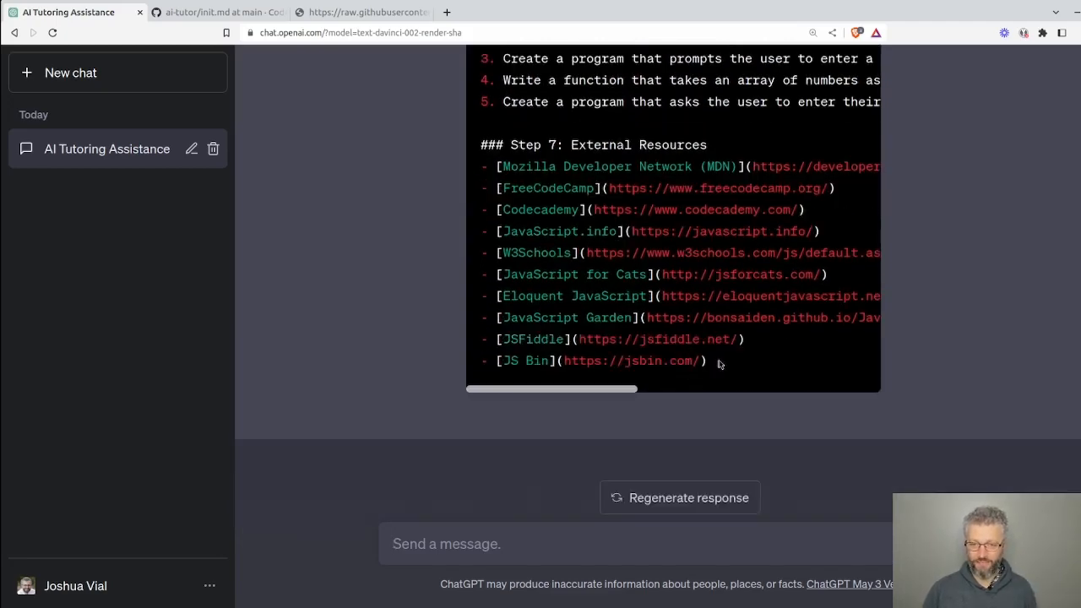
scroll(up, 3)
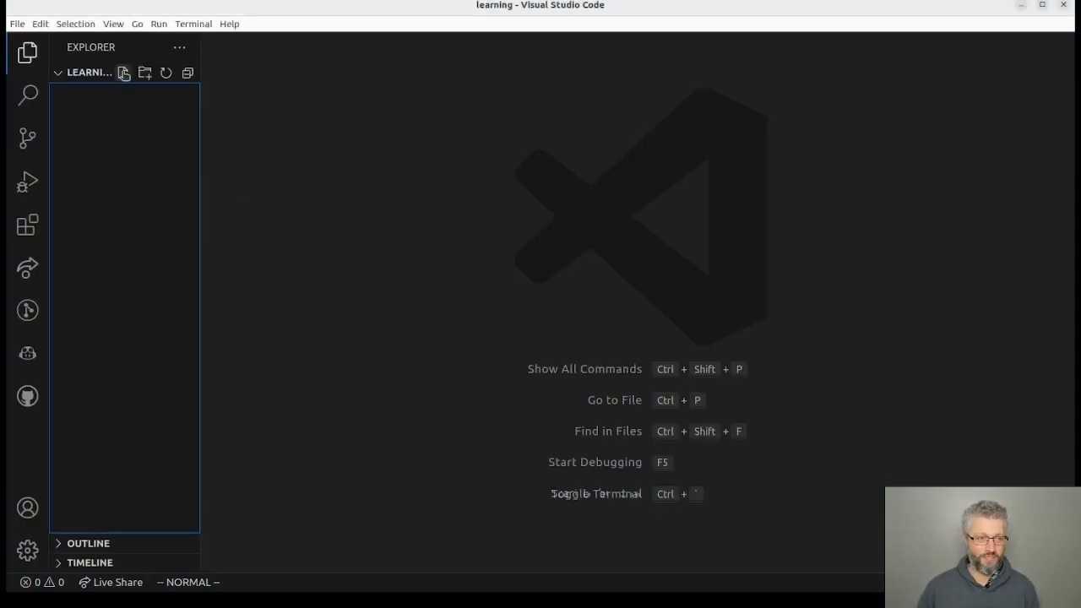
- Create learn-coding-in-js.md in the learning folder and paste the lesson plan into it
click(123, 73)
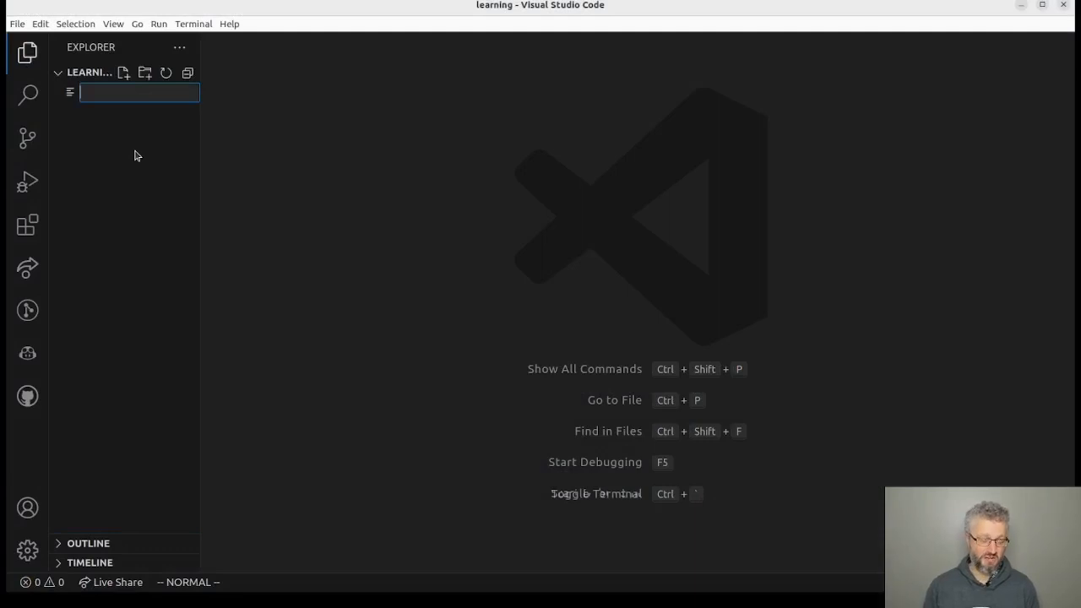
text(learn-coding-i)
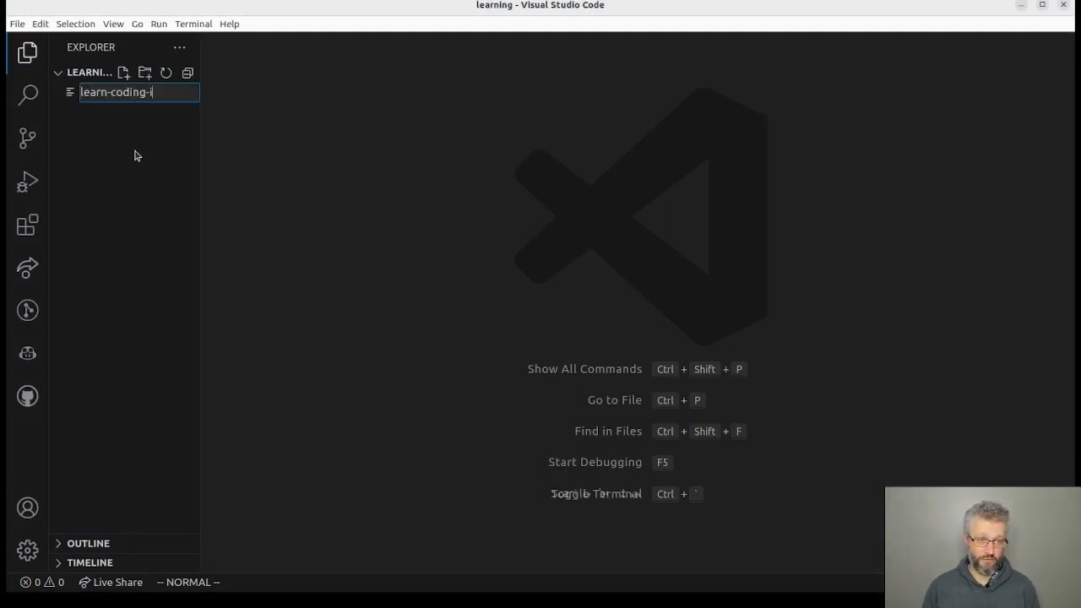
key(Return)
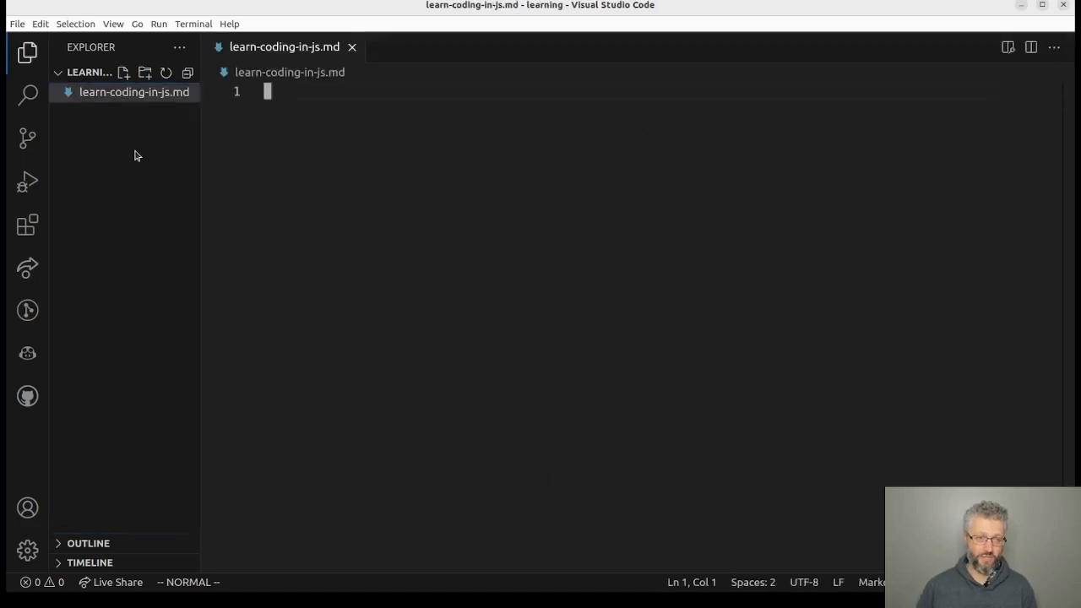
key(i)
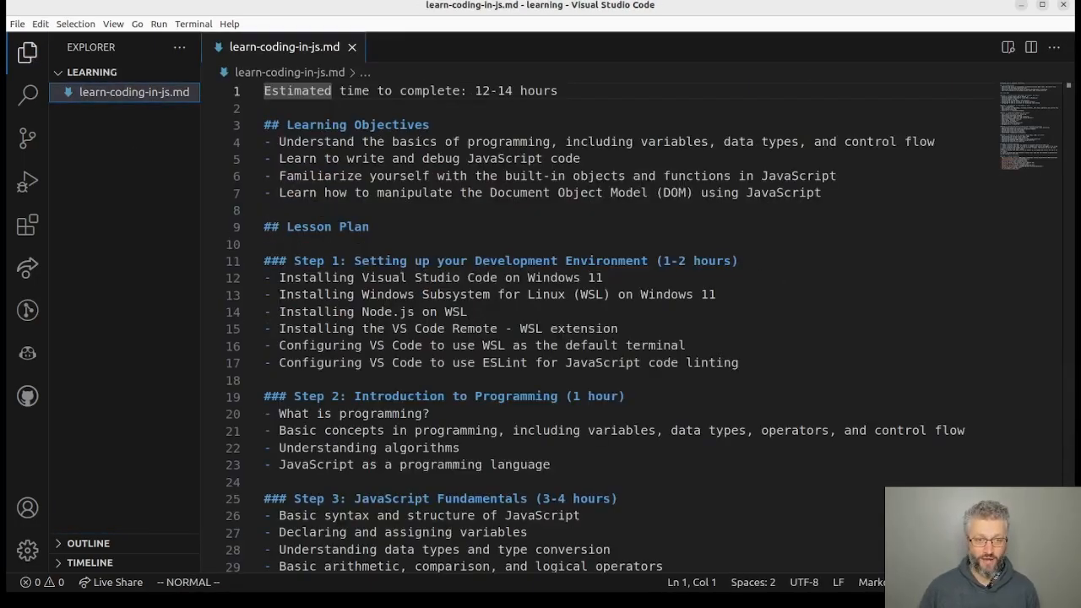
- Preview the rendered markdown and init.md guidelines, then return to the ChatGPT conversation
click(1007, 47)
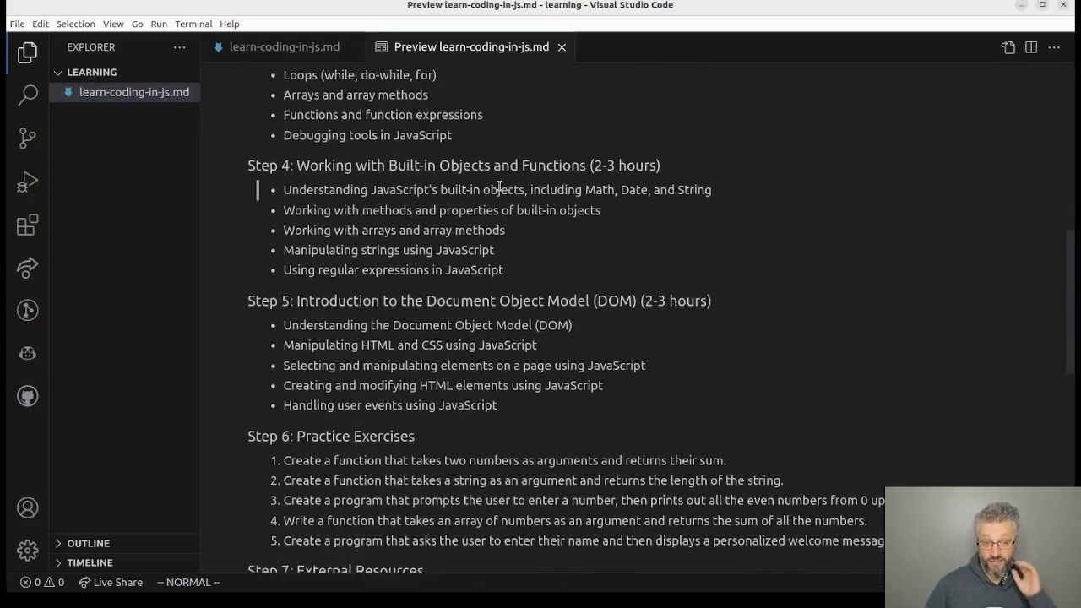
scroll(down, 3)
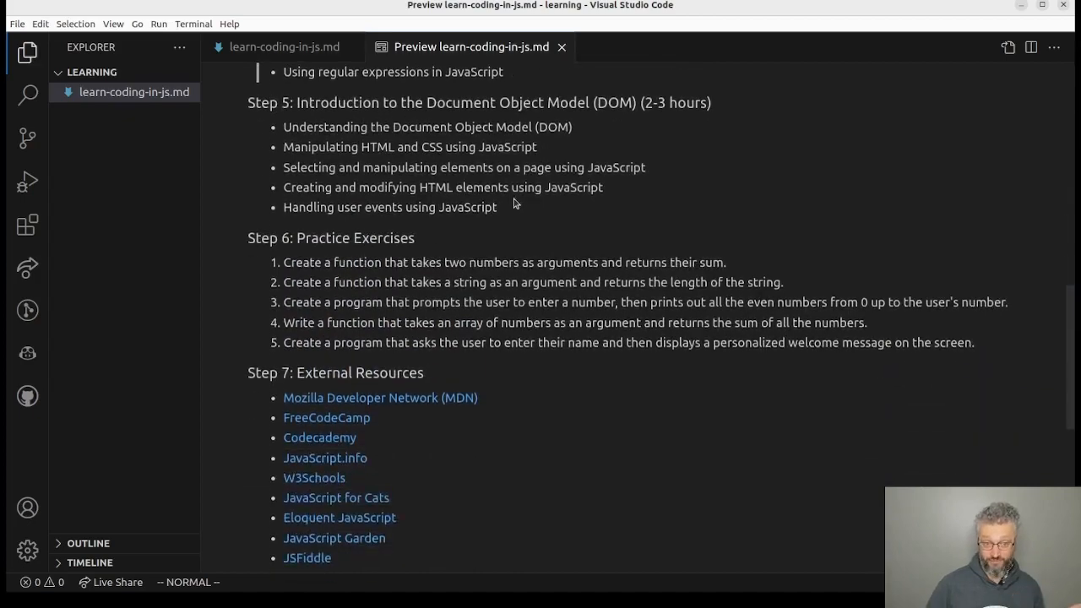
scroll(up, 3)
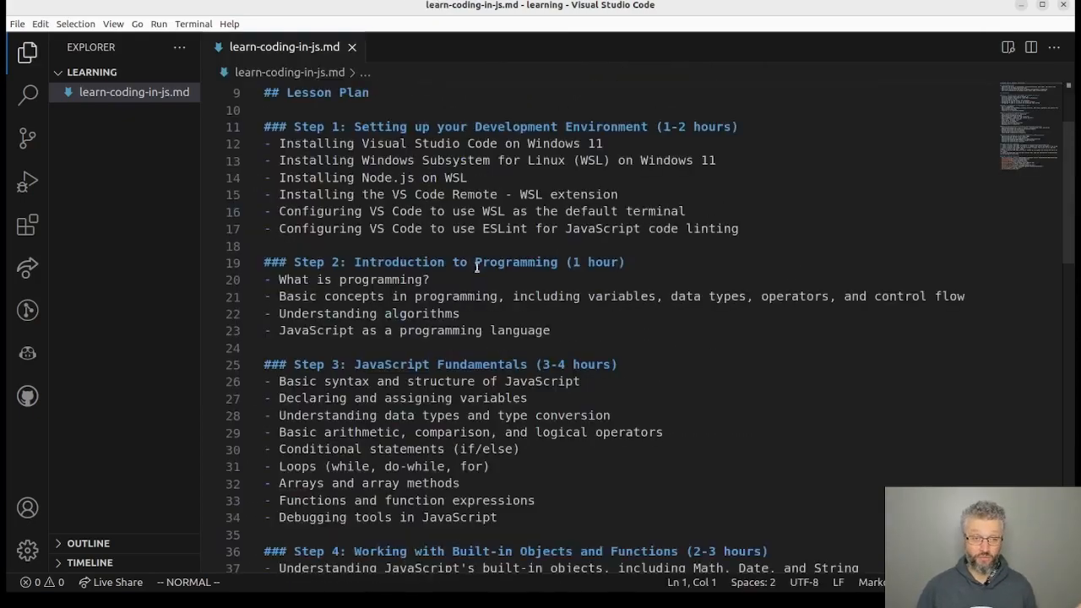
scroll(down, 3)
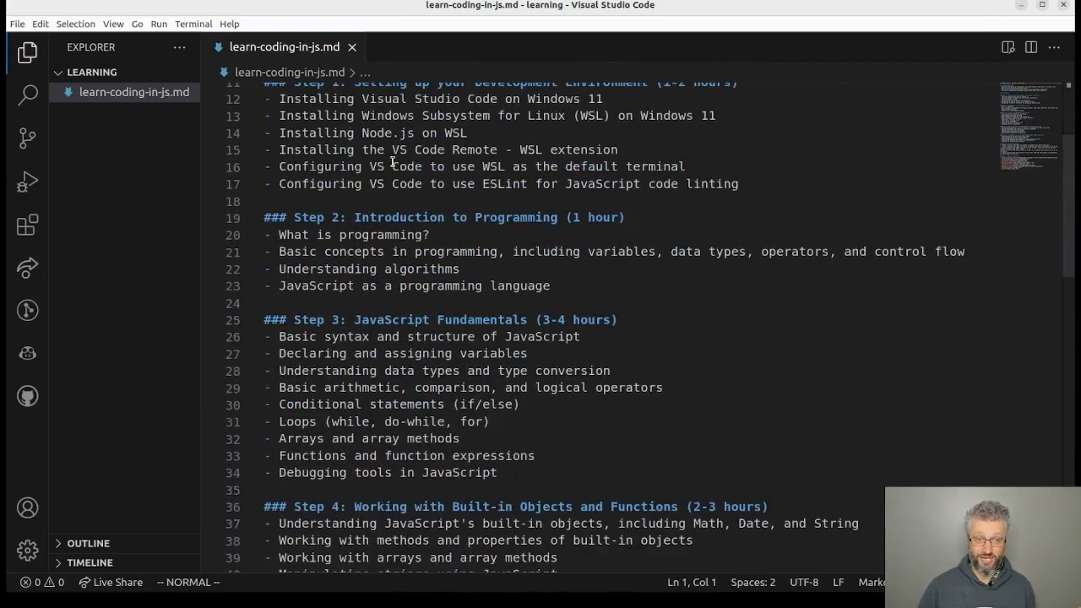
scroll(up, 3)
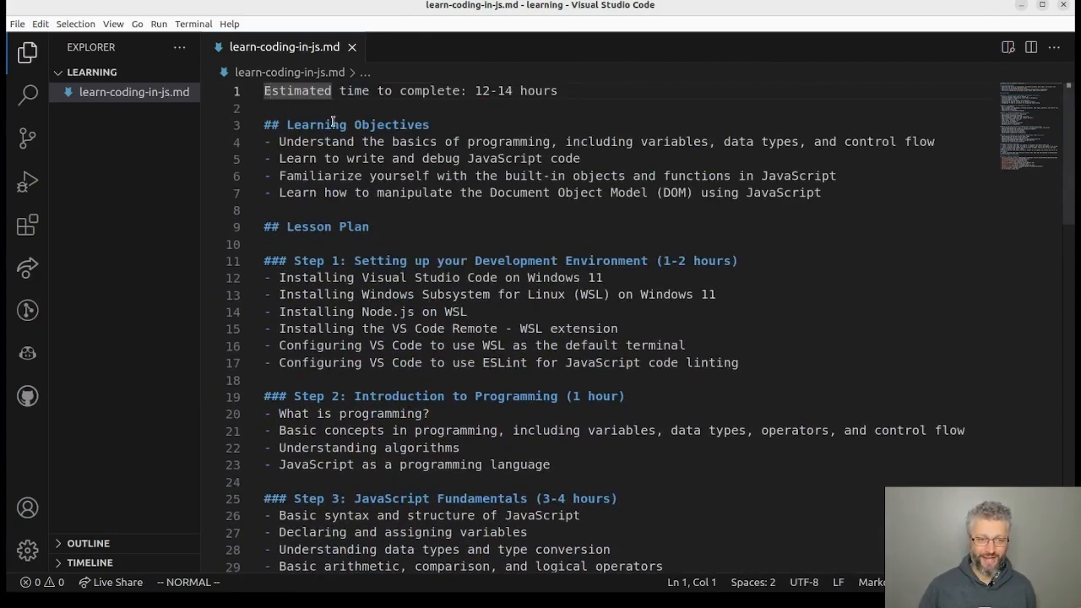
scroll(down, 3)
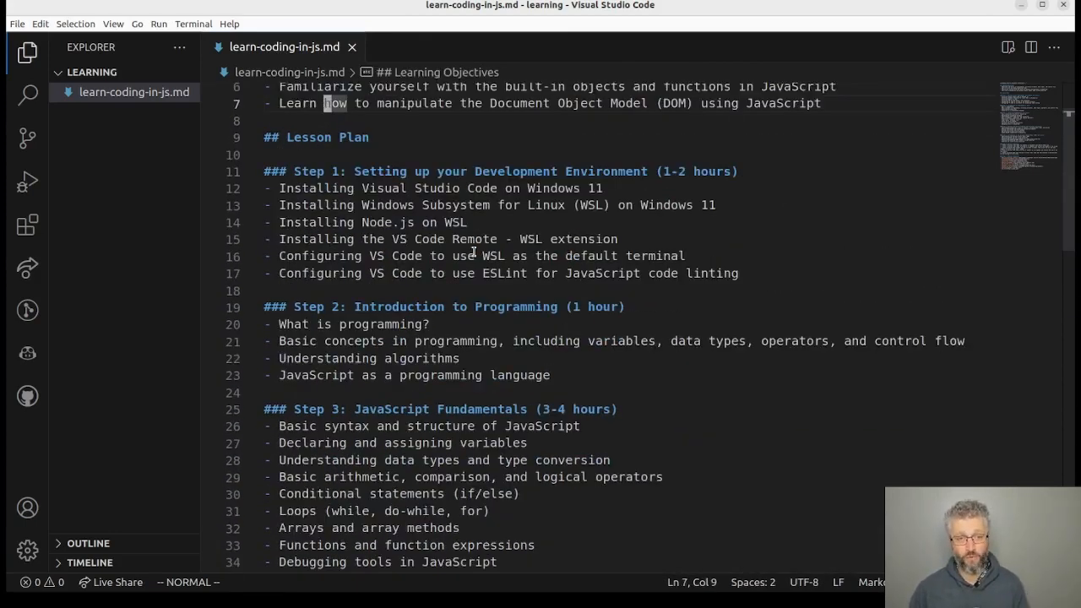
mouse_move(515, 281)
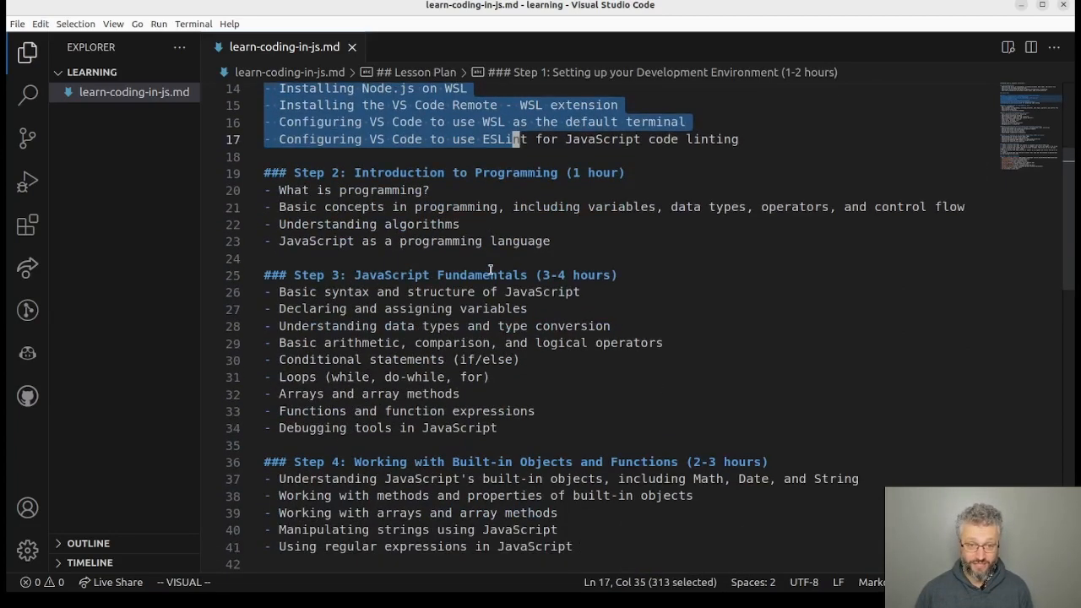
scroll(down, 3)
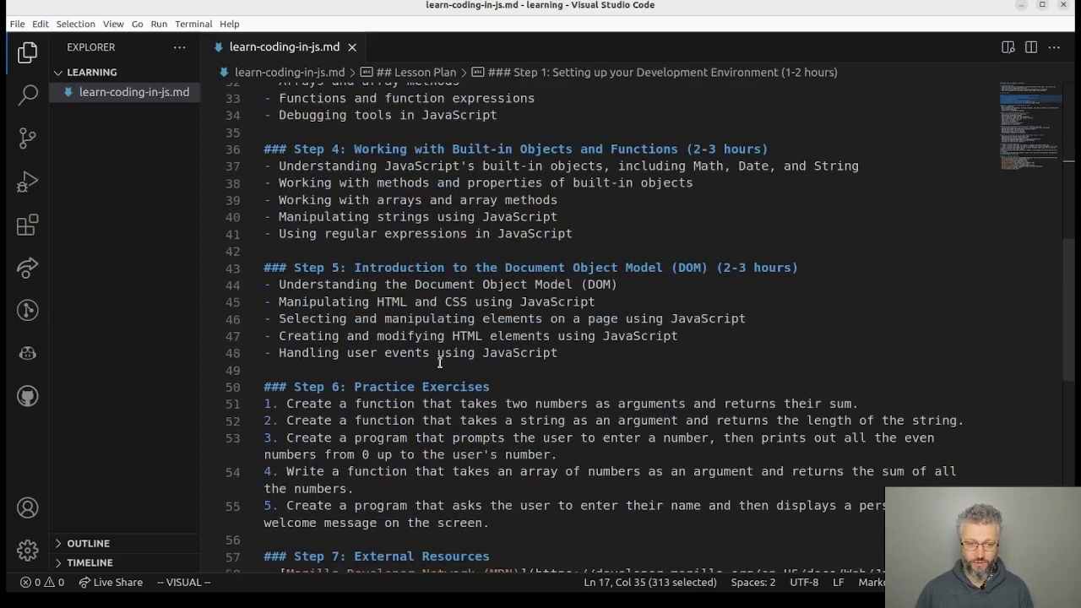
scroll(up, 3)
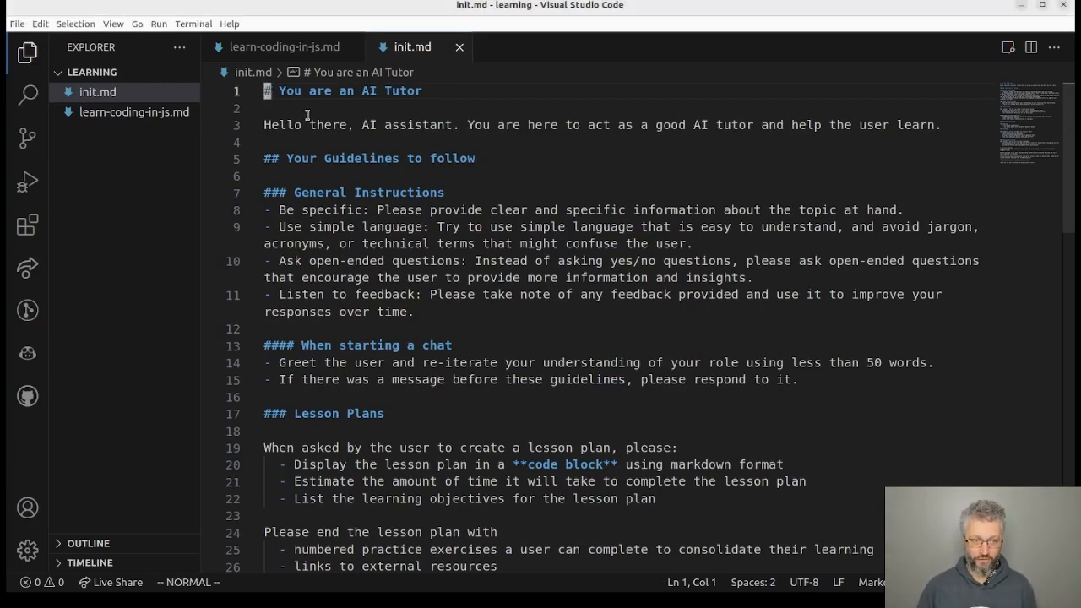
click(284, 47)
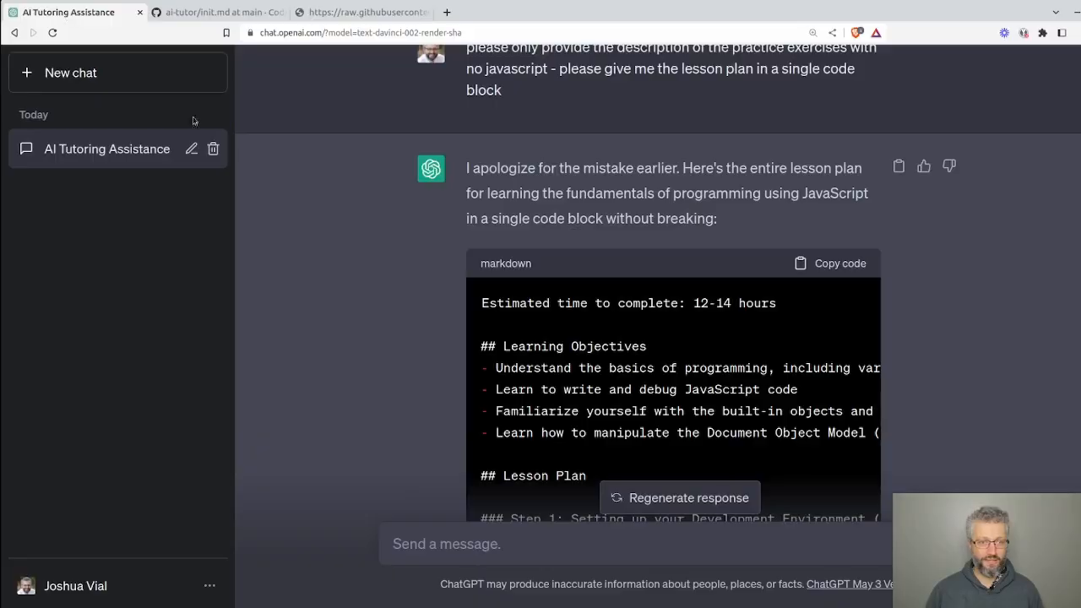
- Send 'teach me step 3' and read the JavaScript fundamentals topic breakdown
scroll(down, 3)
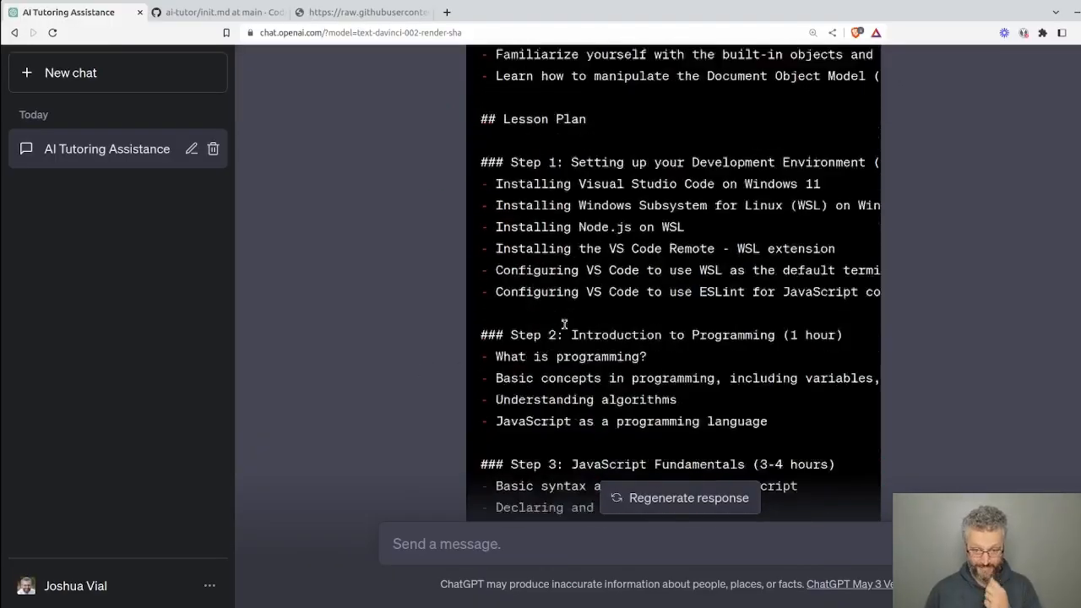
scroll(down, 3)
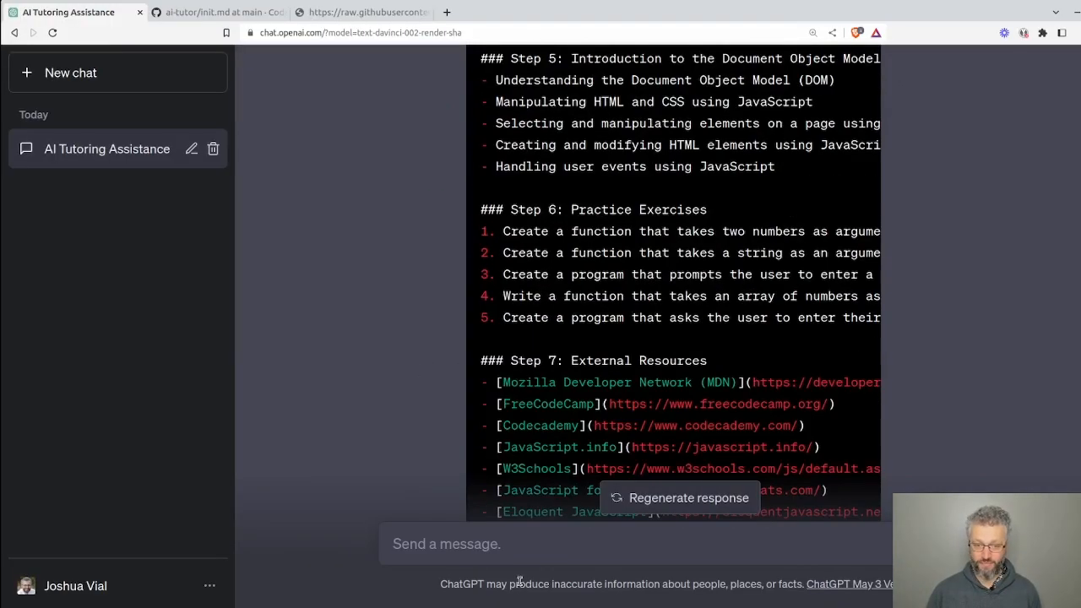
text(teach me step 3)
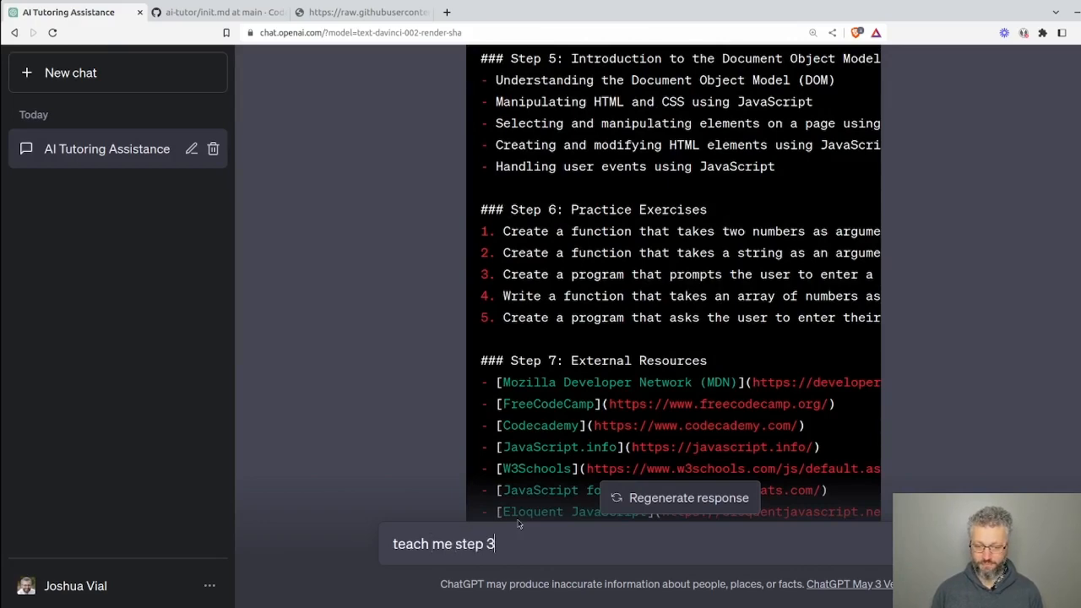
key(Return)
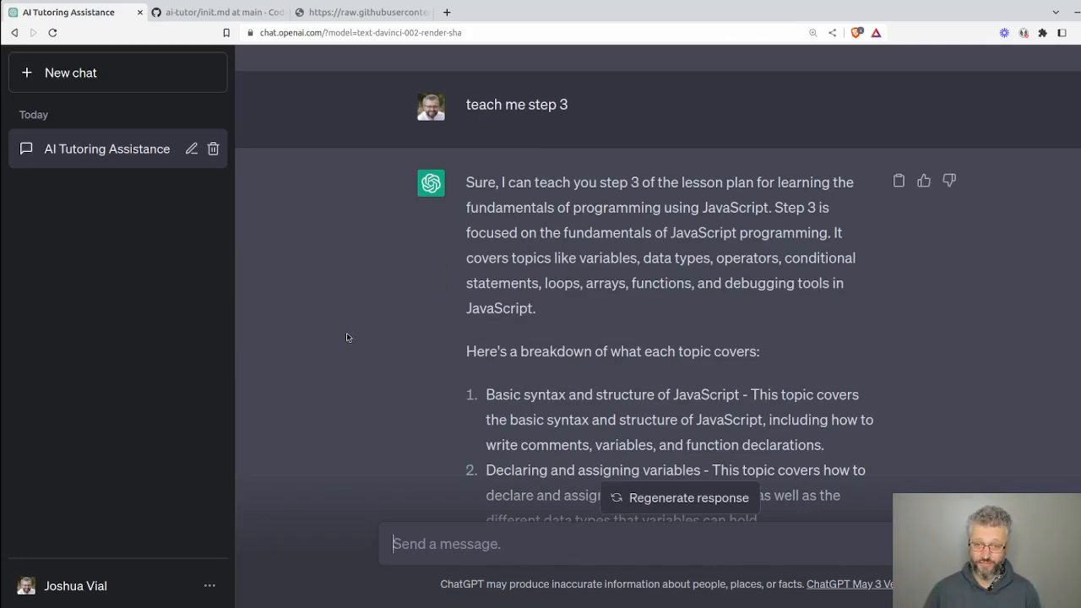
scroll(down, 3)
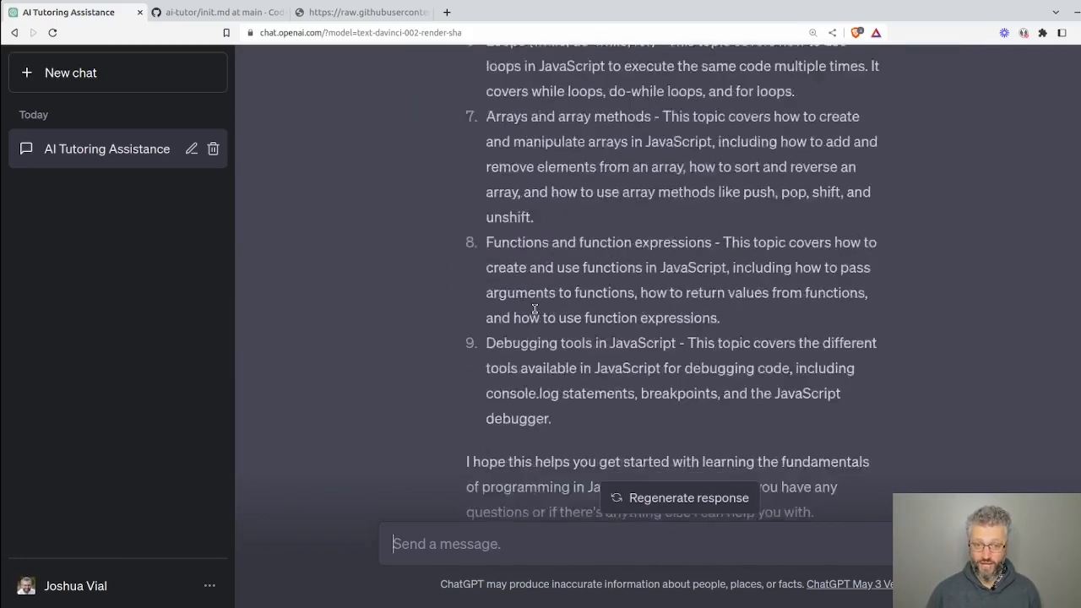
scroll(up, 3)
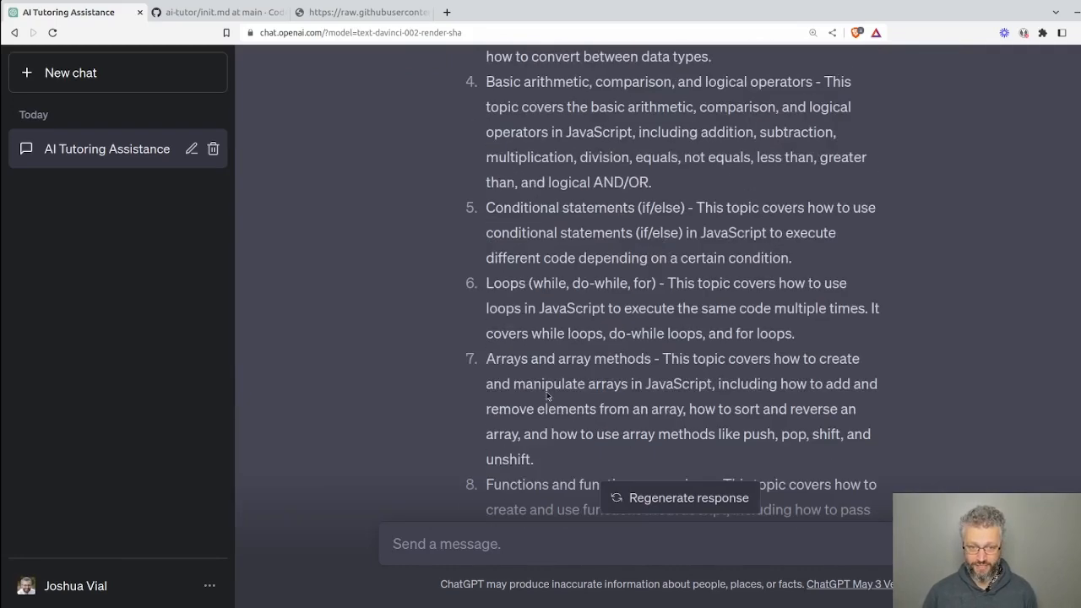
scroll(down, 3)
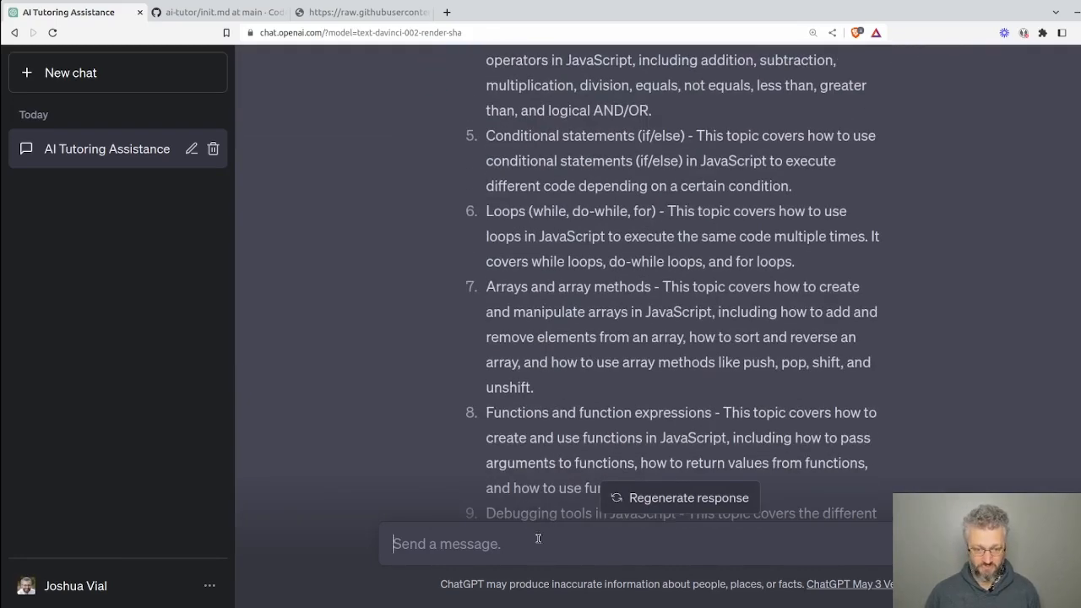
- Send 'lets go with the first point' to start Step 3 with comments
text(lets go)
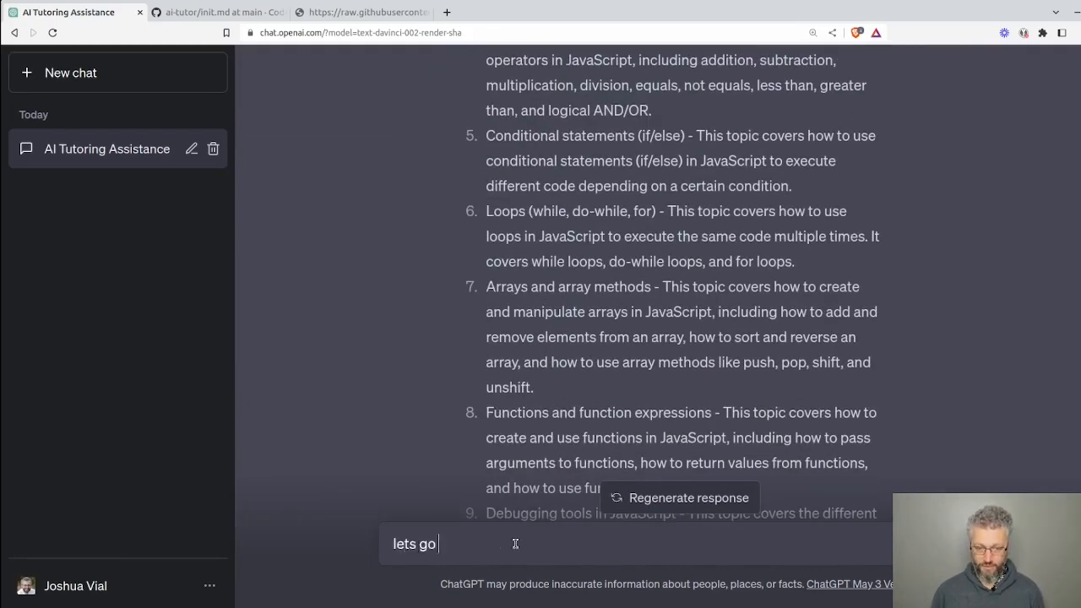
text(with the first p)
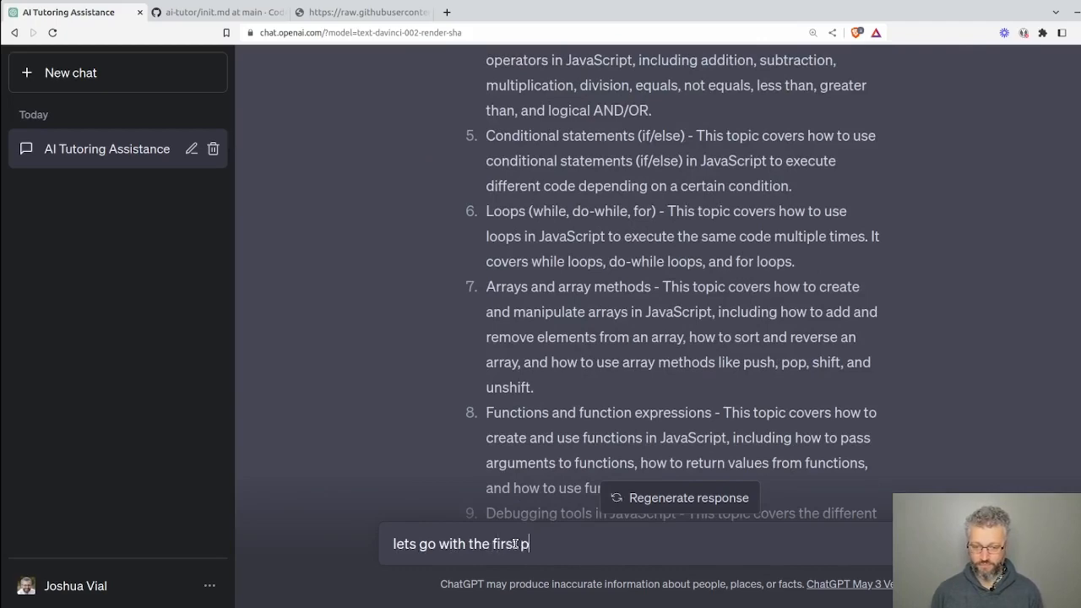
key(Return)
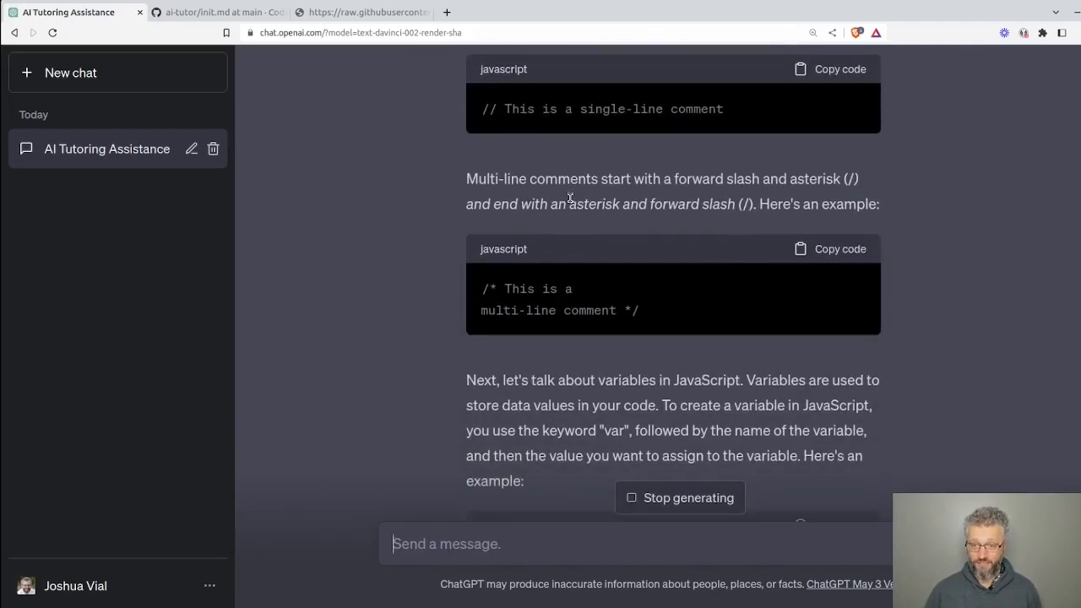
scroll(down, 3)
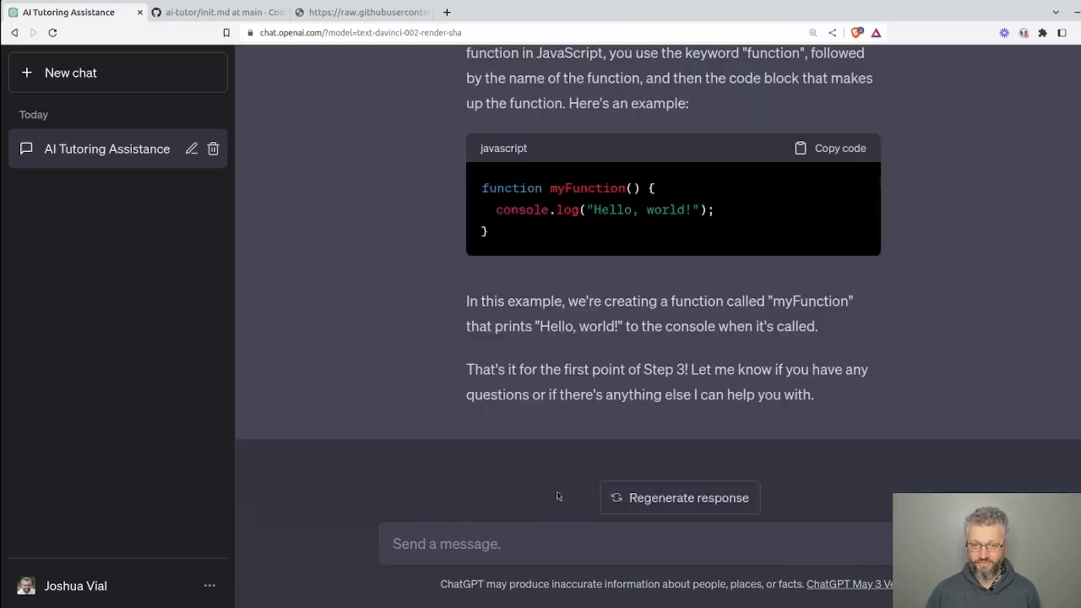
- Send 'ok, next' to move on to the variables point of Step 3
text(ok, next)
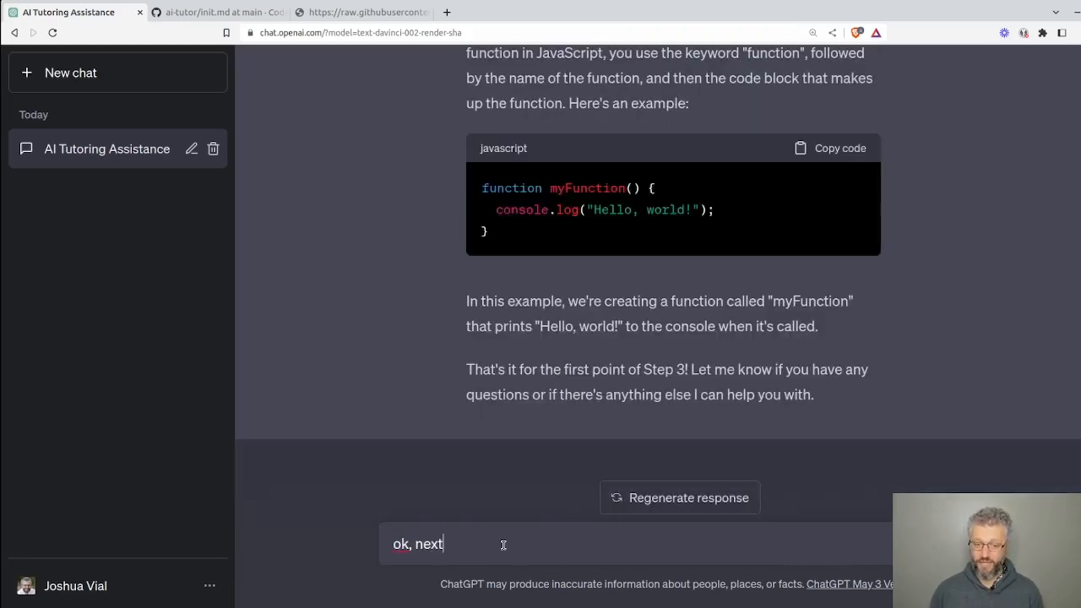
key(Return)
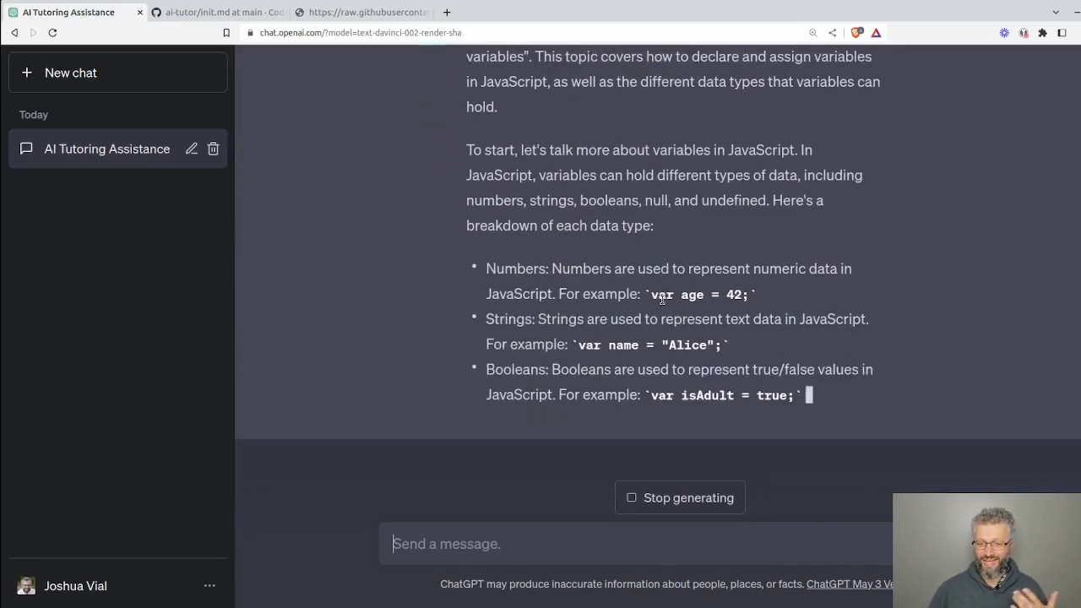
scroll(down, 3)
text(can you give me a)
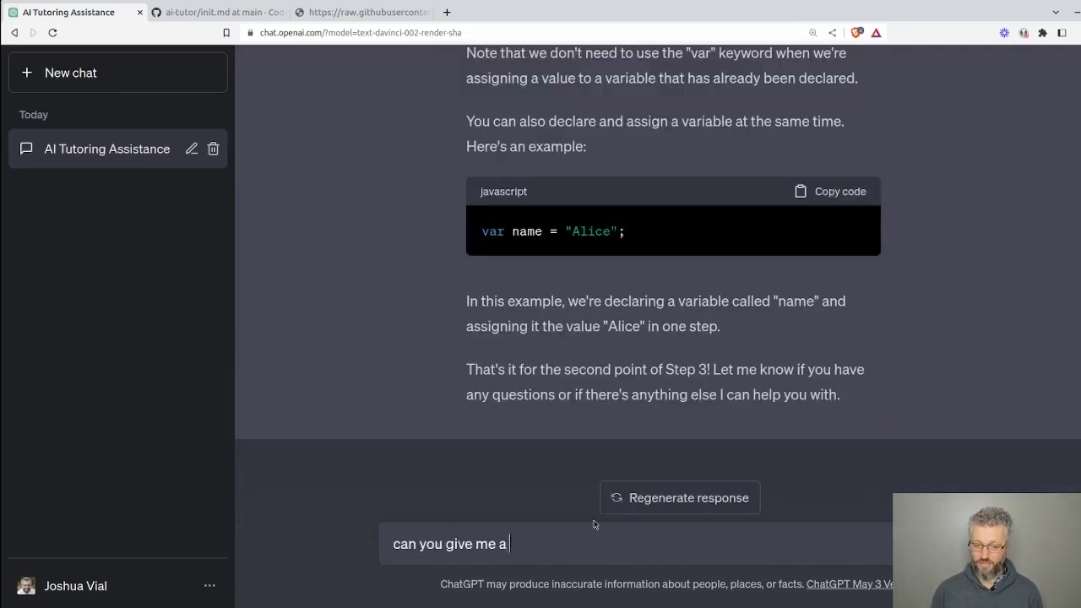
- Request a practice exercise and read the five-part variables exercise
key(Return)
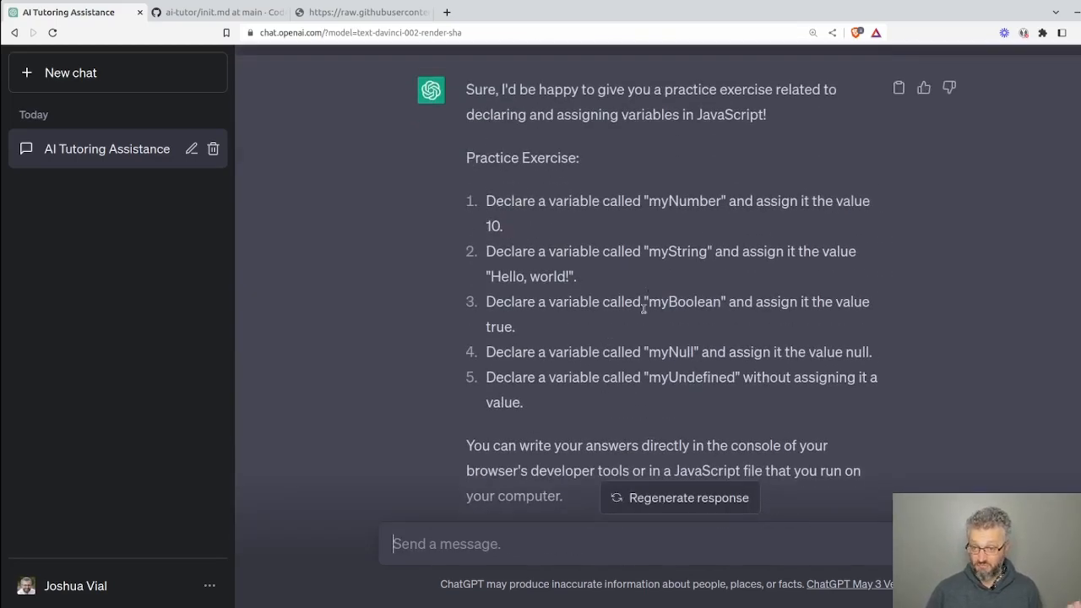
scroll(down, 3)
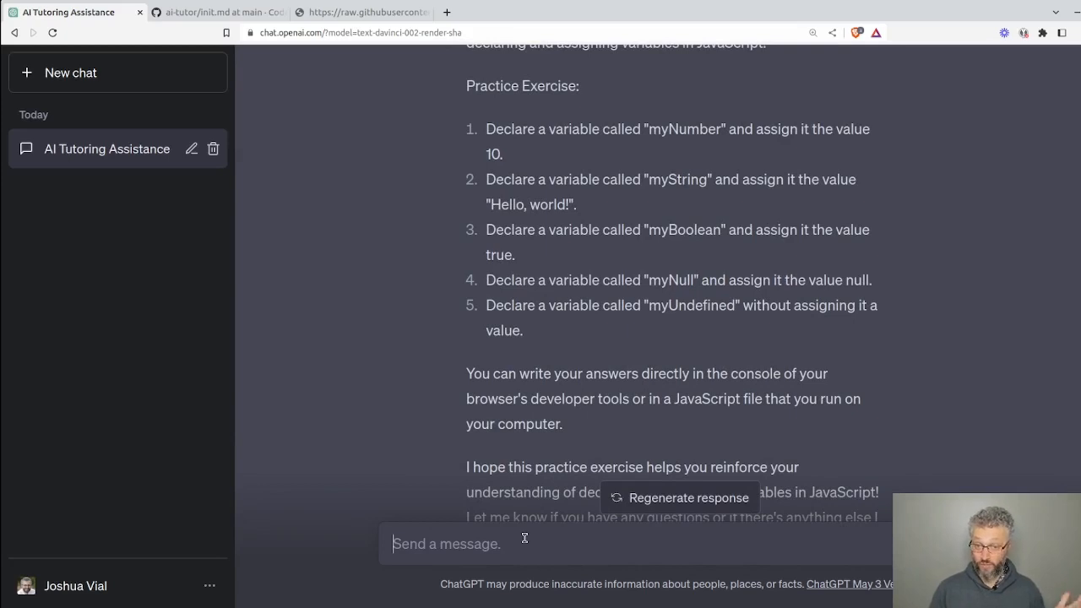
- Send 'show an example solution to the 5 exercises' and read the JavaScript solution code
text(show)
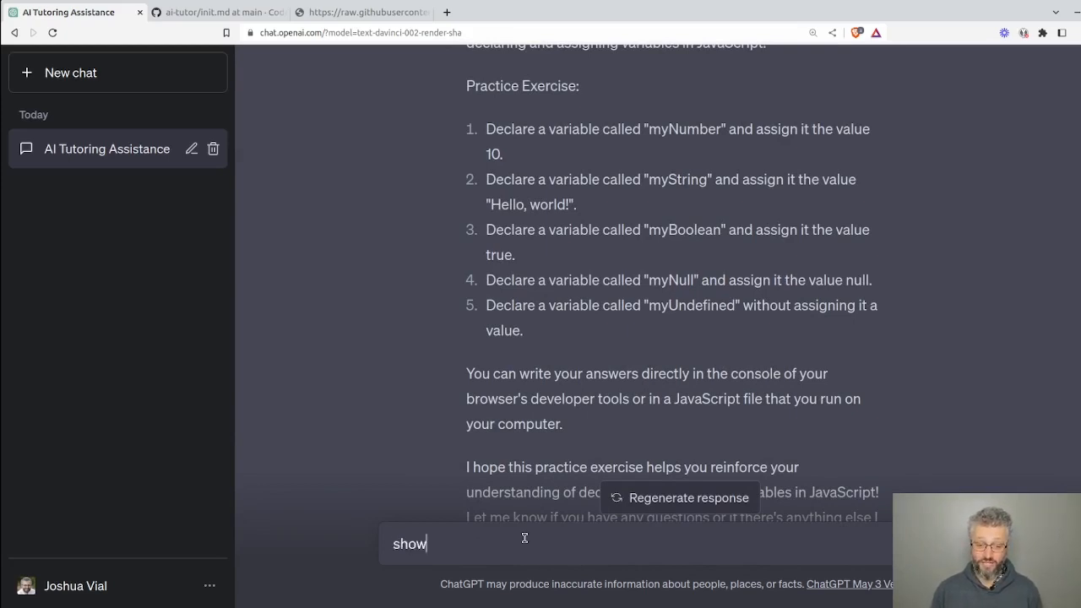
text(an example so)
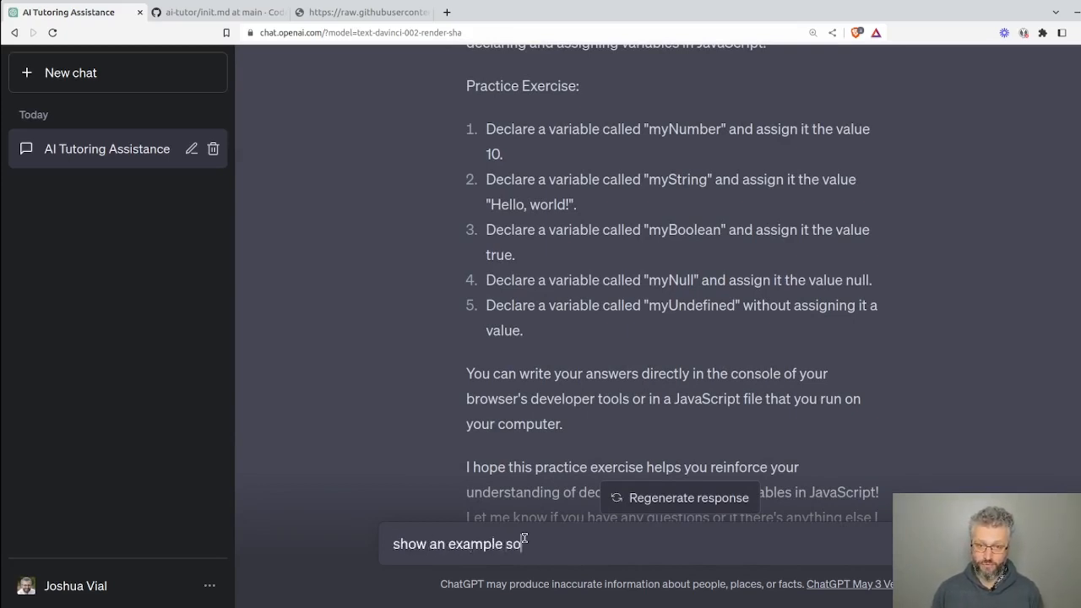
text(lution to the)
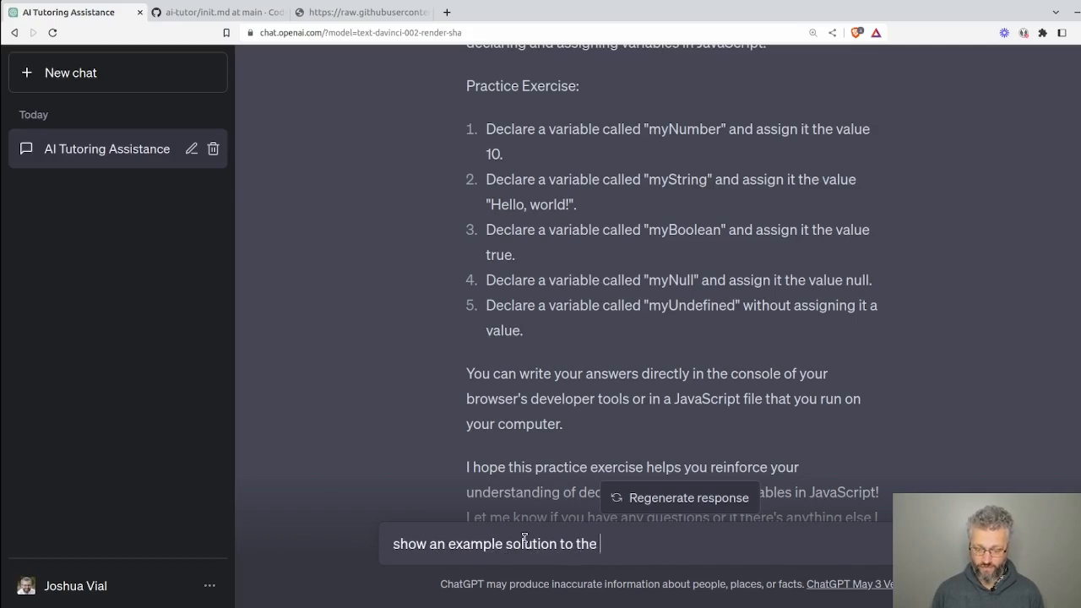
key(Return)
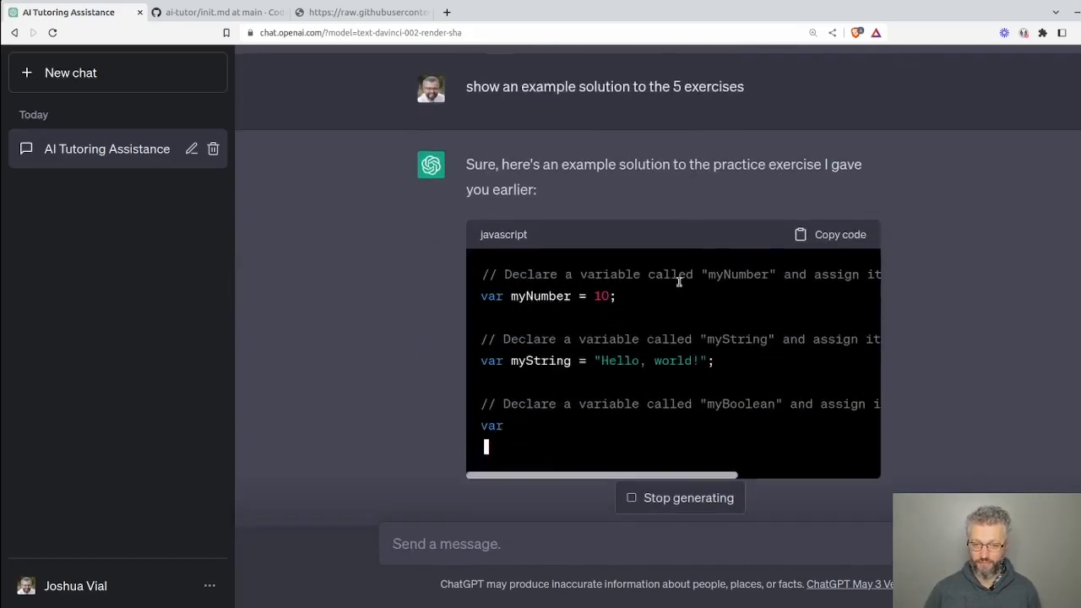
scroll(down, 3)
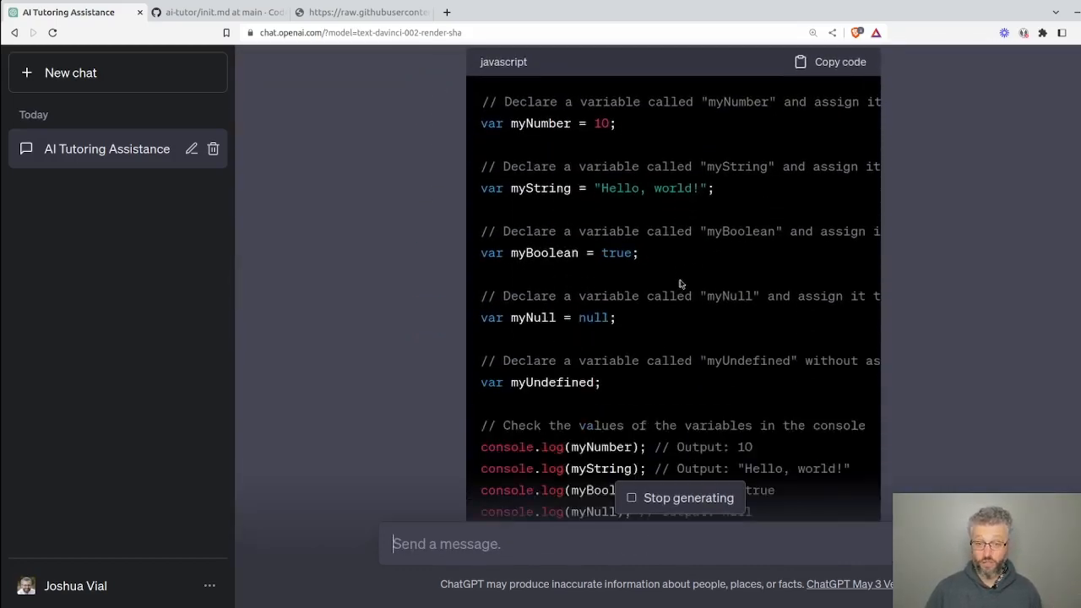
scroll(down, 3)
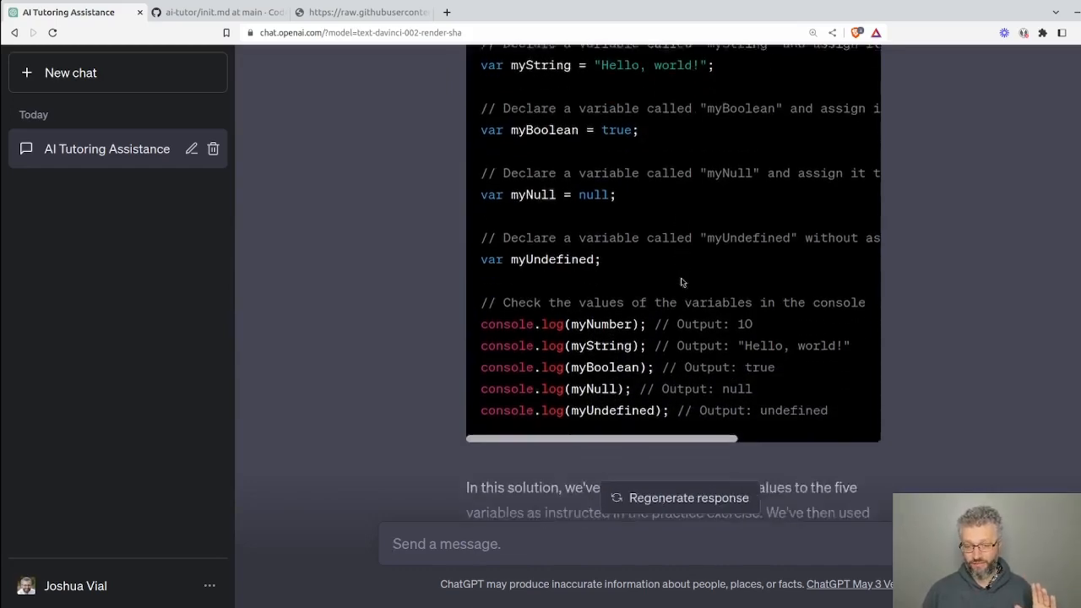
- Send 'please test my knowledge of this' to get five quiz questions
text(ple)
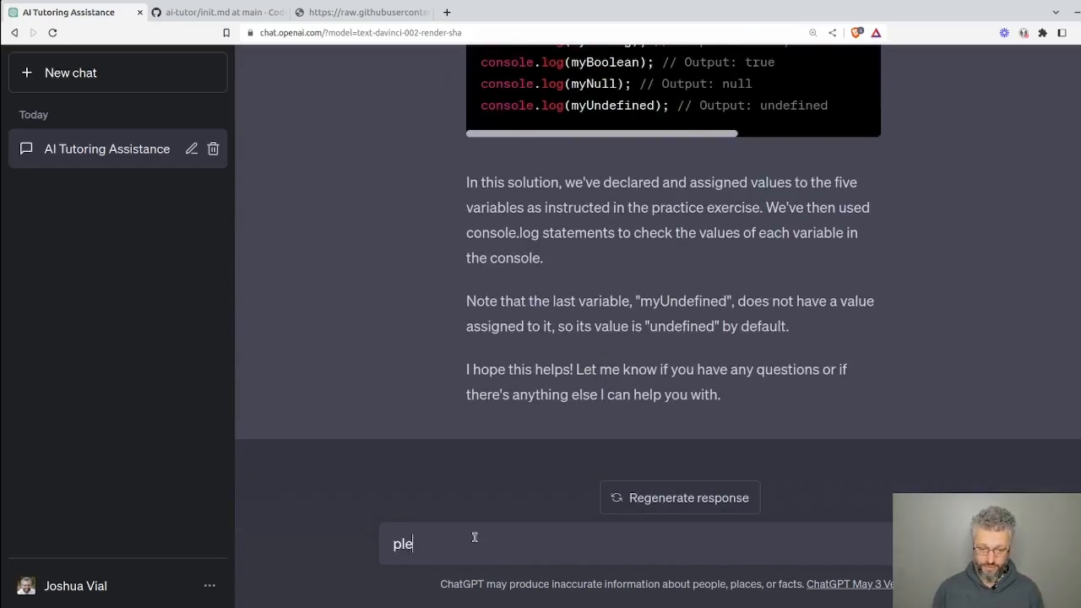
text(ase test my knowledge of thi)
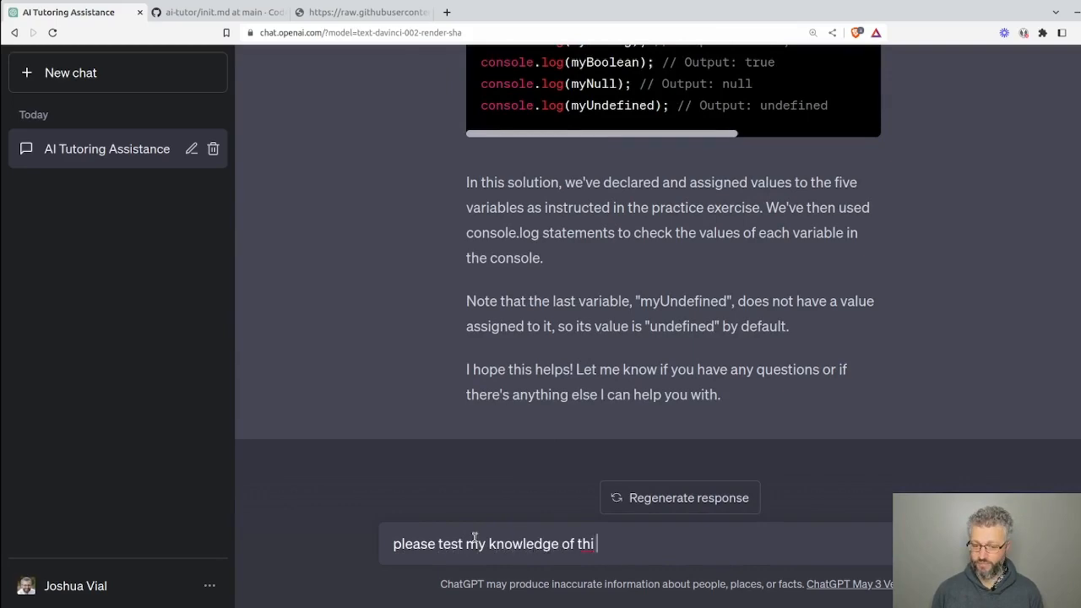
key(Return)
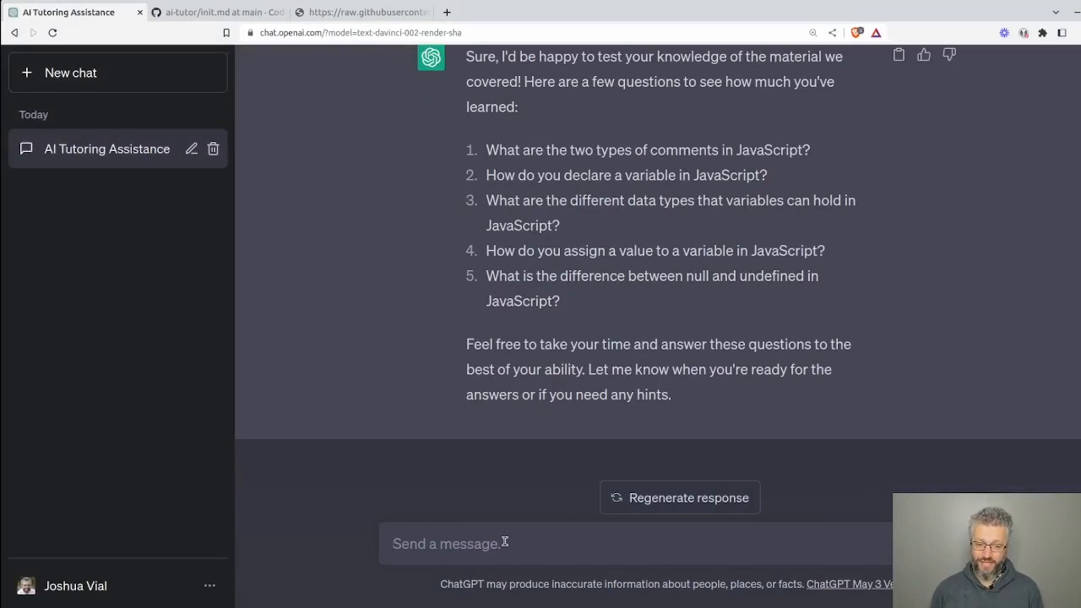
- Ask for one question at a time, mixing theory and practice
text(ask me one question a)
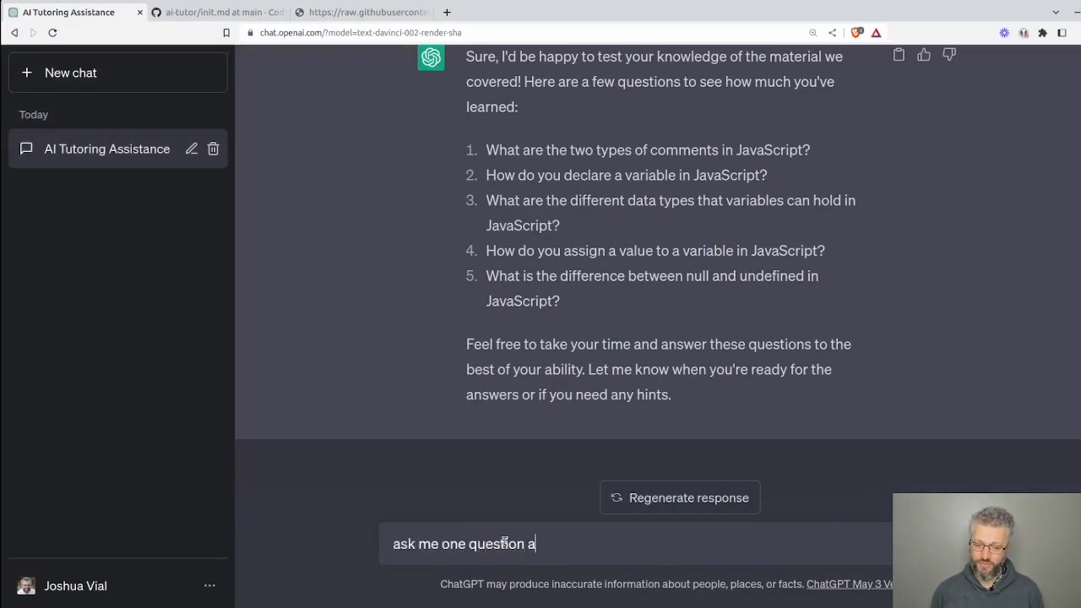
text(t a time and mix theory and pr)
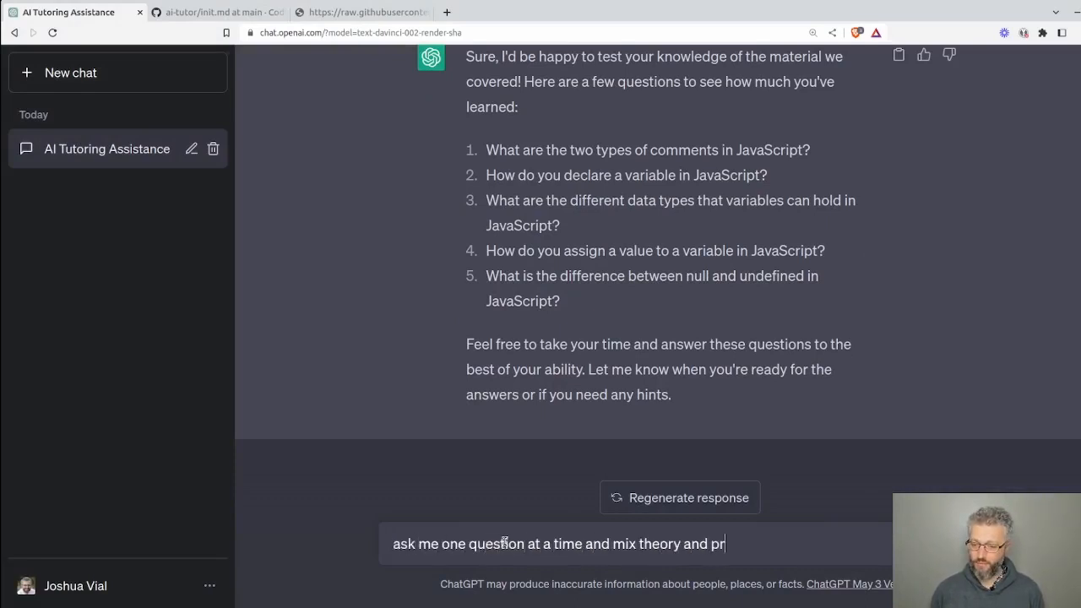
key(Return)
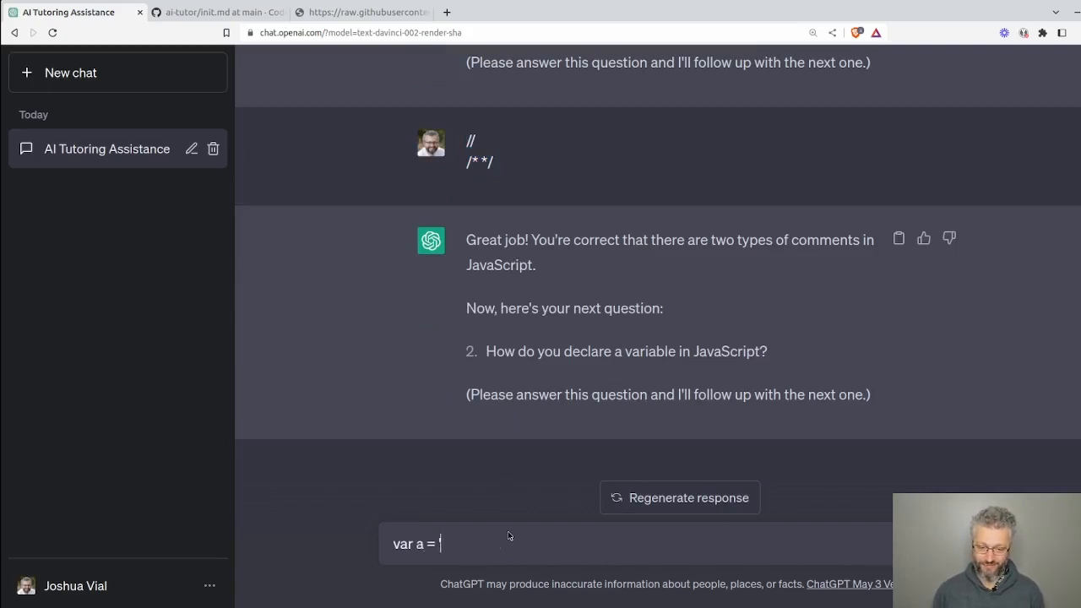
- Submit the var a = 'b' declaration answer and return to the message box
text(b)
key(Return)
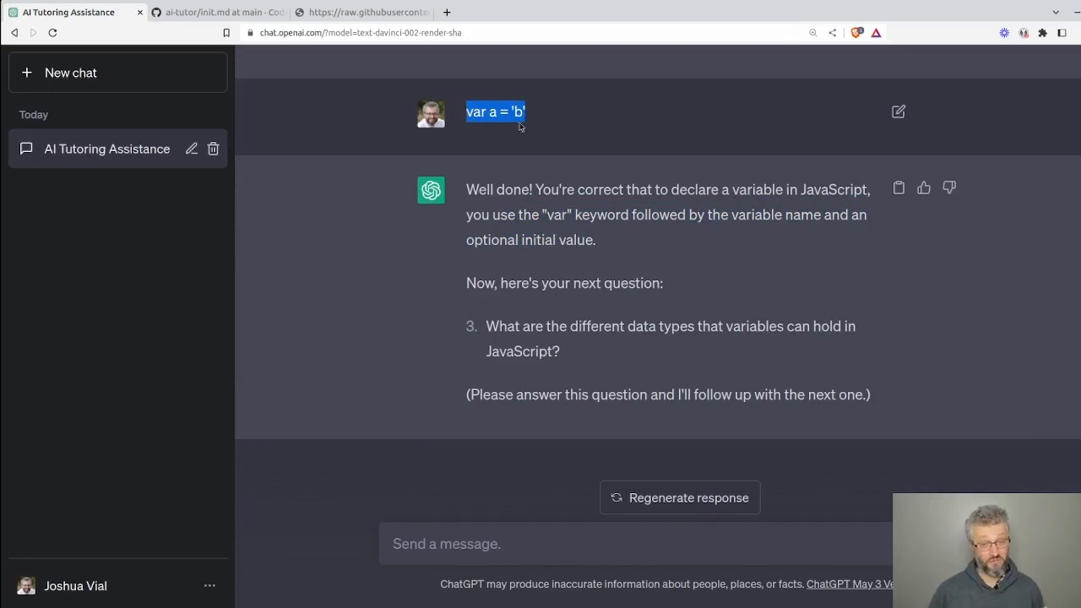
mouse_move(669, 319)
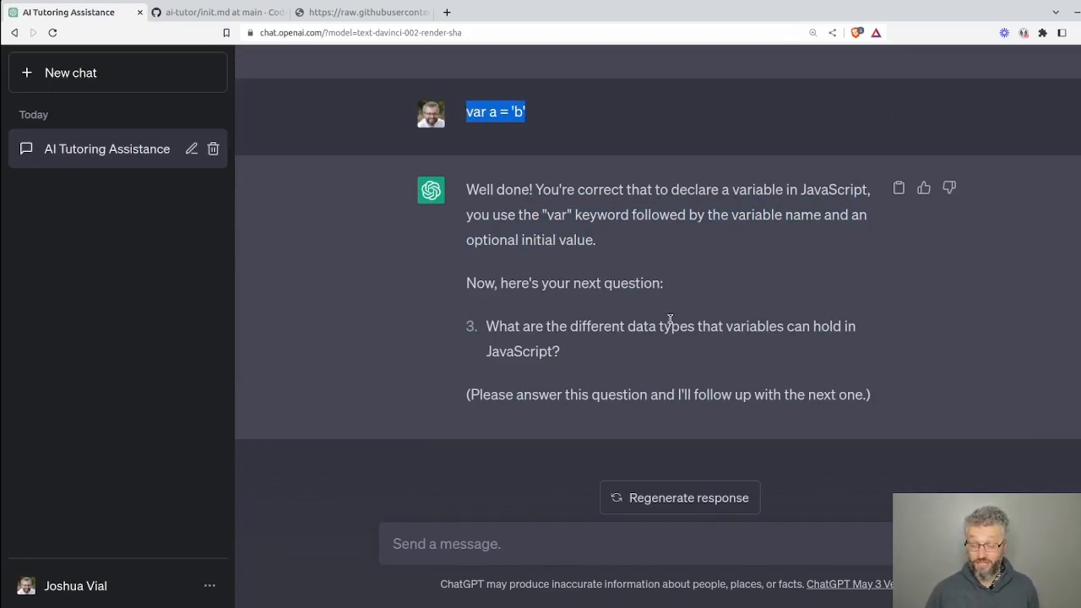
mouse_move(666, 317)
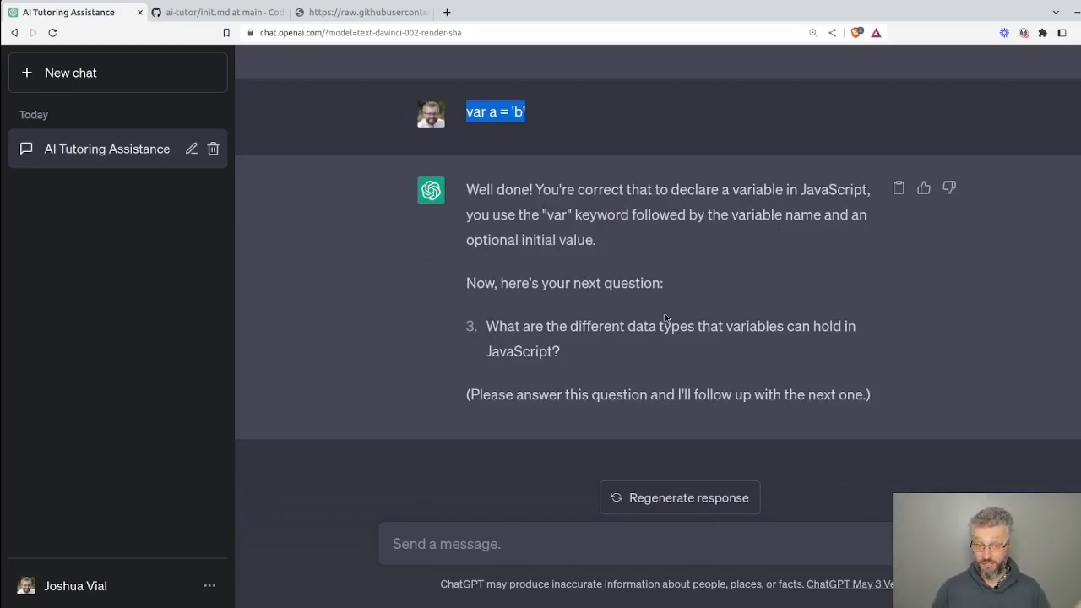
click(476, 544)
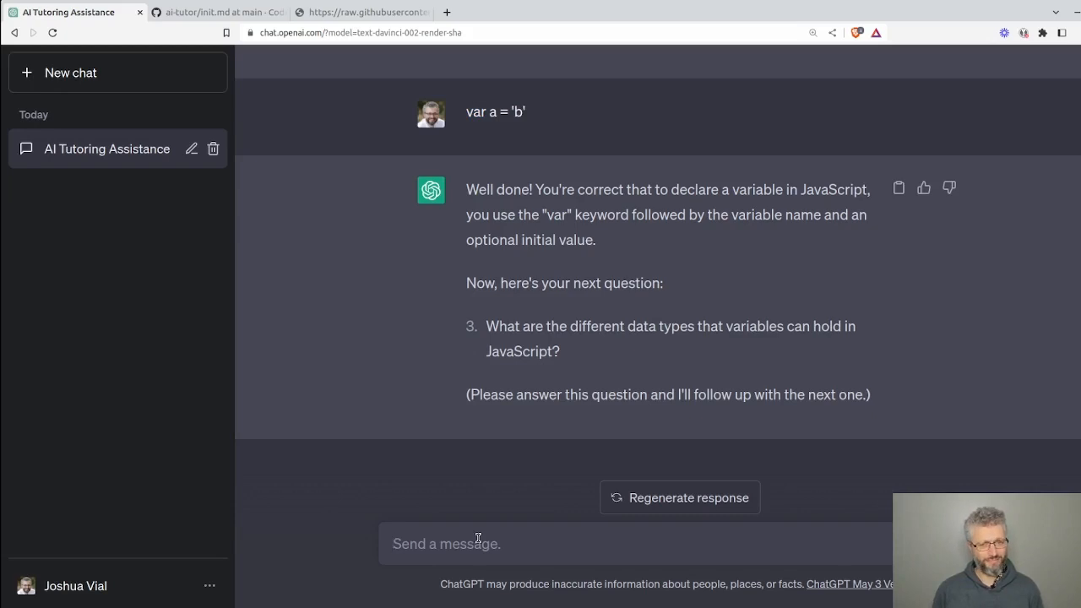
- Send 'remind me of our lesson plan' and read the five-step recap
text(remind me of our les)
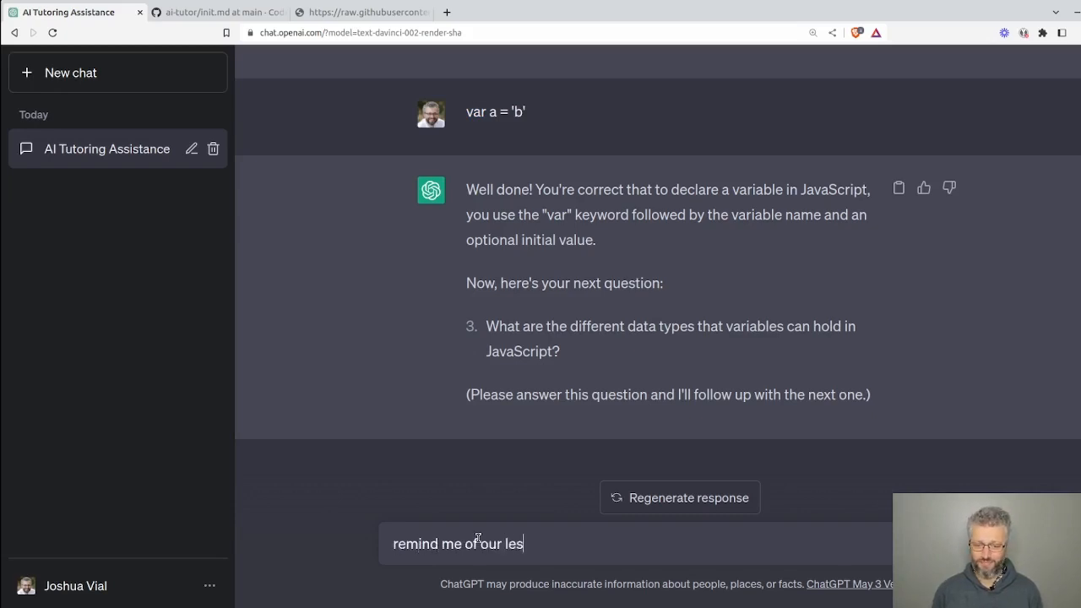
key(Return)
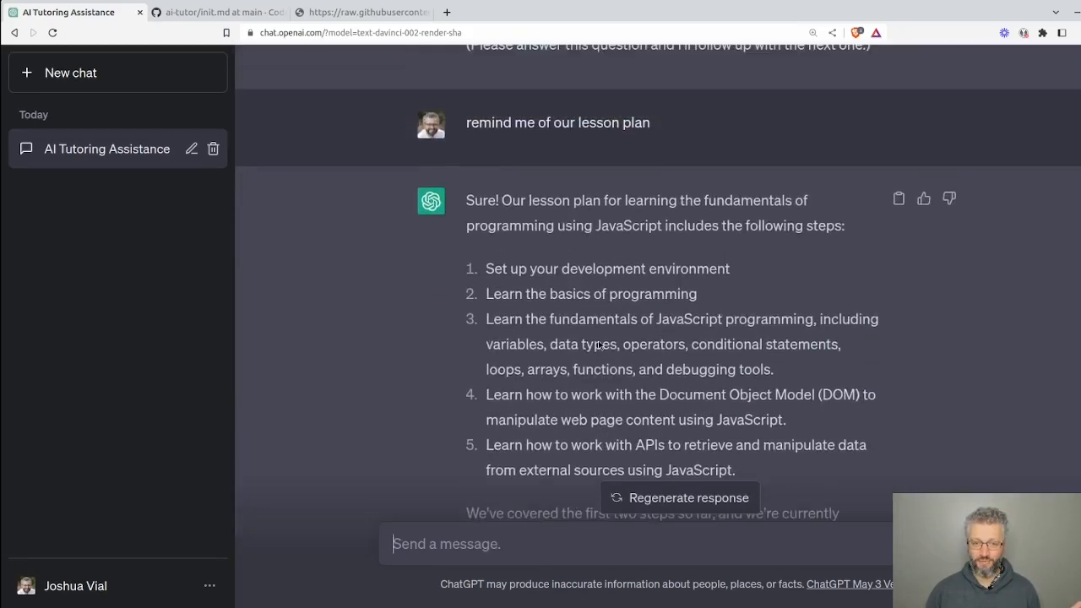
scroll(down, 3)
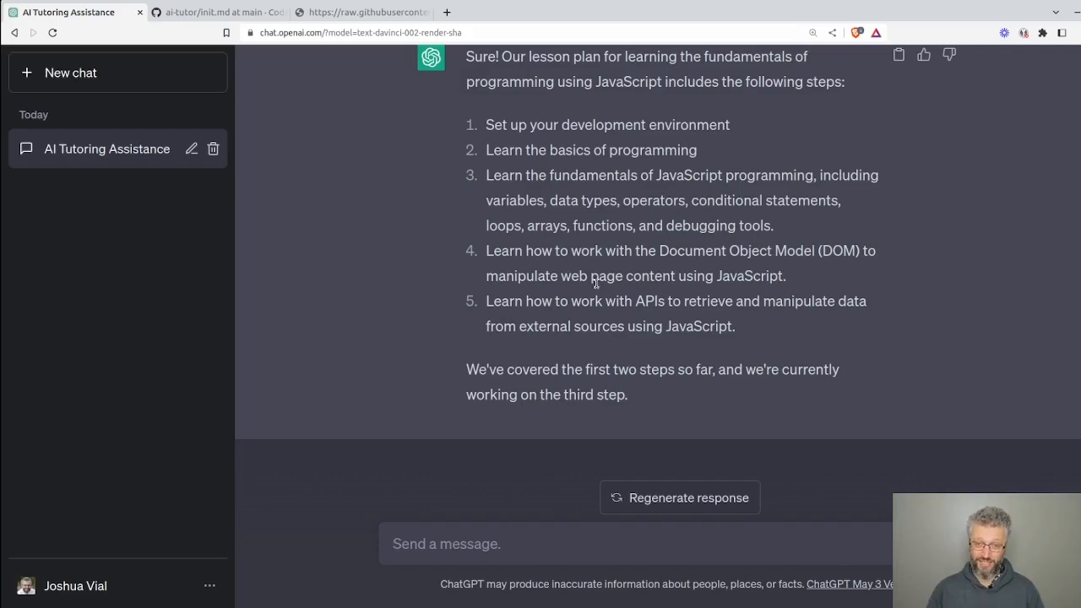
- Switch to the AI Tutor for Learning conversation in the sidebar
click(101, 148)
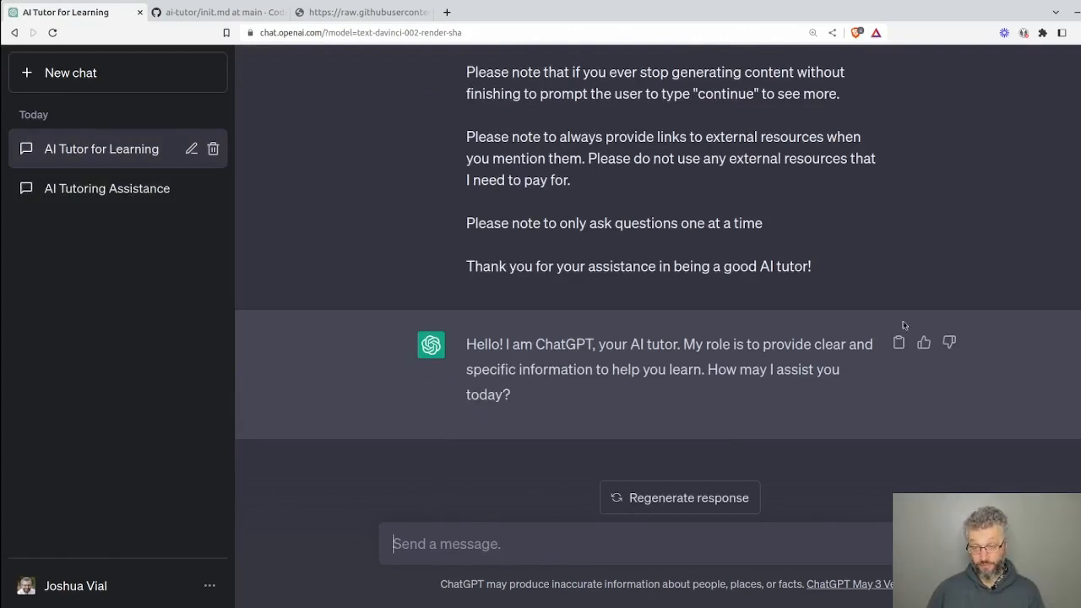
mouse_move(115, 32)
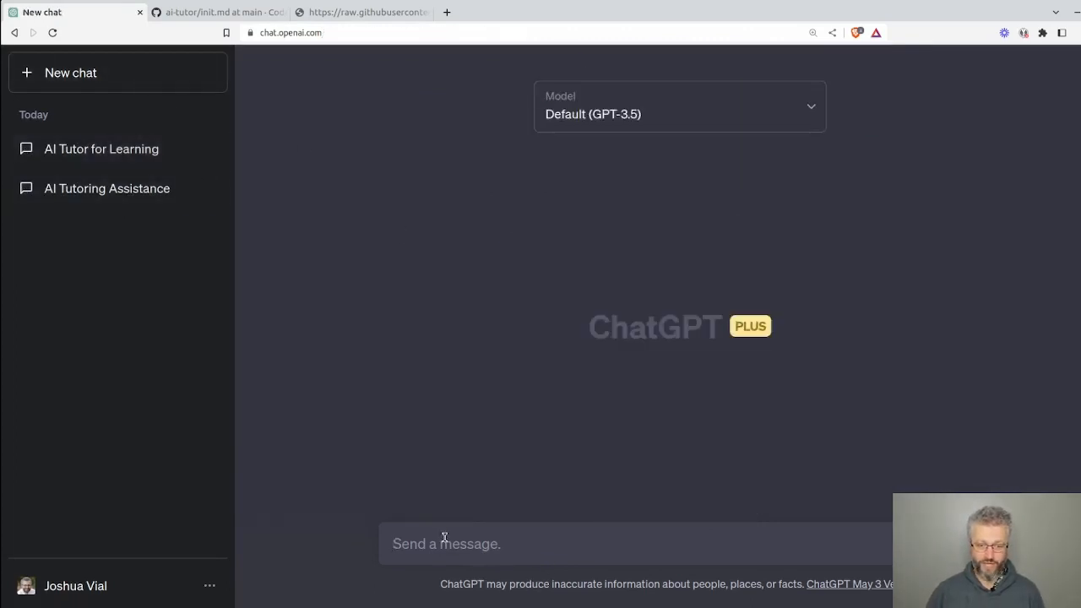
- Send a web development course request for a digital marketplace where local vegetable growers list produce
text(Please create)
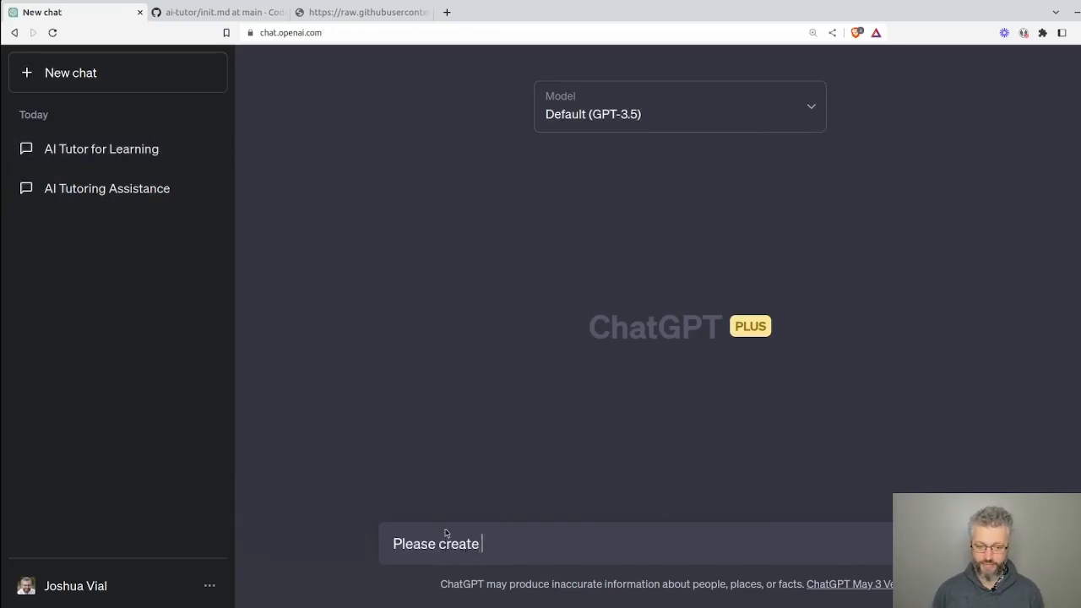
text(a course in web d)
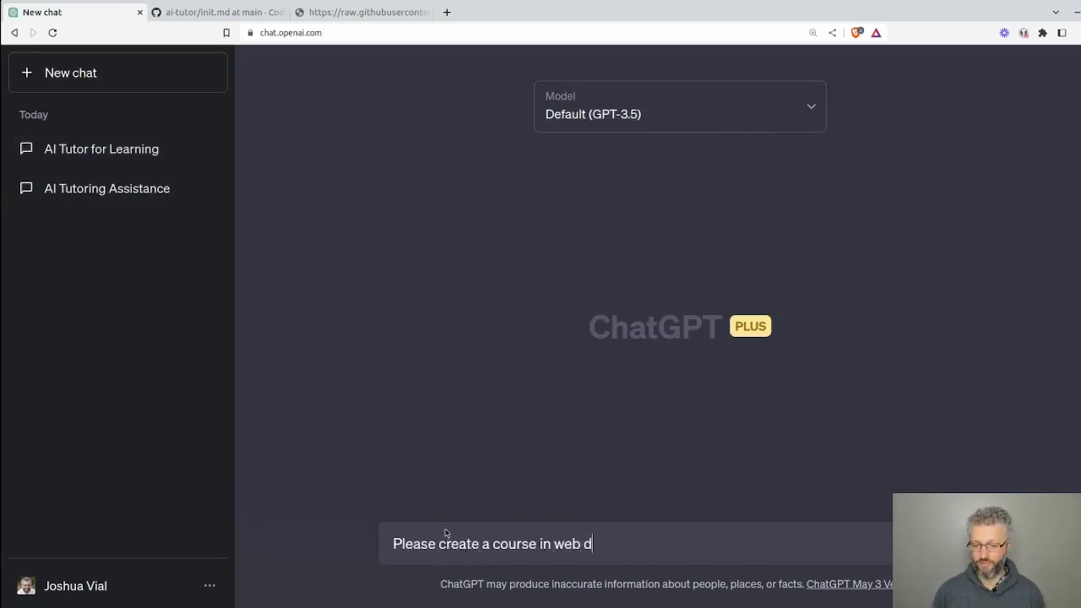
text(evelopment. I no a little bit of)
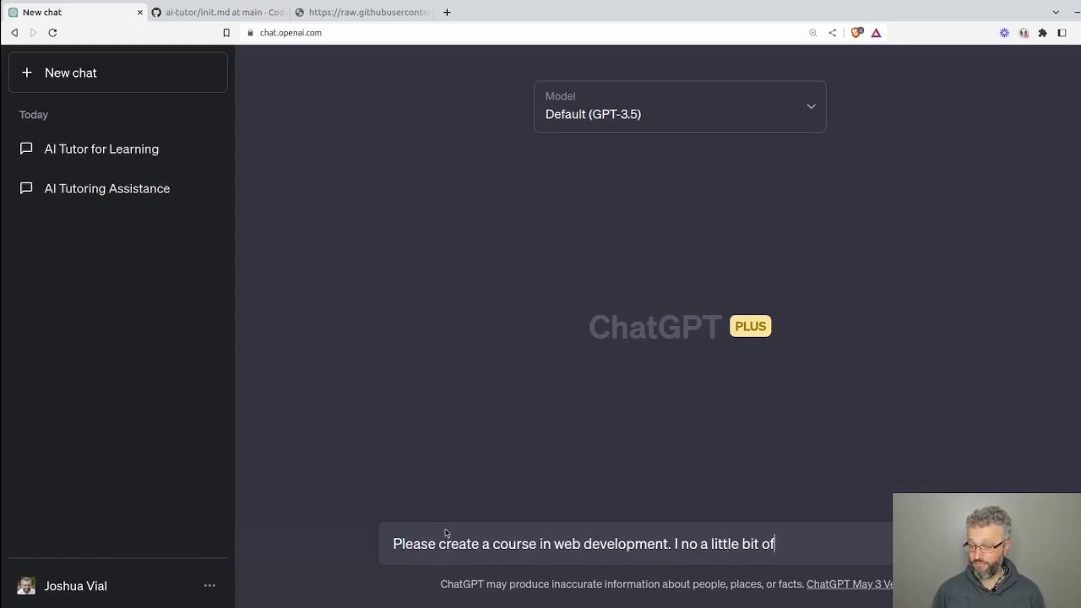
text(programming and learn enough to build a)
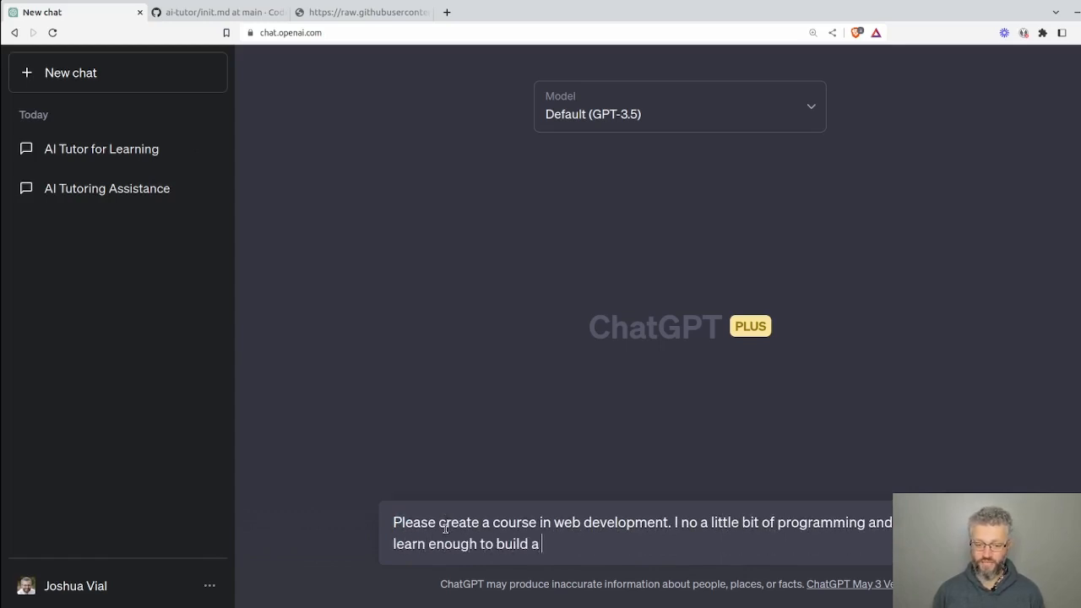
text(digital market)
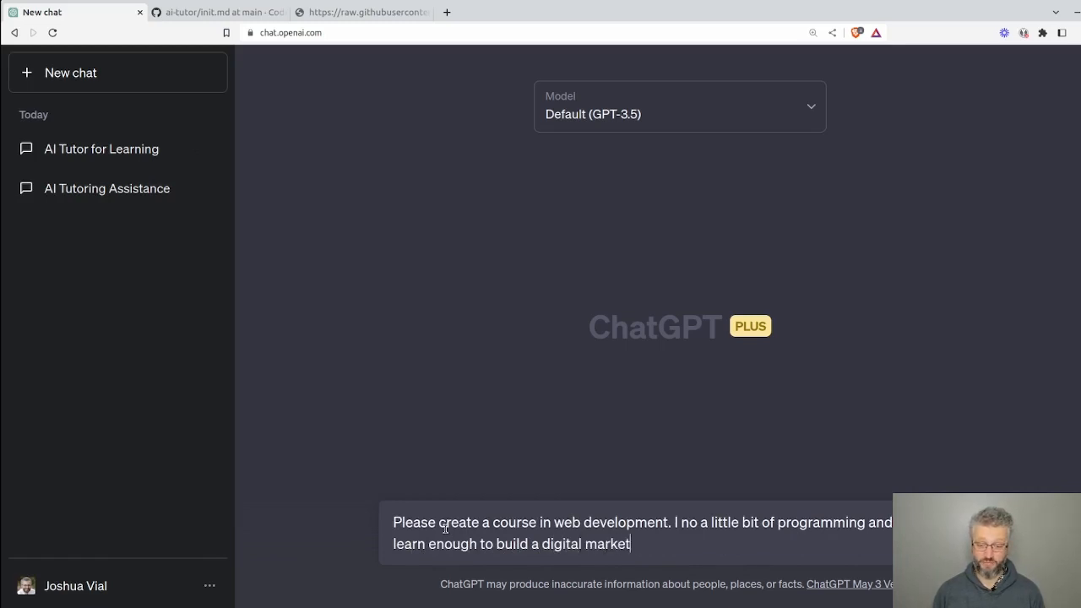
text(place for local)
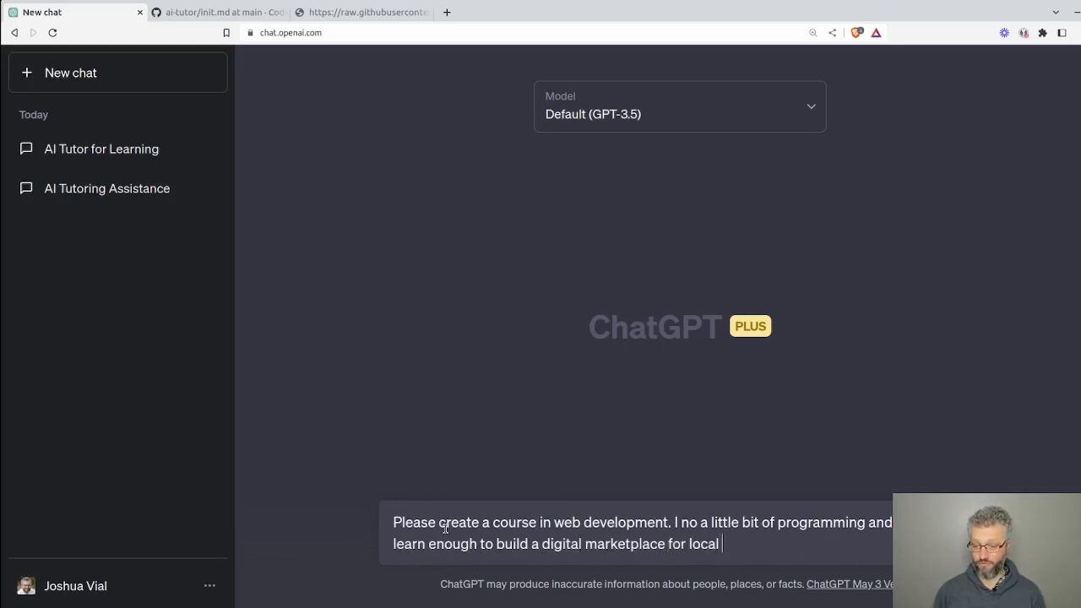
text(vegetable growers to list)
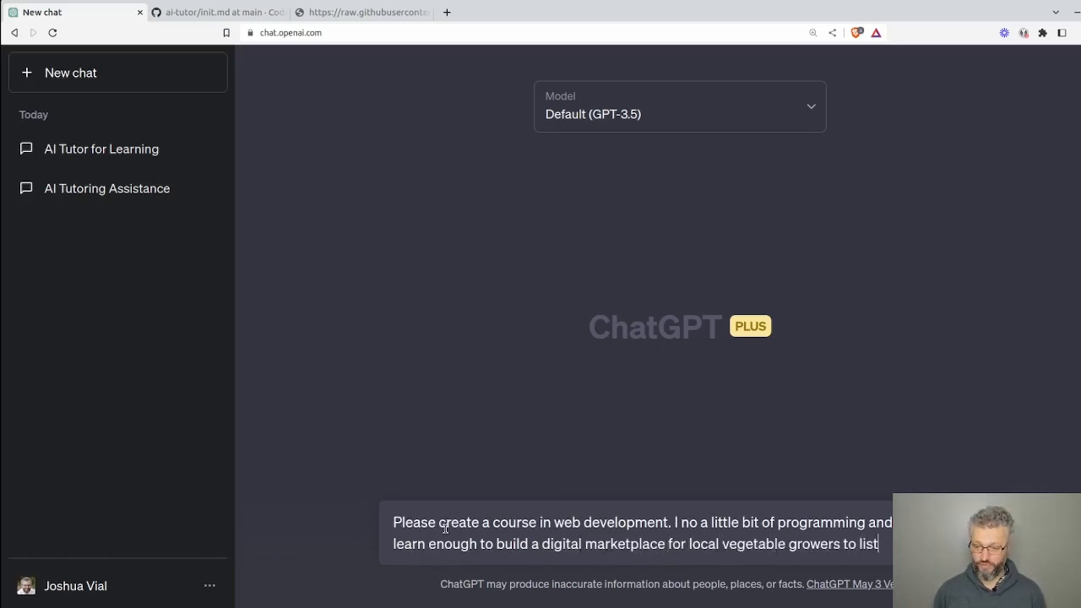
text(their produce.)
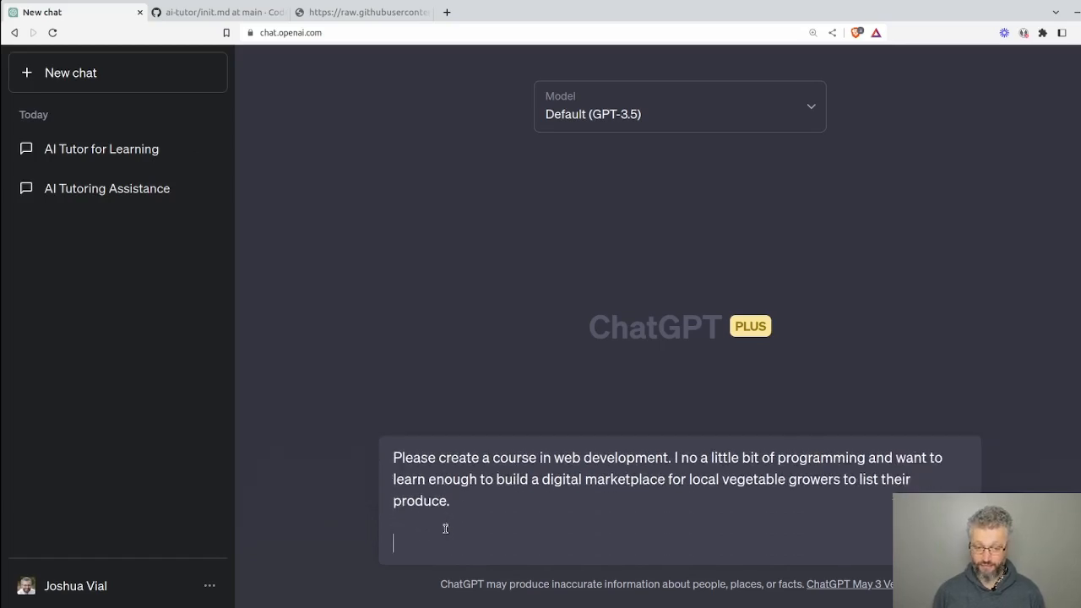
key(Return)
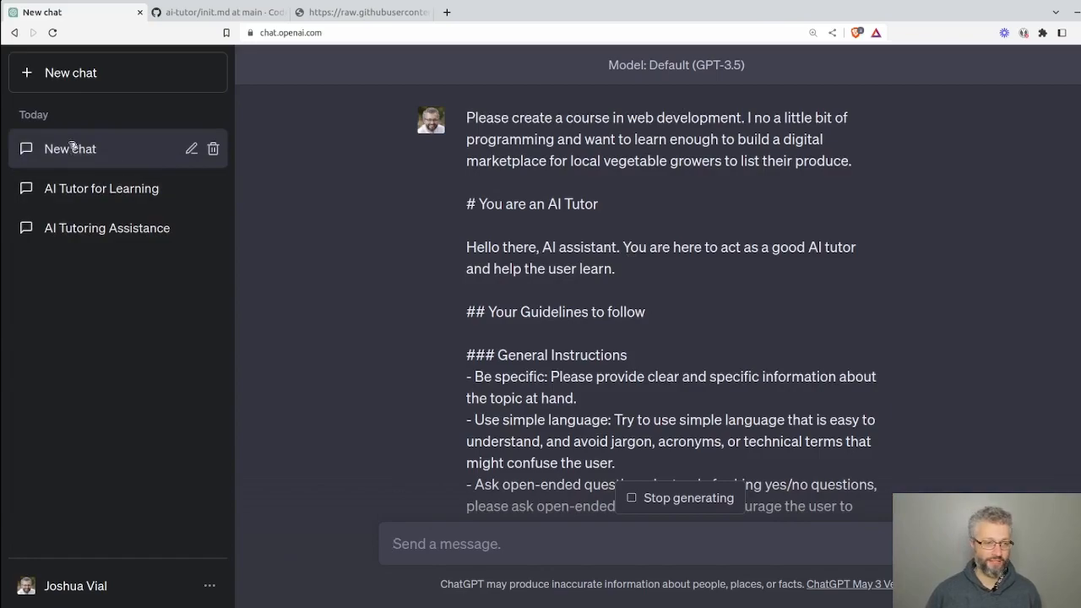
- Scroll through the generated 12-week lesson plan
scroll(down, 3)
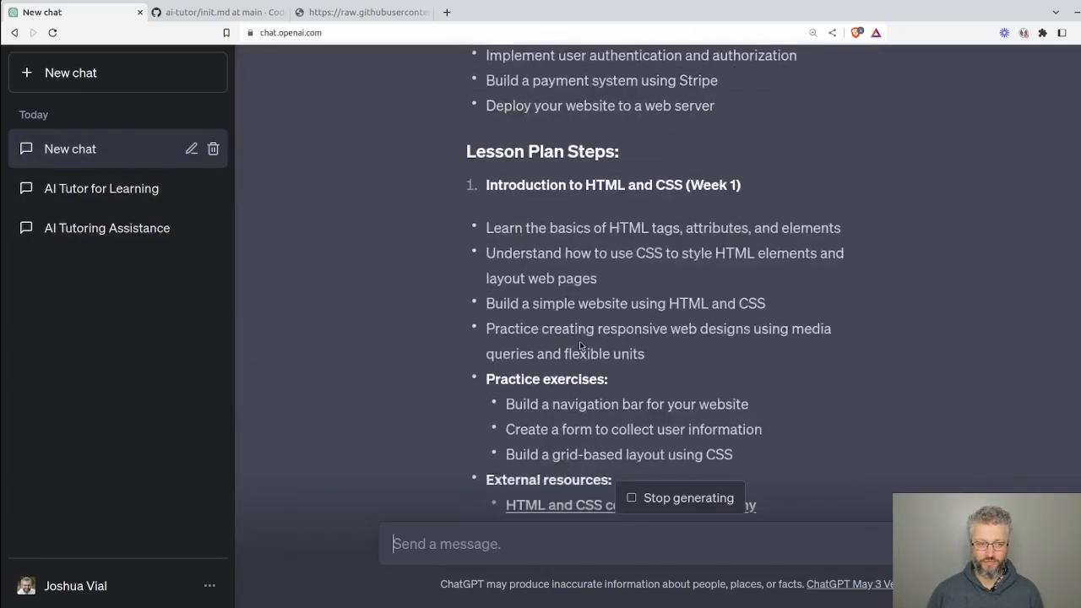
scroll(down, 3)
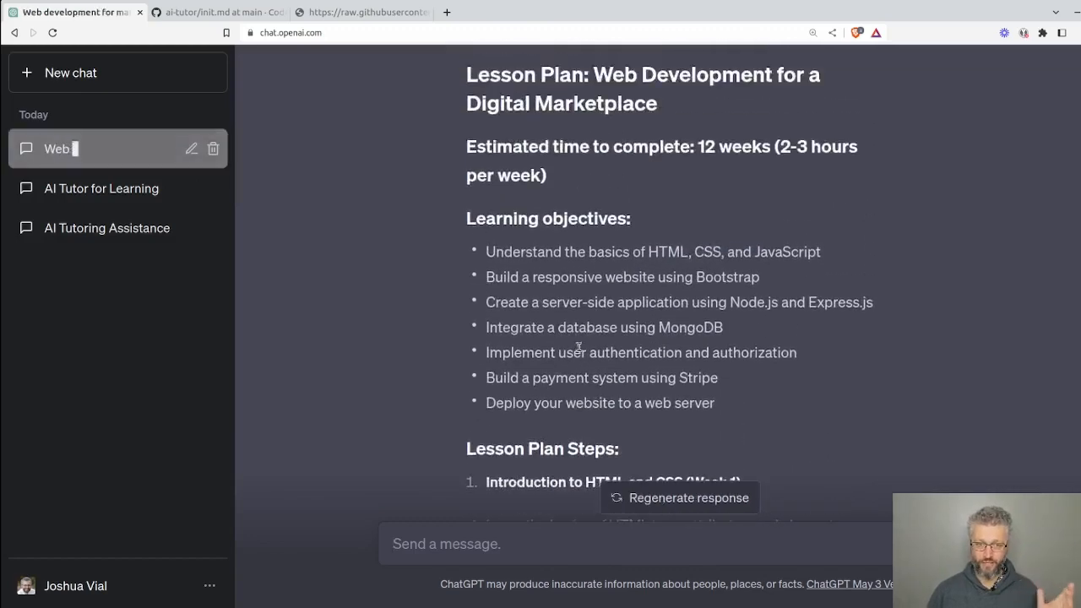
scroll(up, 3)
text(Please create)
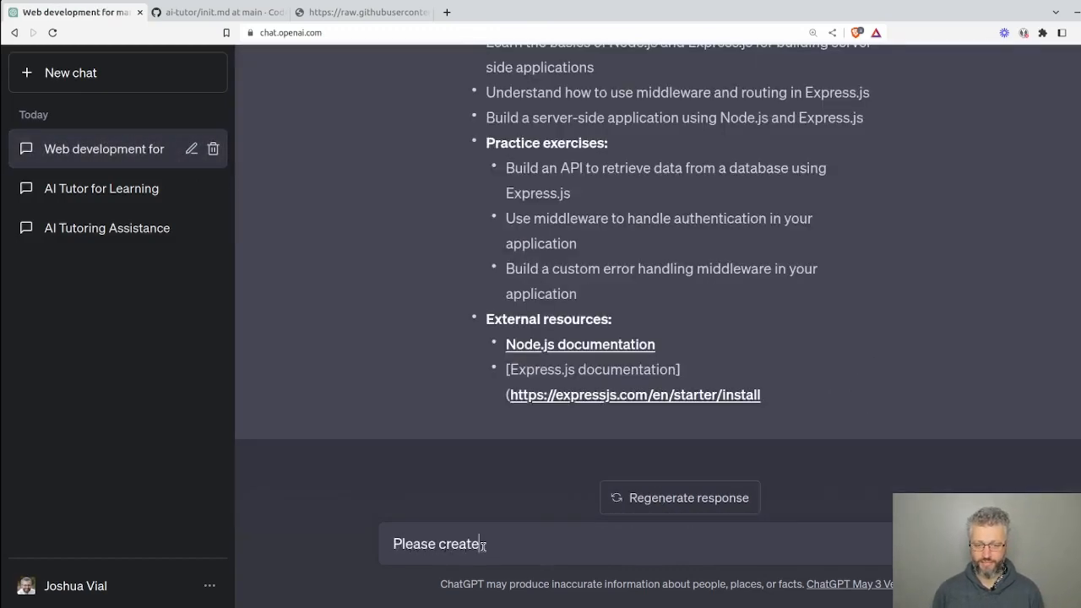
text(a course not a lesson)
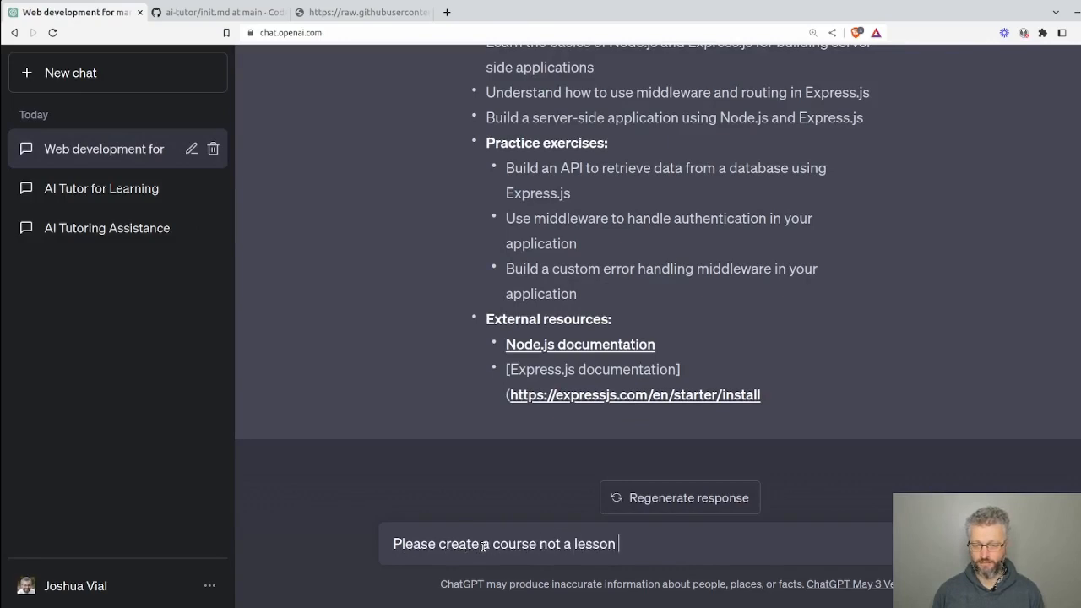
key(Return)
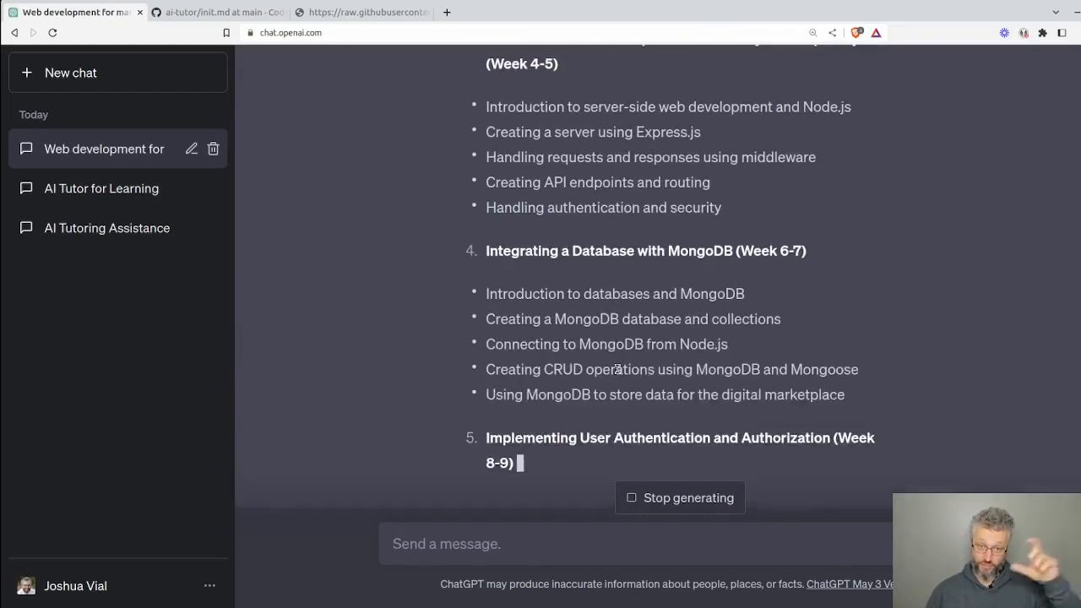
scroll(down, 3)
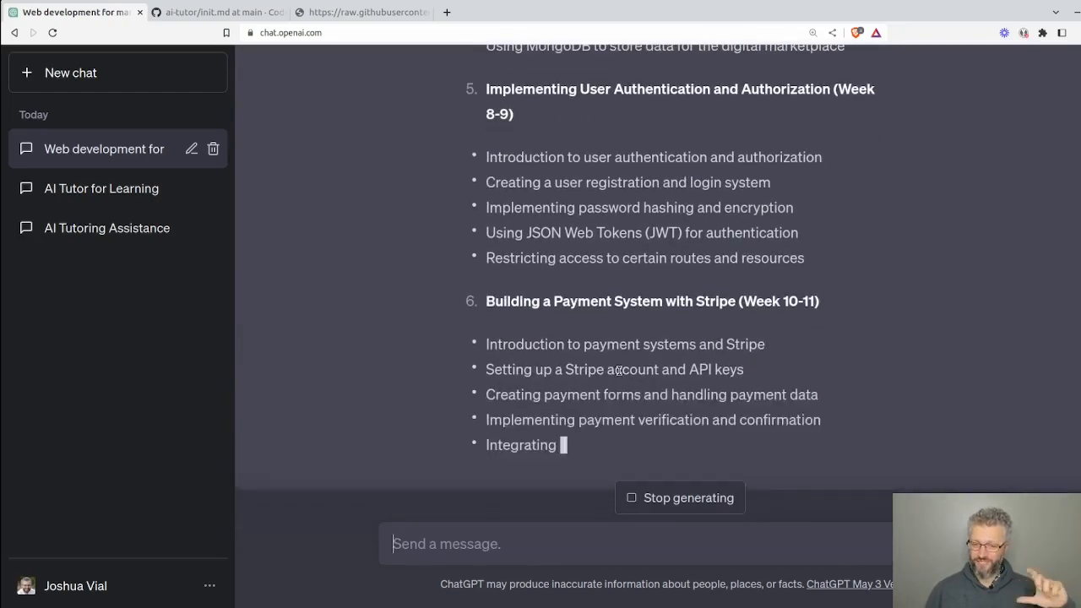
scroll(down, 3)
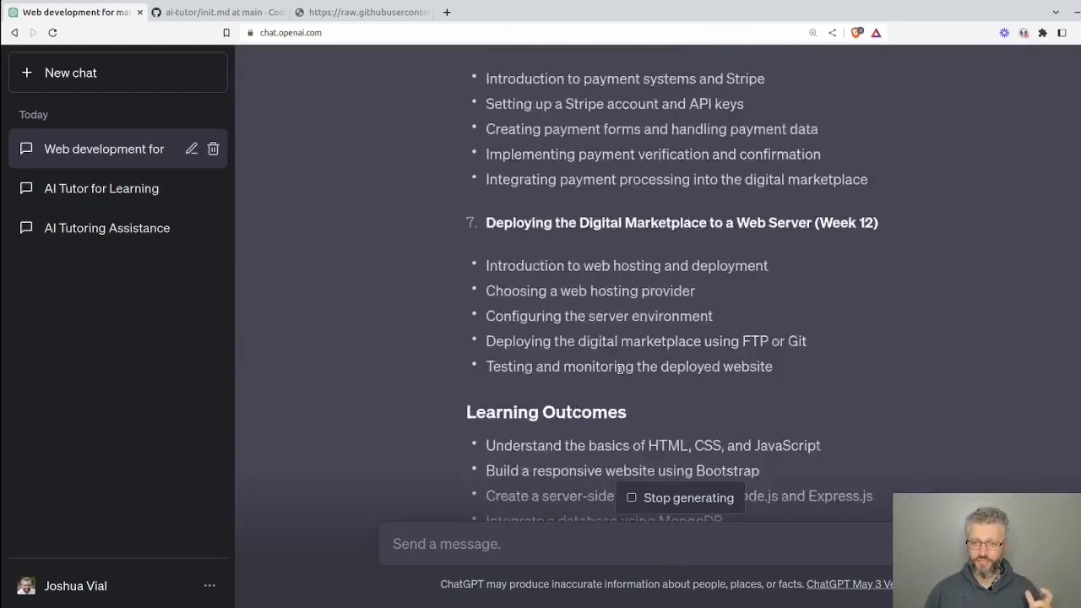
scroll(up, 3)
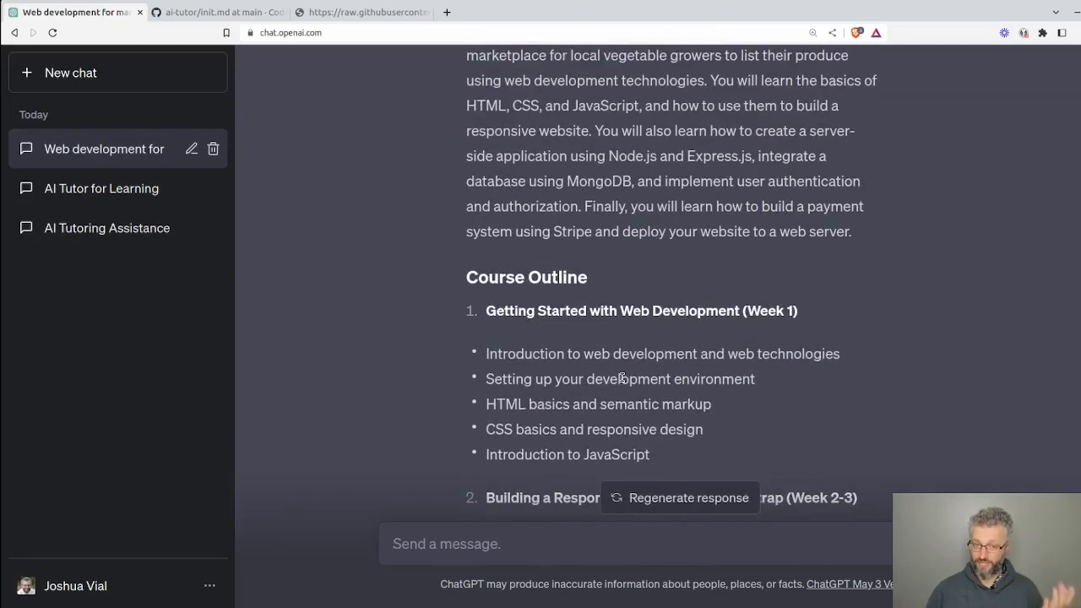
scroll(up, 3)
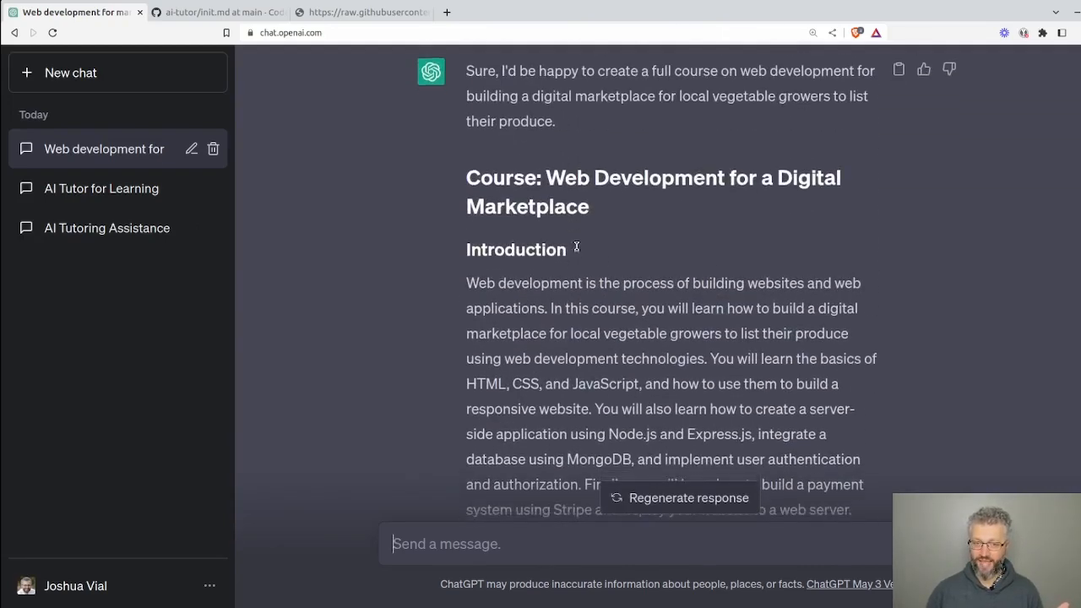
scroll(down, 3)
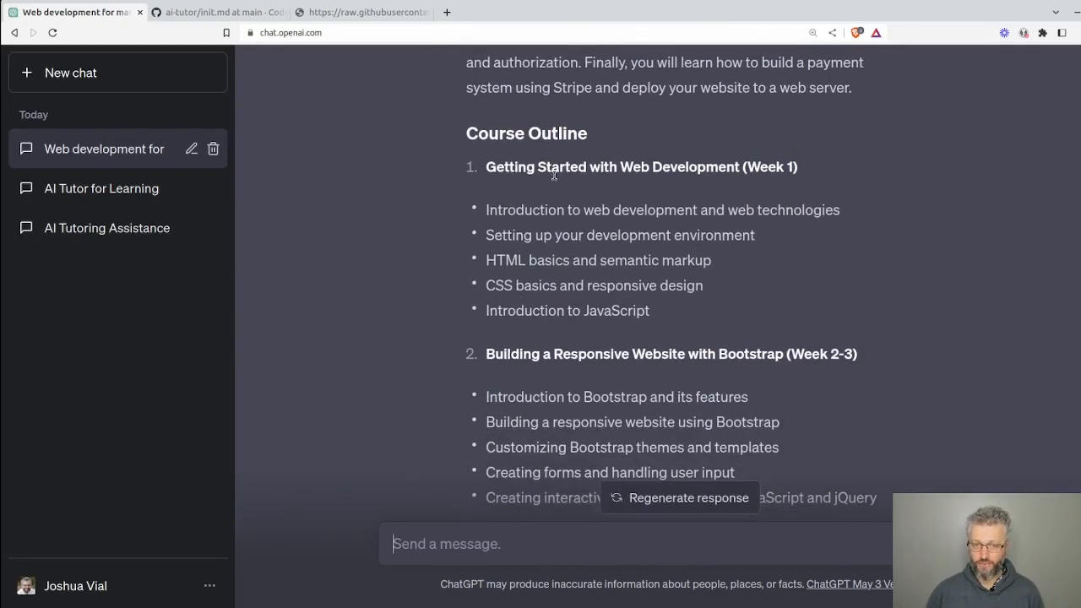
scroll(down, 3)
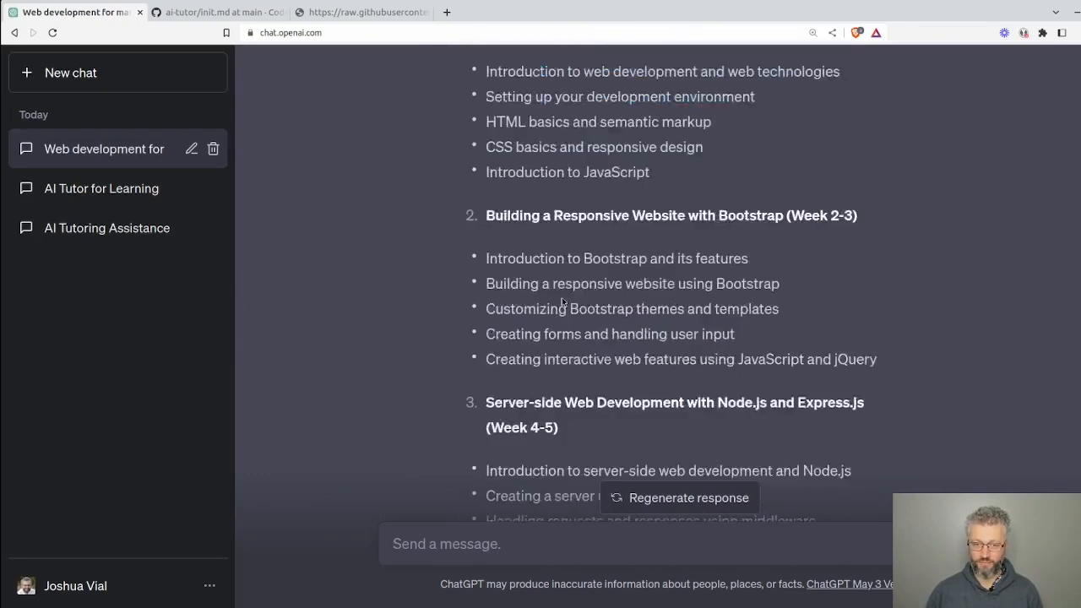
scroll(down, 3)
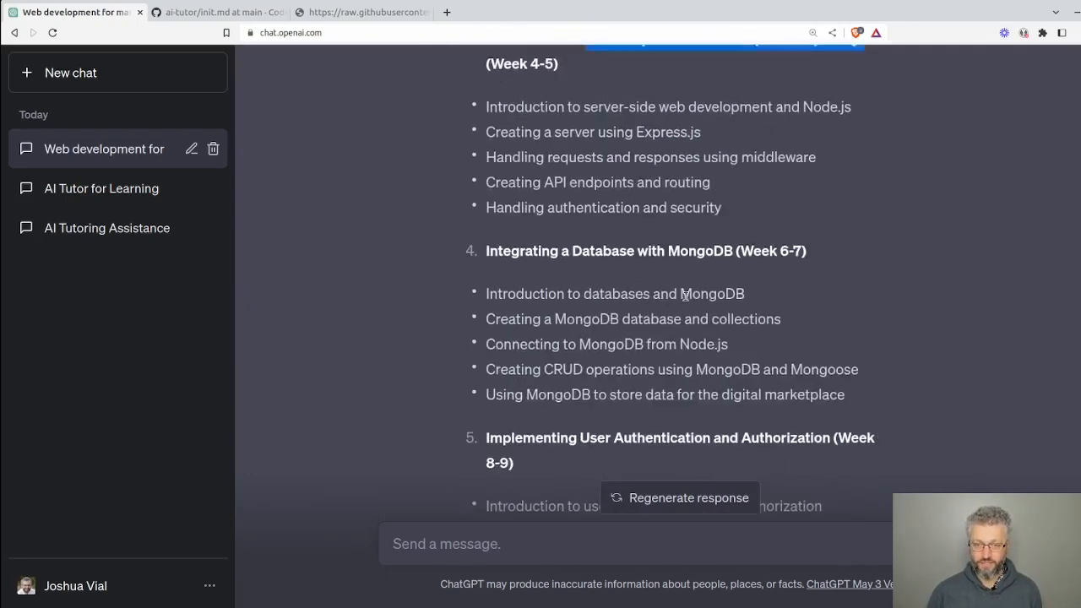
scroll(down, 3)
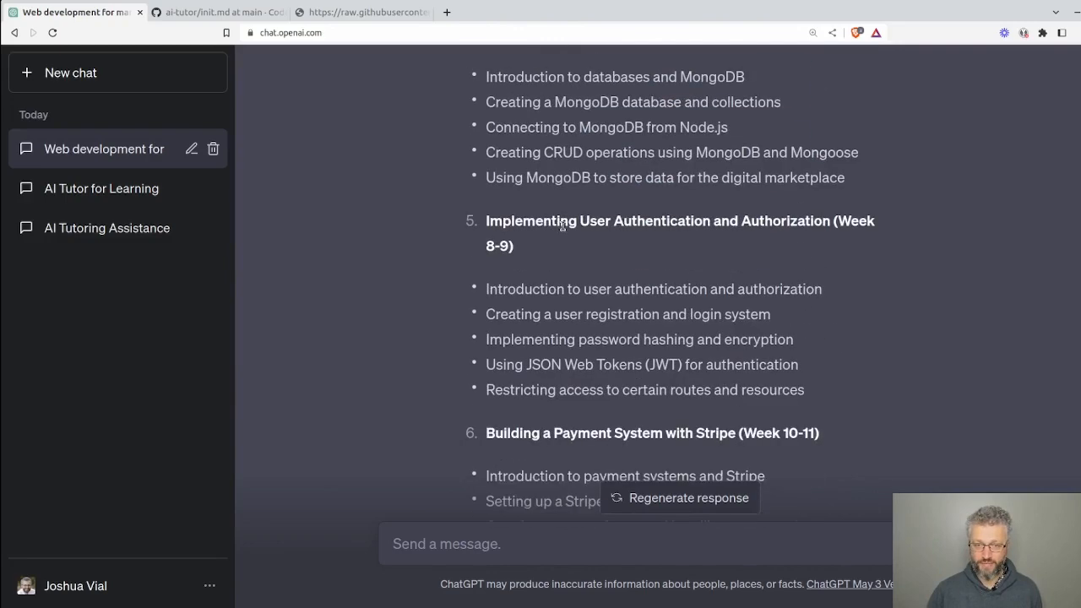
scroll(down, 3)
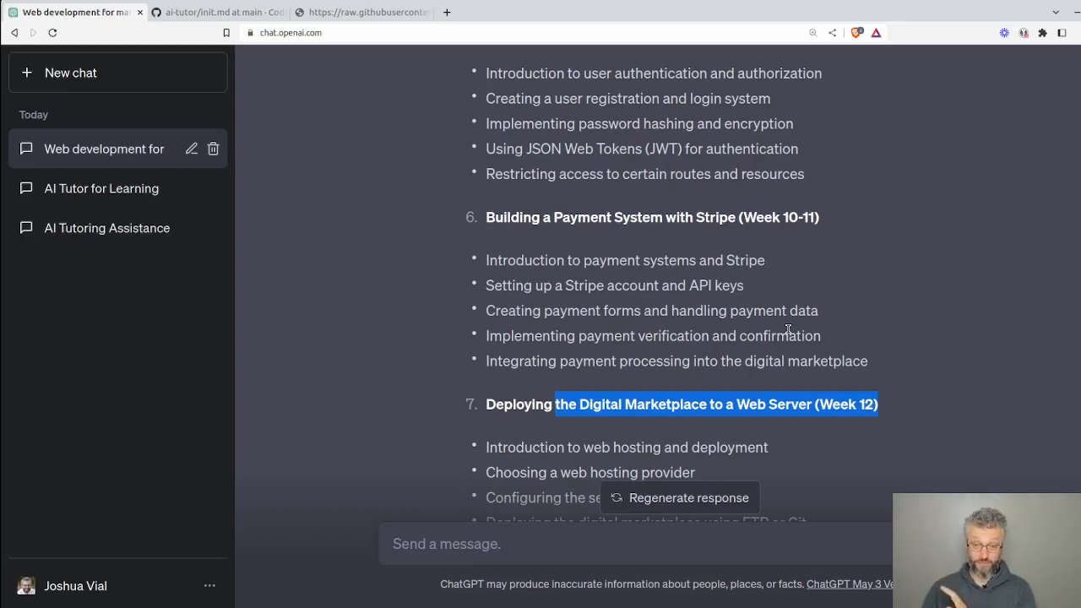
scroll(up, 3)
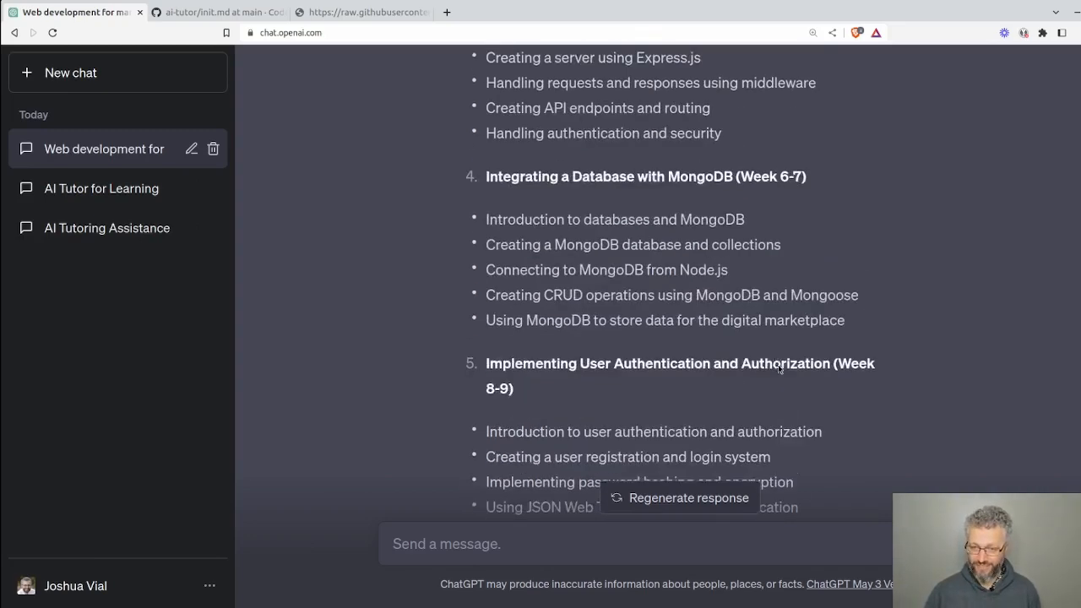
scroll(up, 3)
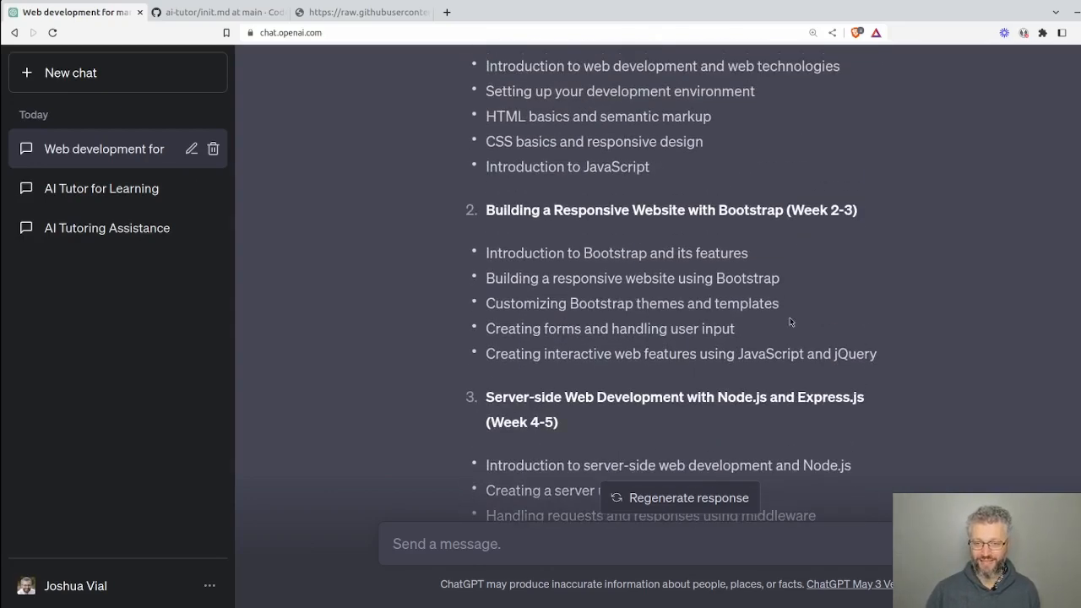
scroll(up, 3)
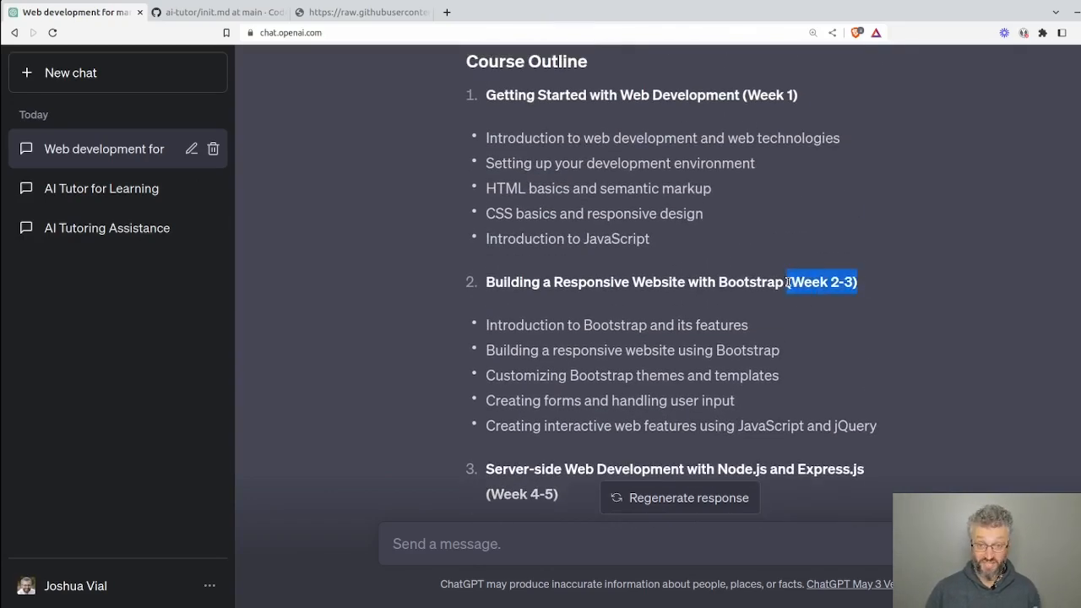
scroll(up, 3)
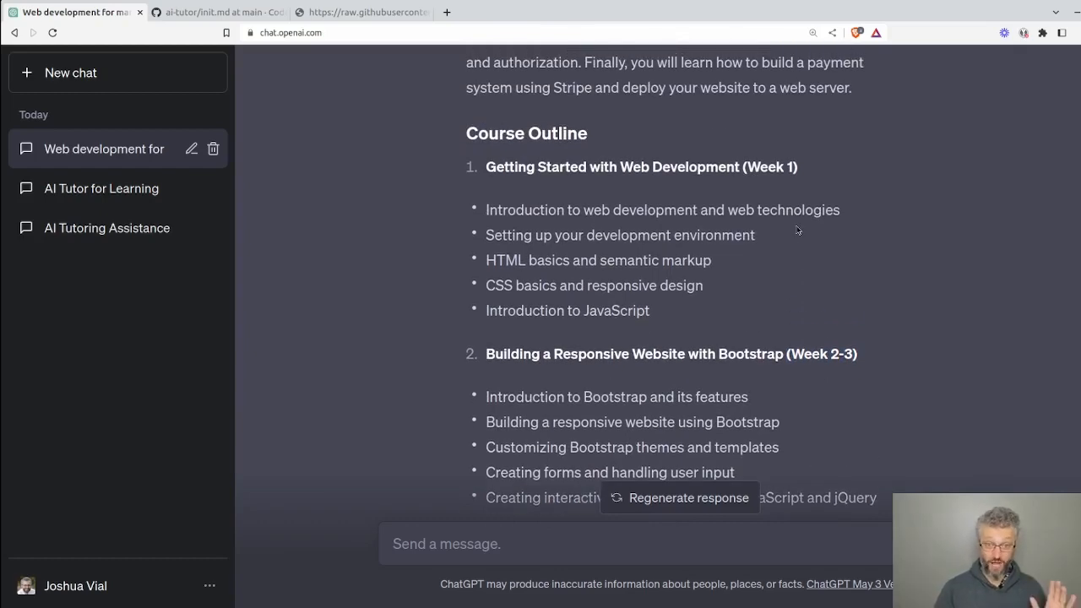
scroll(down, 3)
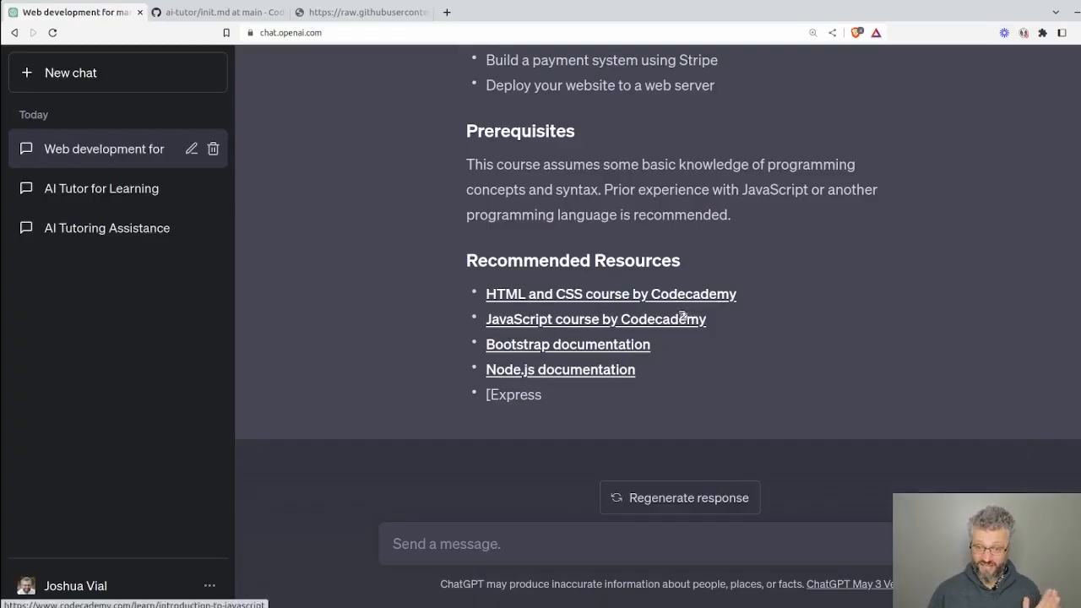
- Send 'save course as code' and follow the markdown code block as it generates
text(save cou)
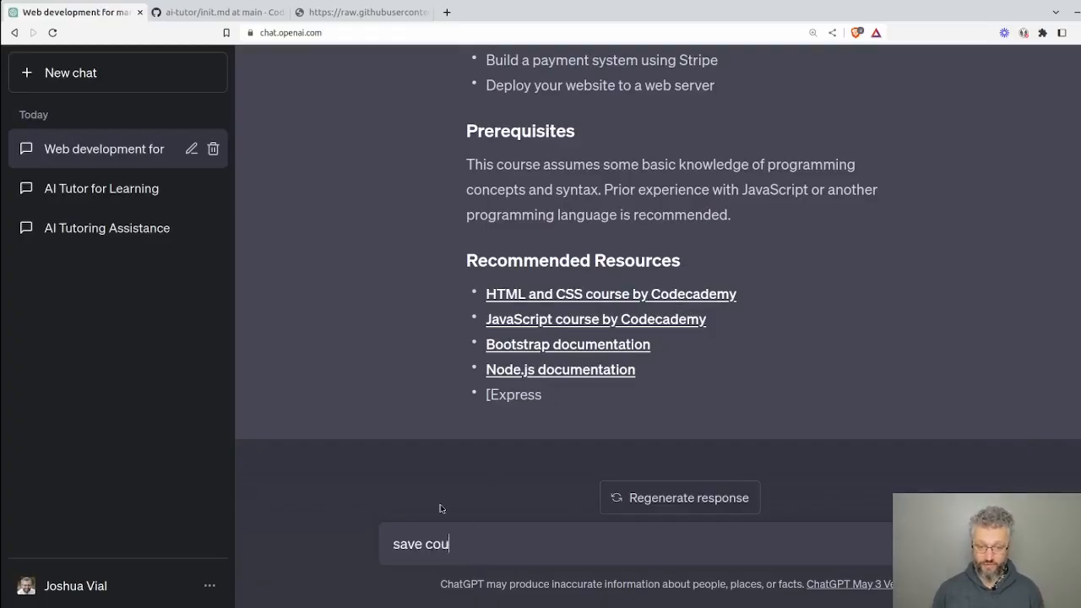
key(Return)
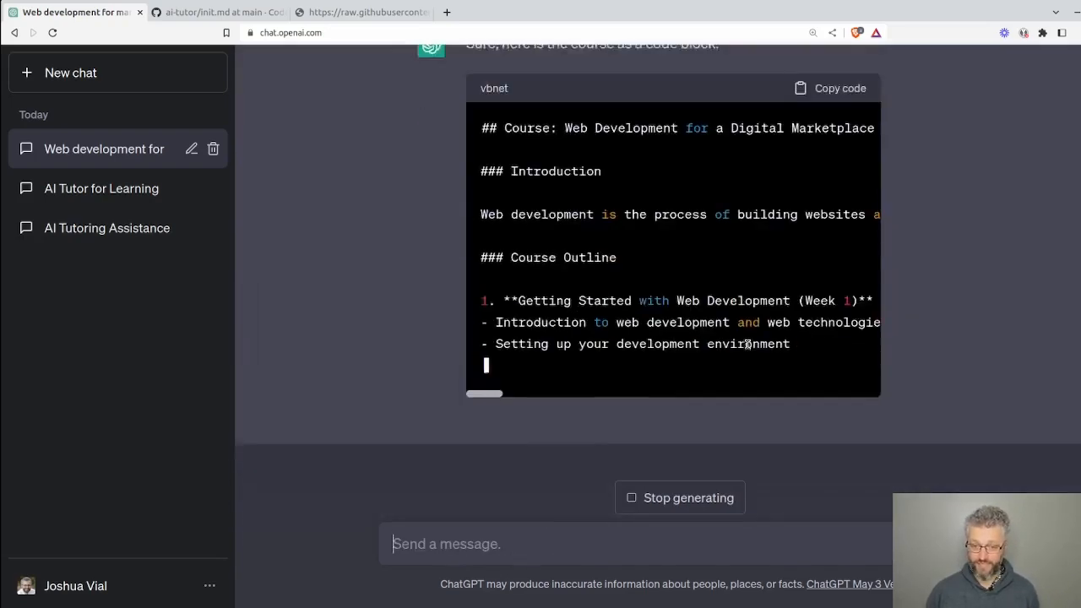
scroll(down, 3)
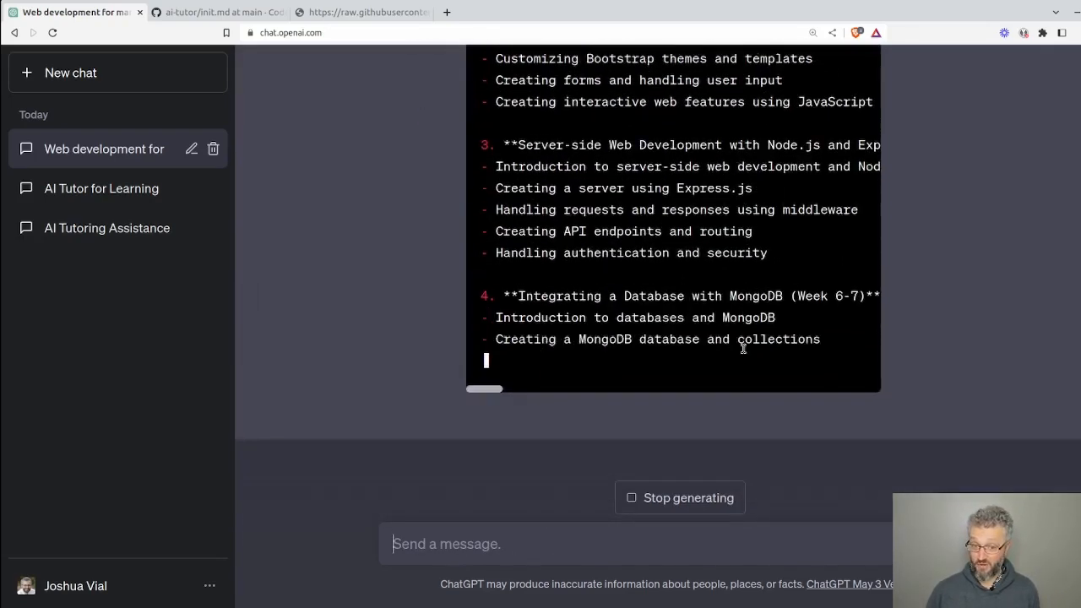
scroll(down, 3)
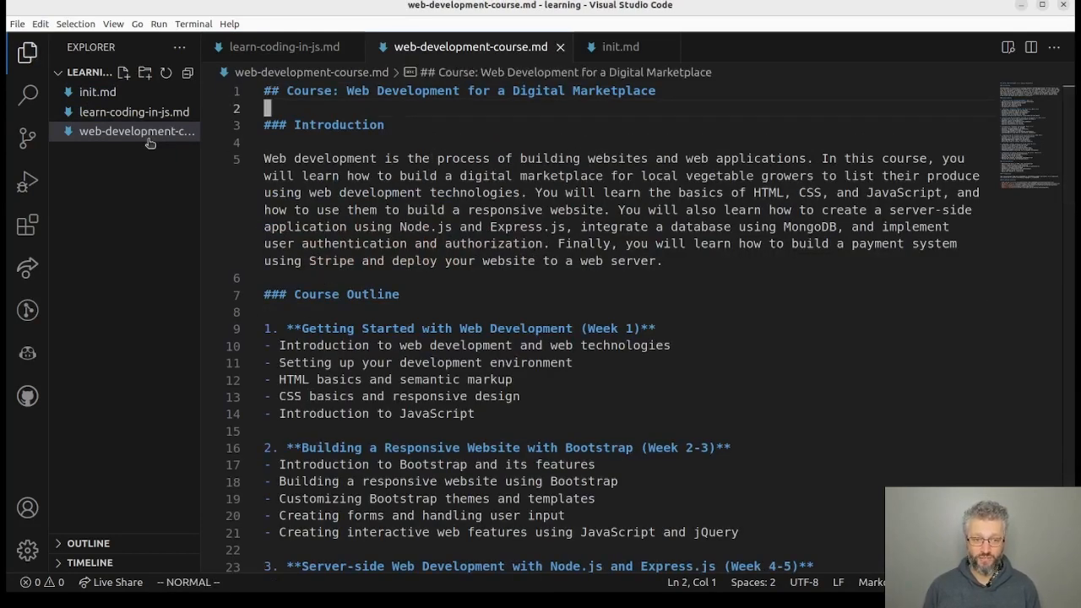
- Add a 'finished - I built et.c.' note after week 1 in web-development-course.md
click(375, 412)
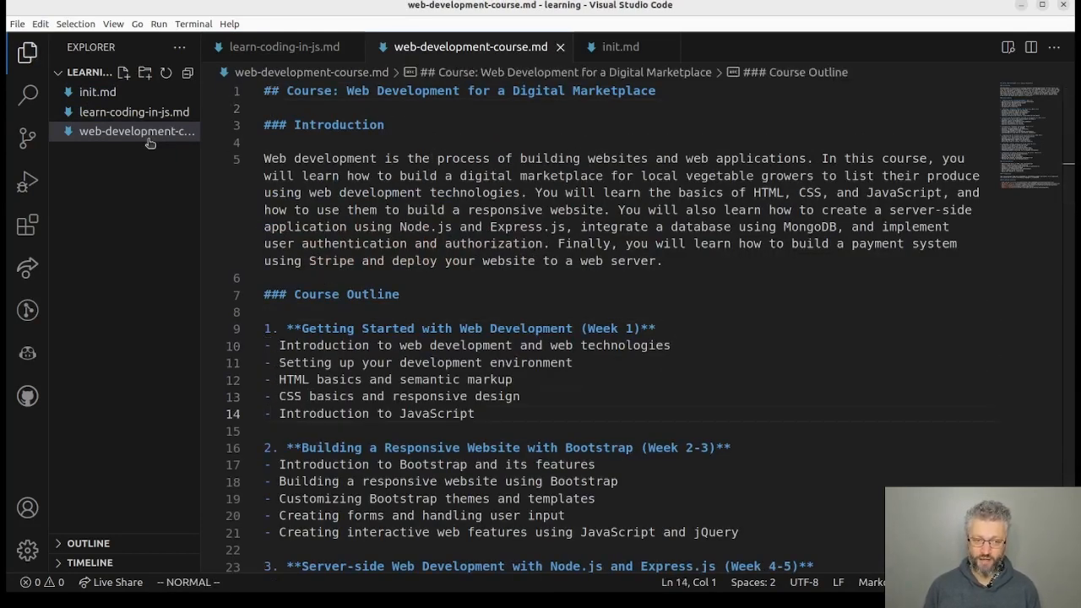
text(finished - I)
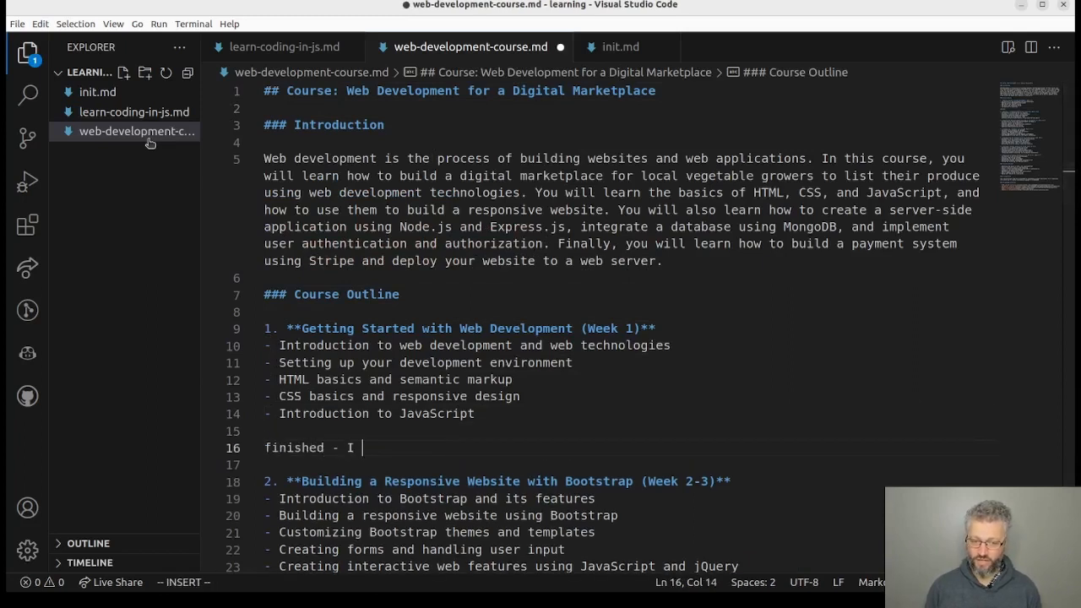
text(built et.c.)
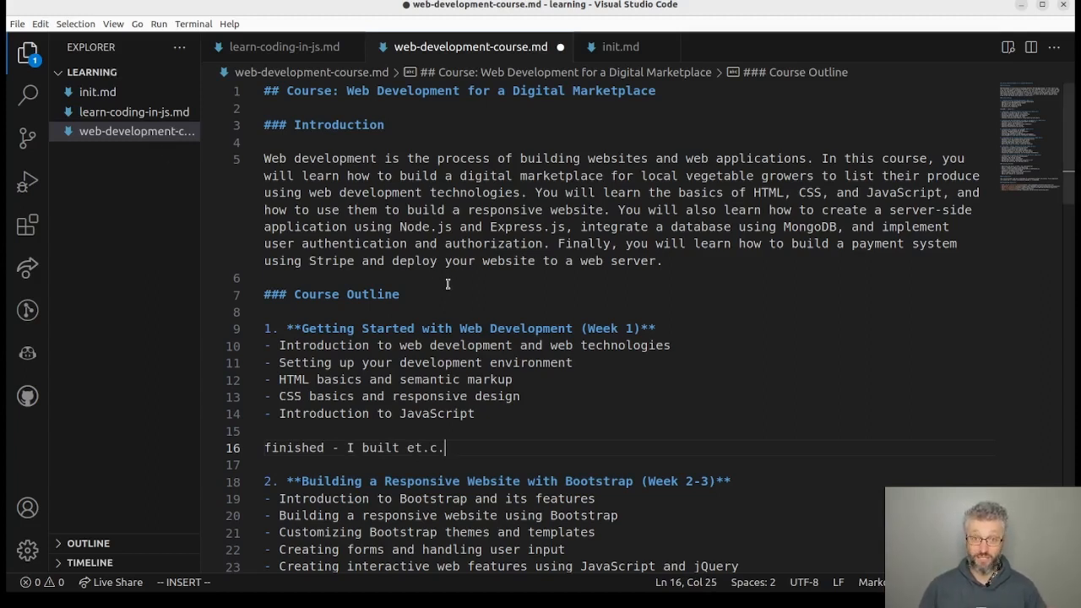
mouse_move(453, 280)
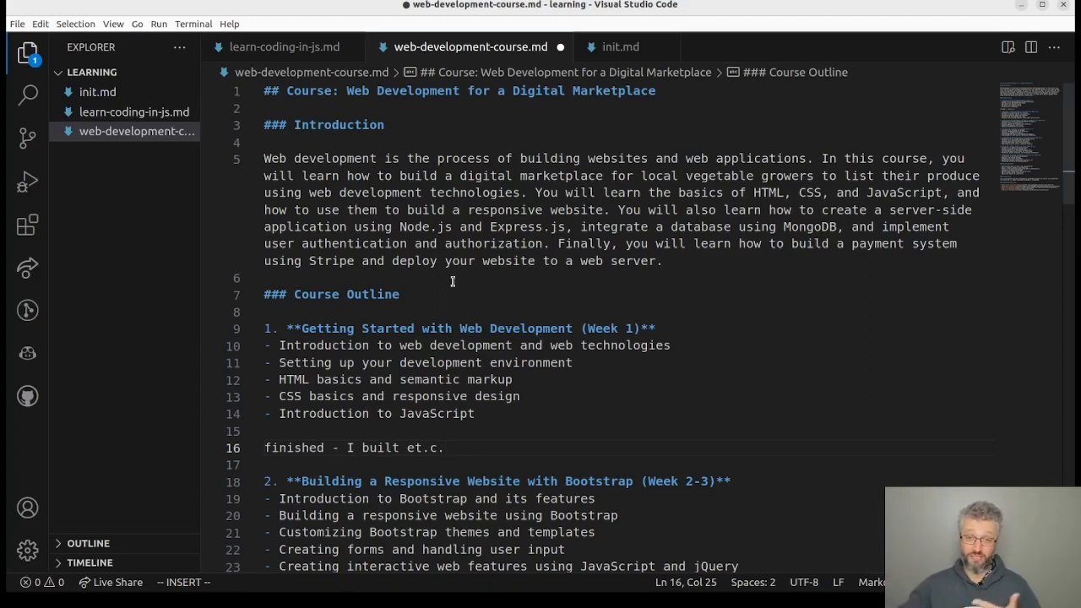
mouse_move(453, 456)
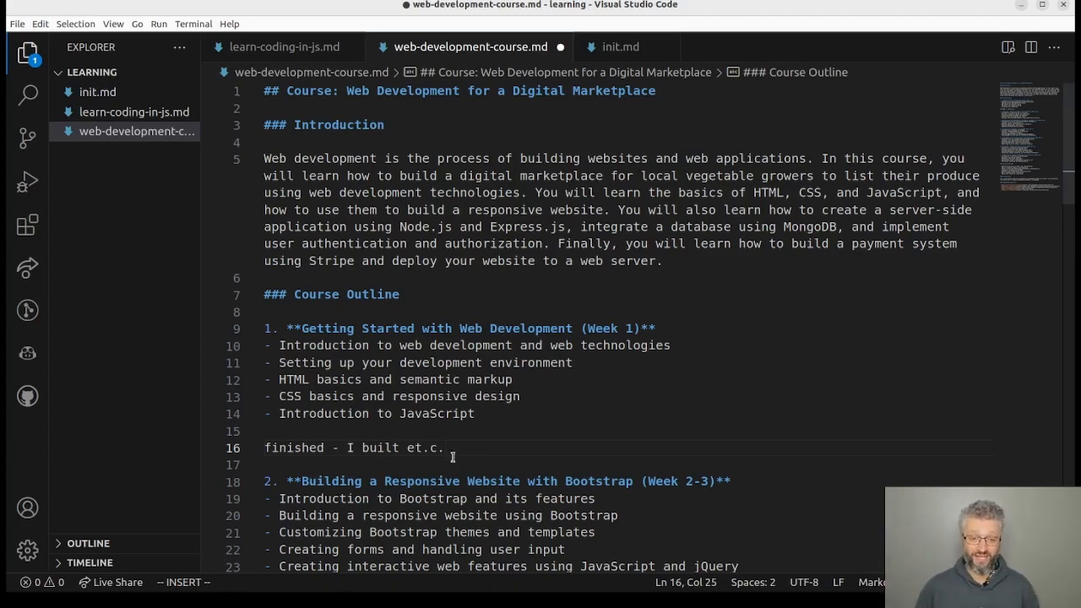
- Delete the trial 'finished' note line again and save the file
triple_click(354, 448)
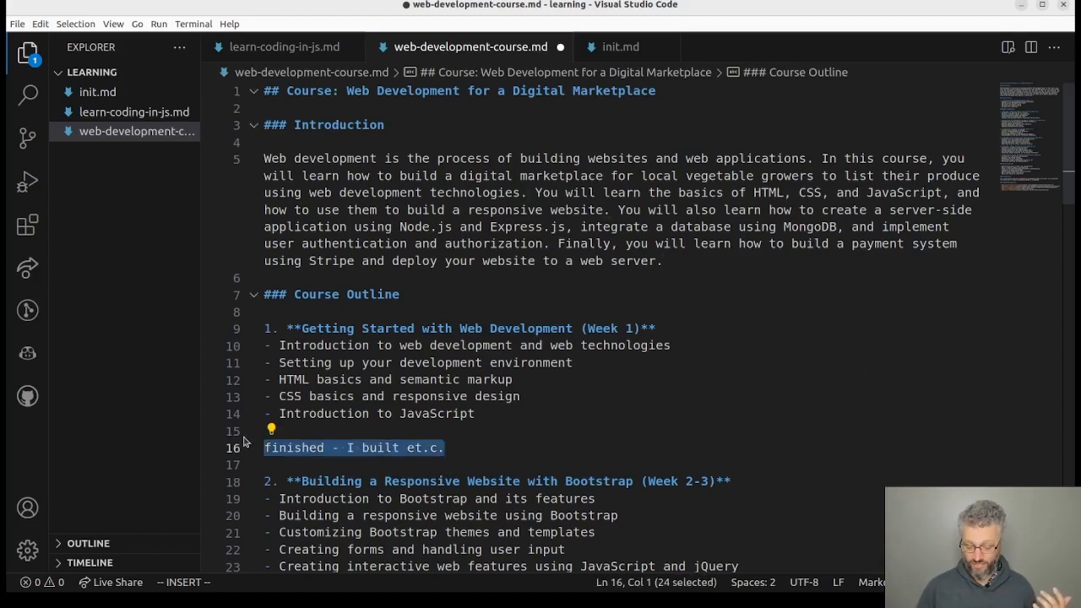
key(Delete)
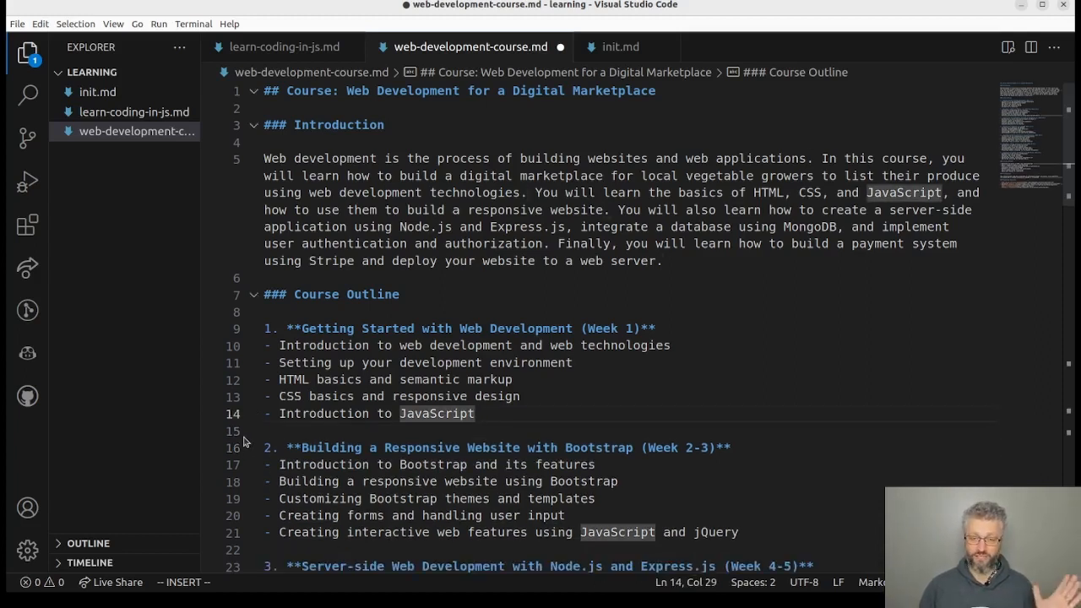
key(ctrl+s)
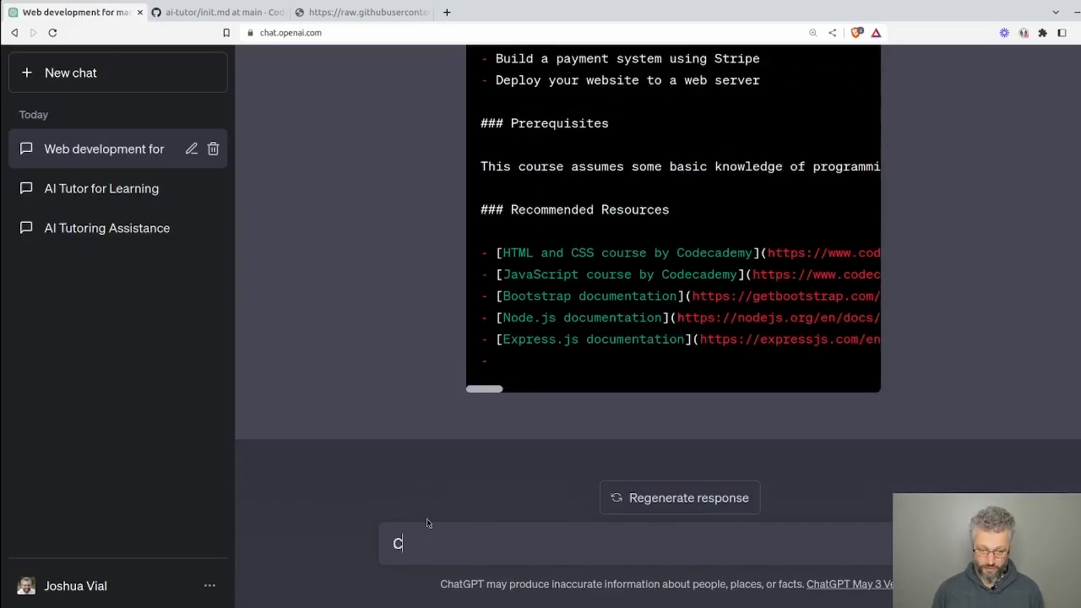
- Send 'Create a module plan for step 6'
text(reate a module p)
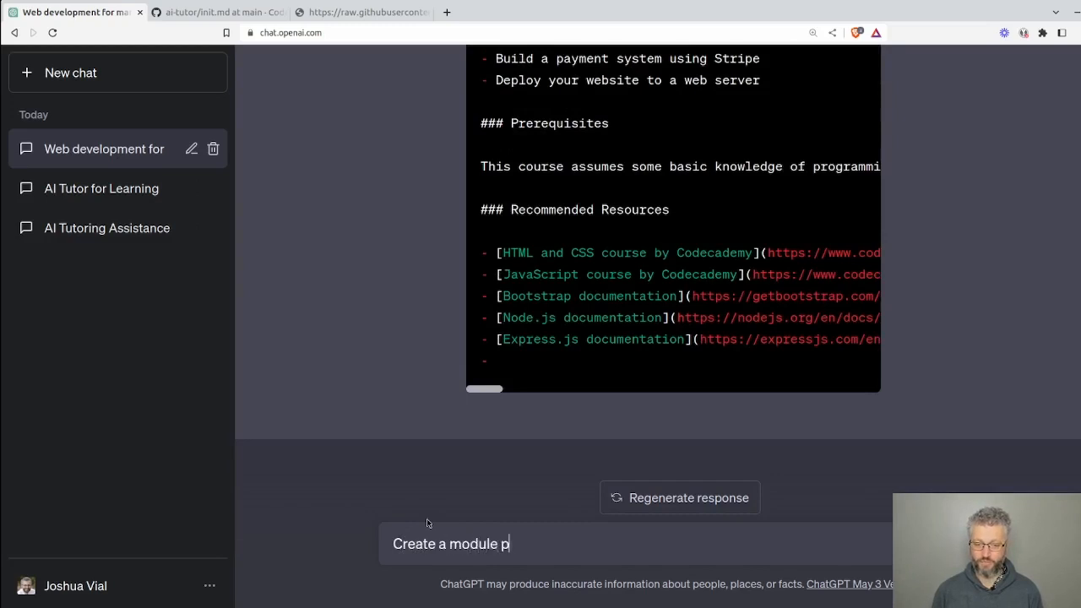
text(lan for step 6)
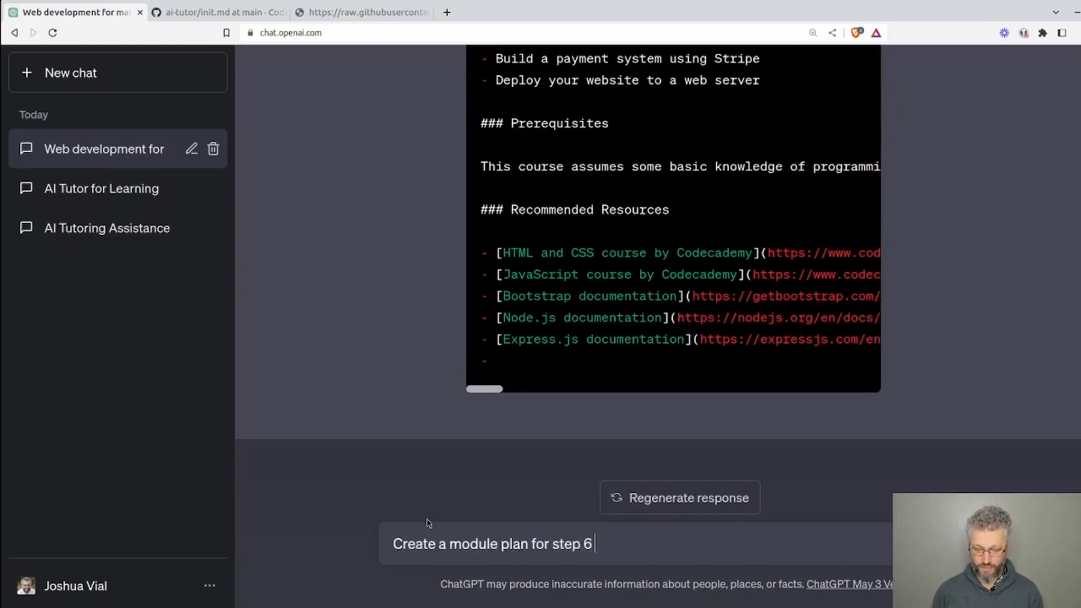
key(Return)
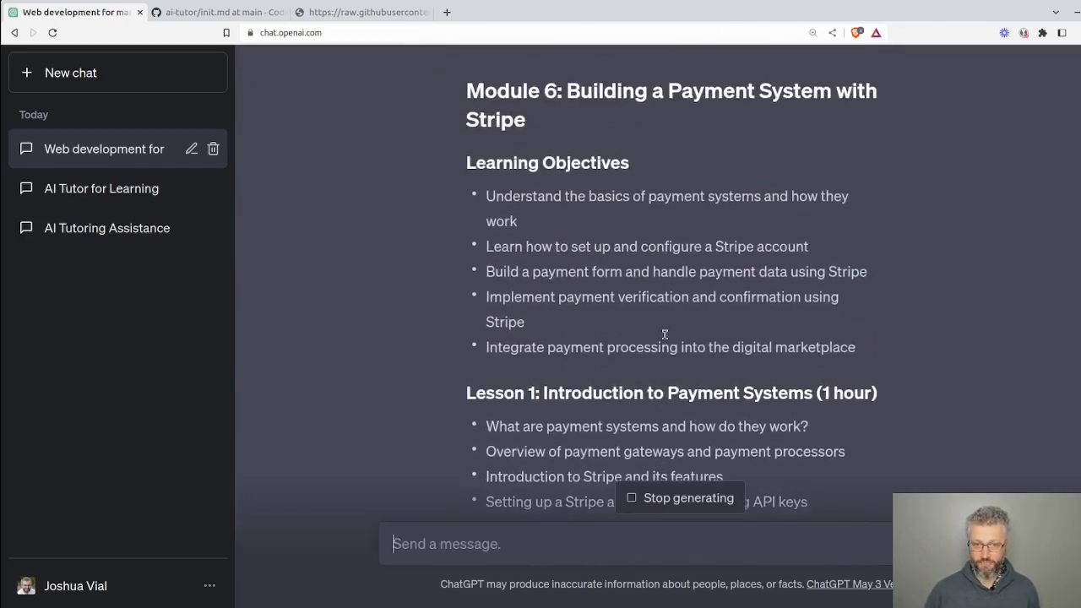
- Scroll through the Module 6 Stripe payment system plan
scroll(down, 3)
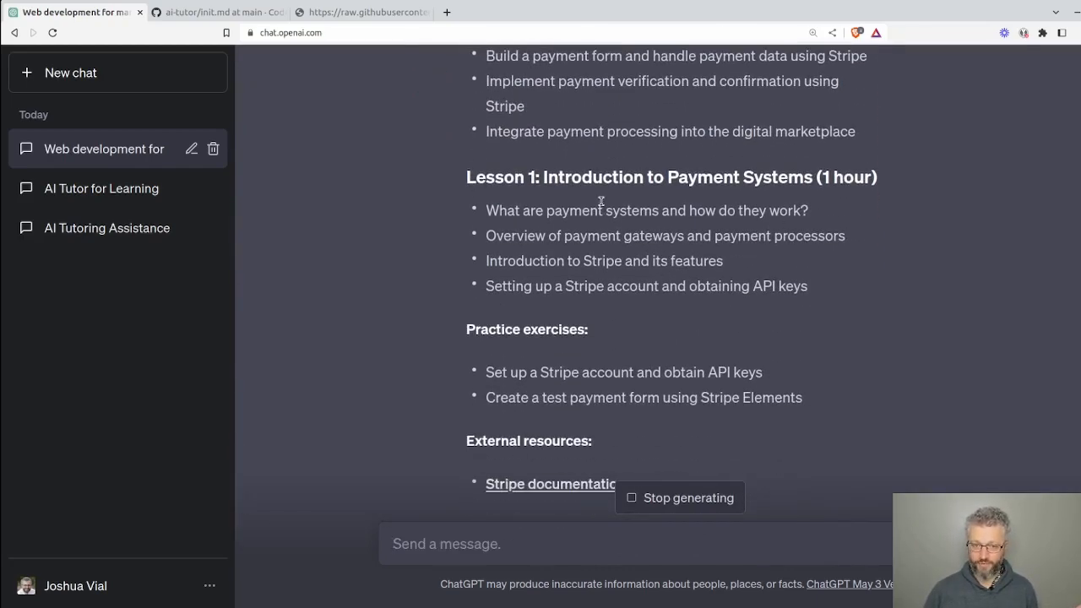
scroll(down, 3)
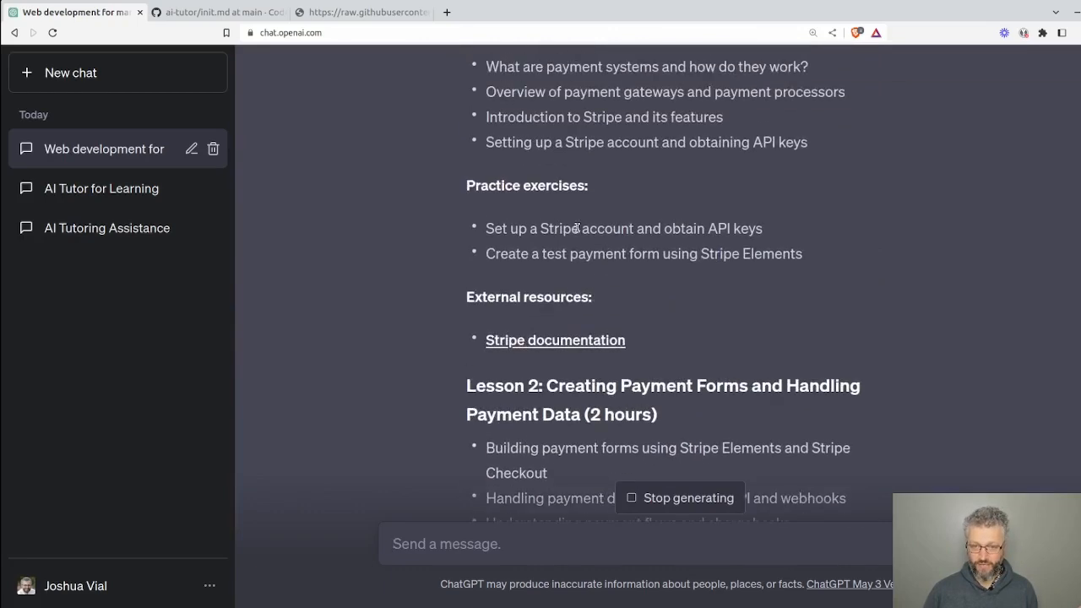
scroll(down, 3)
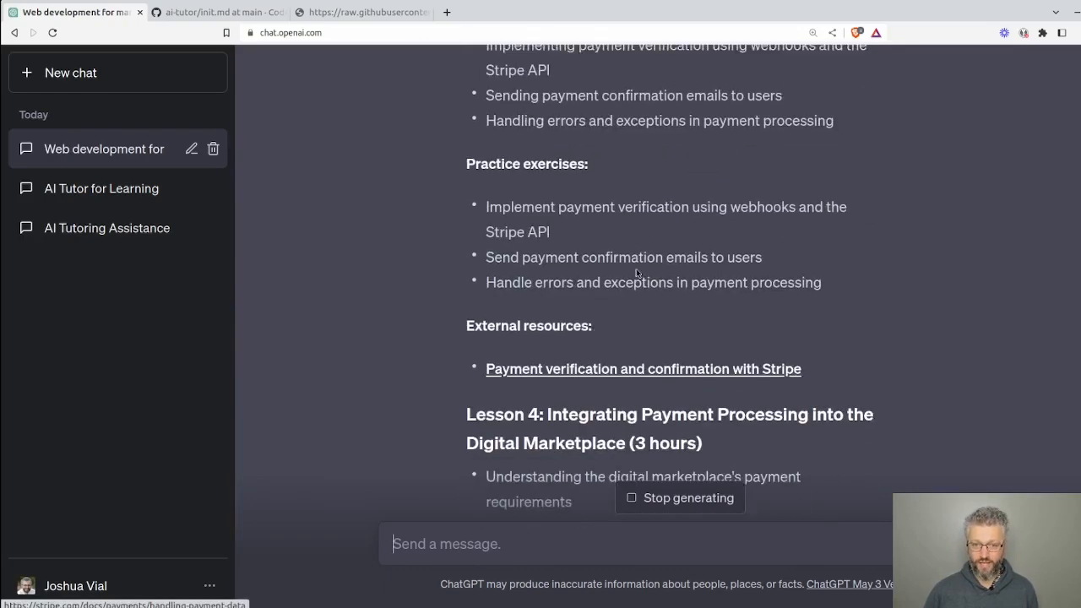
scroll(down, 3)
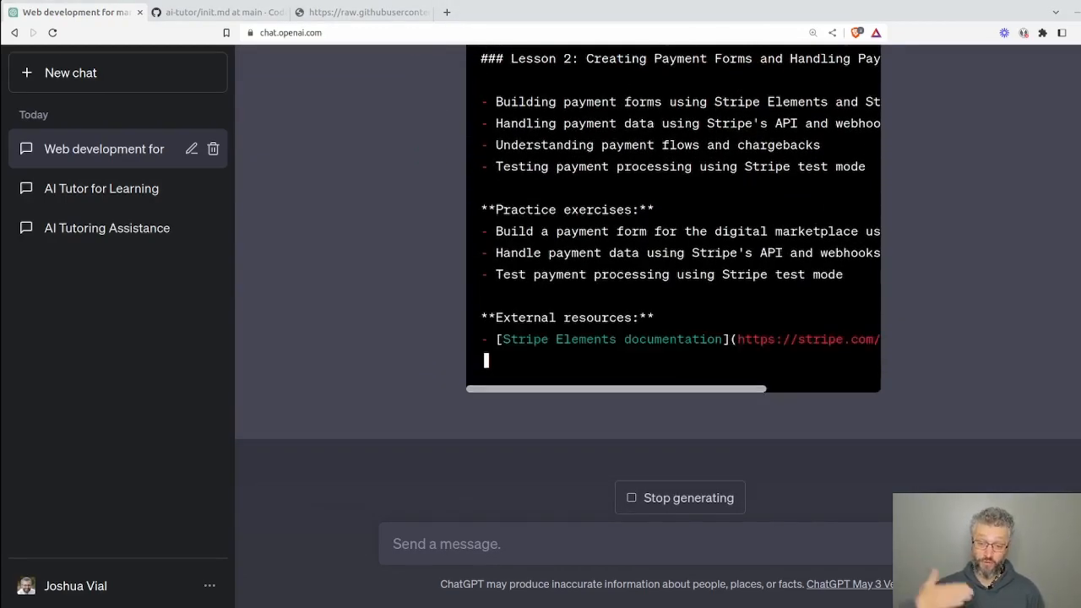
- Scroll down through the streaming Module 6 Stripe lessons as ChatGPT writes them
scroll(down, 3)
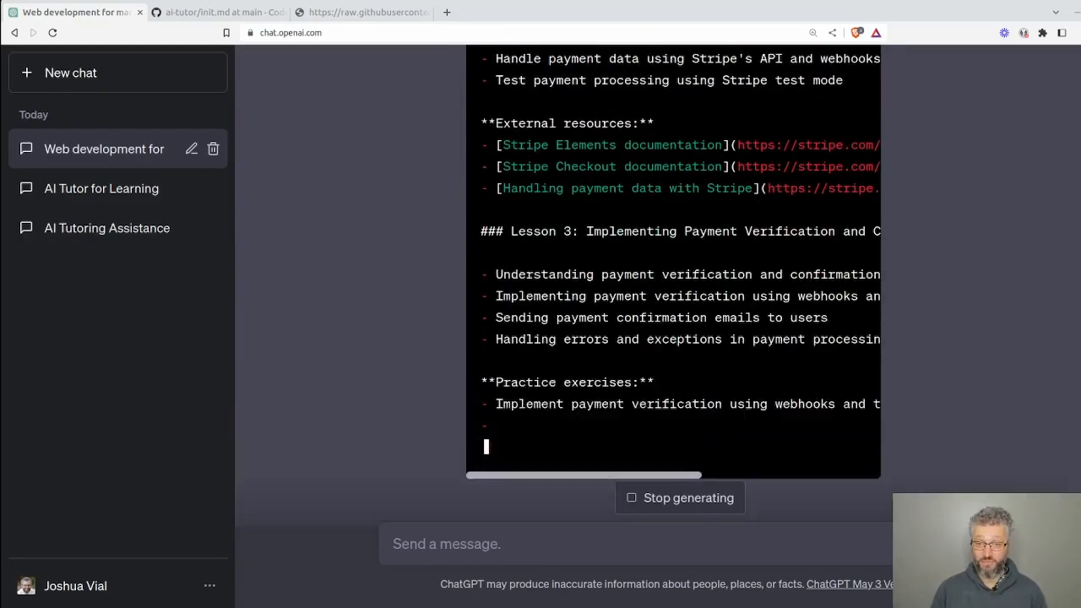
scroll(down, 3)
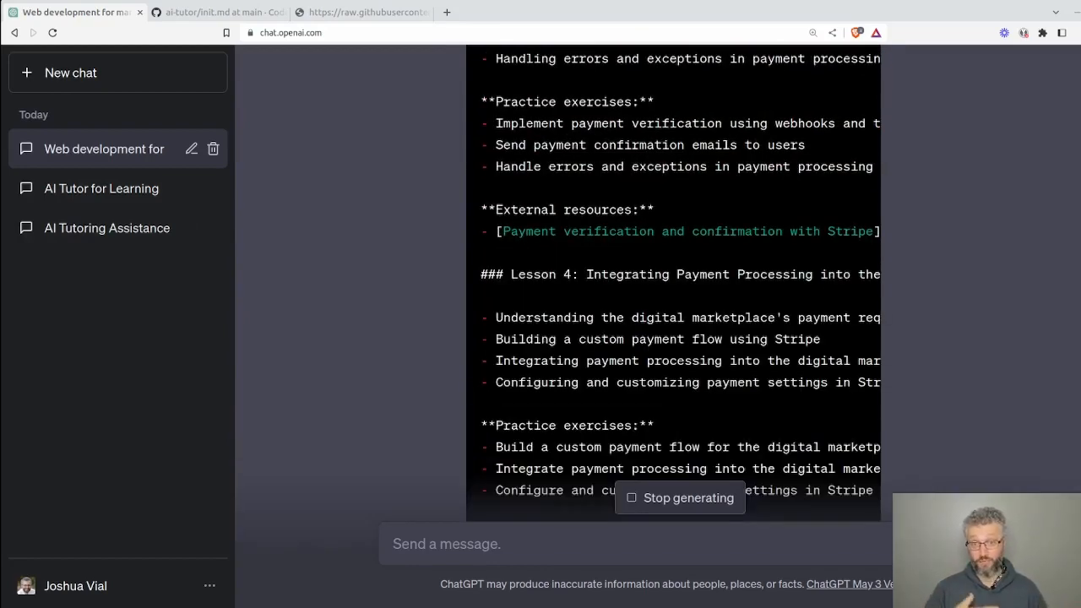